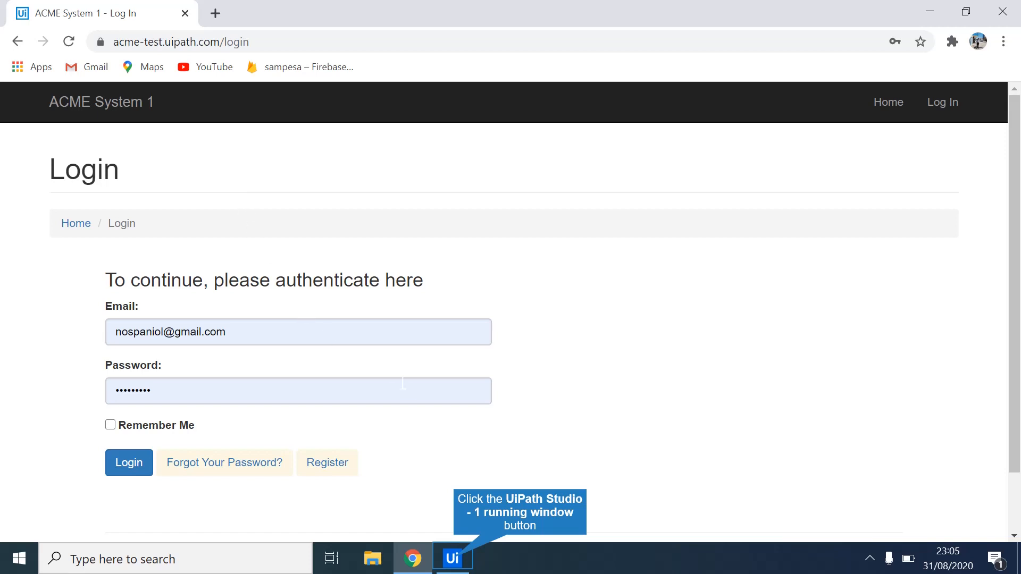
Switch to UiPath Studio and start a new blank Process project from the Start tab
left_click(451, 559)
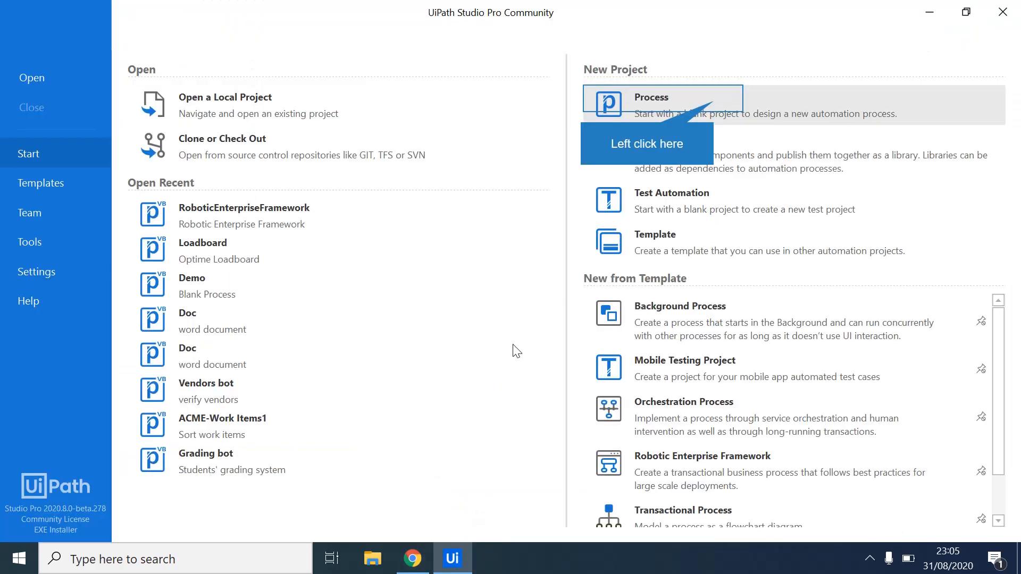
mouse_move(347, 51)
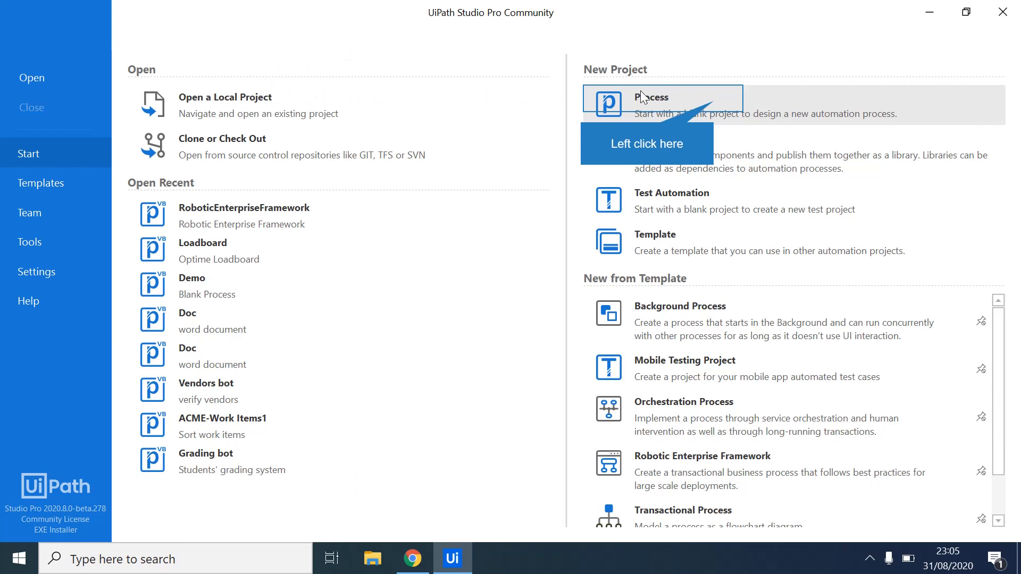
mouse_move(658, 85)
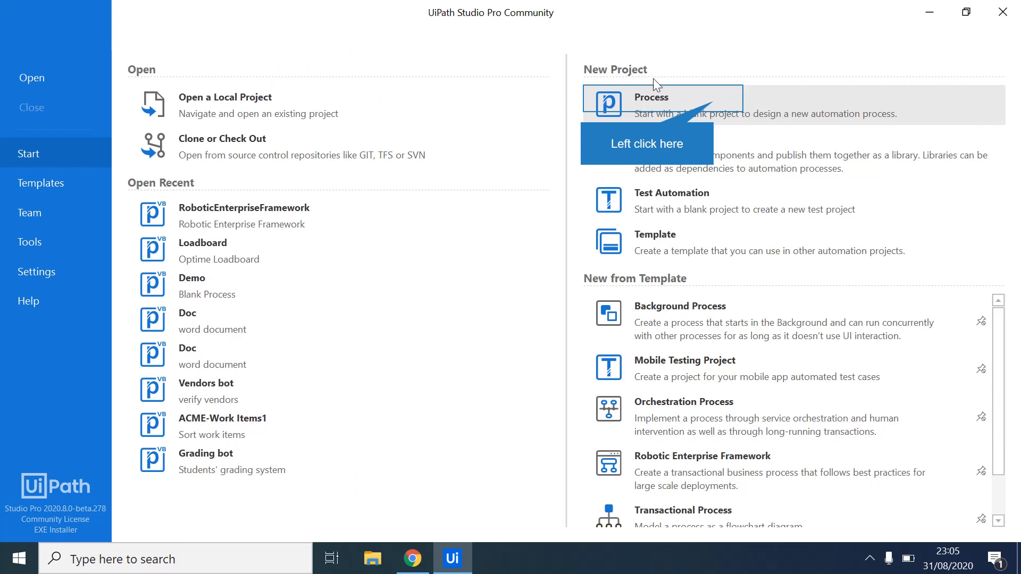
left_click(651, 97)
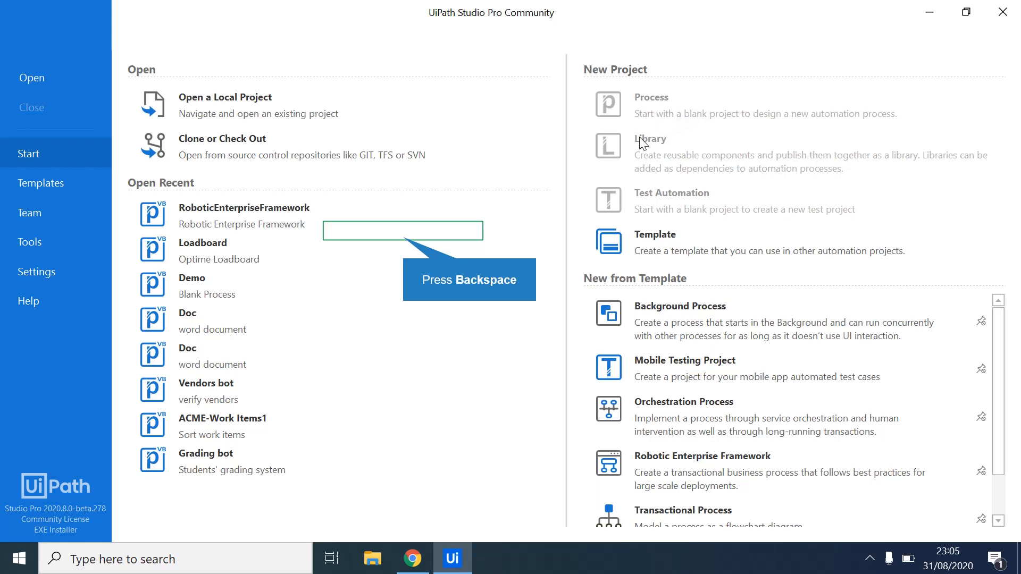
Name the new VB blank process 'TypeInto' and create it
left_click(651, 104)
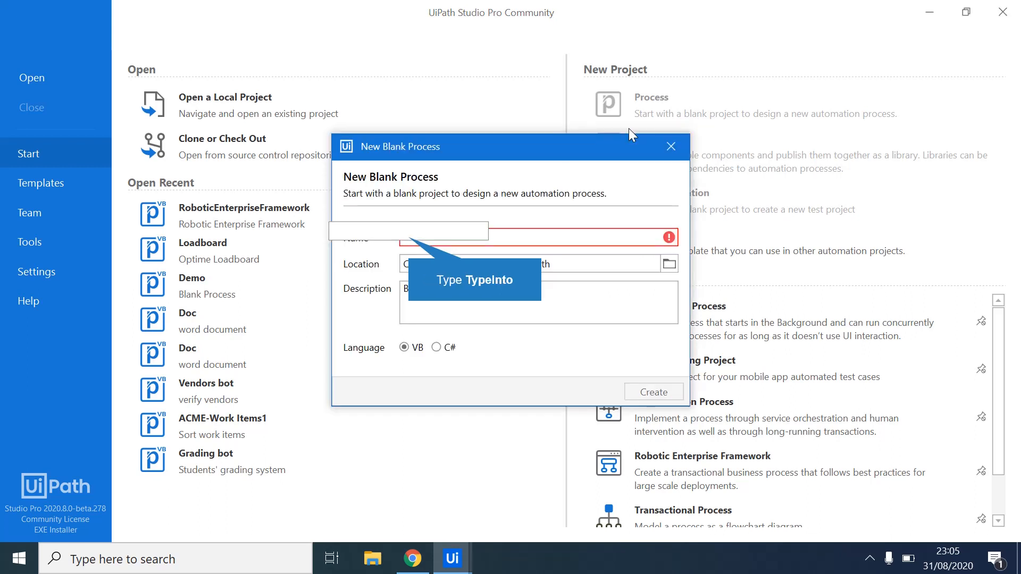
type("Ty")
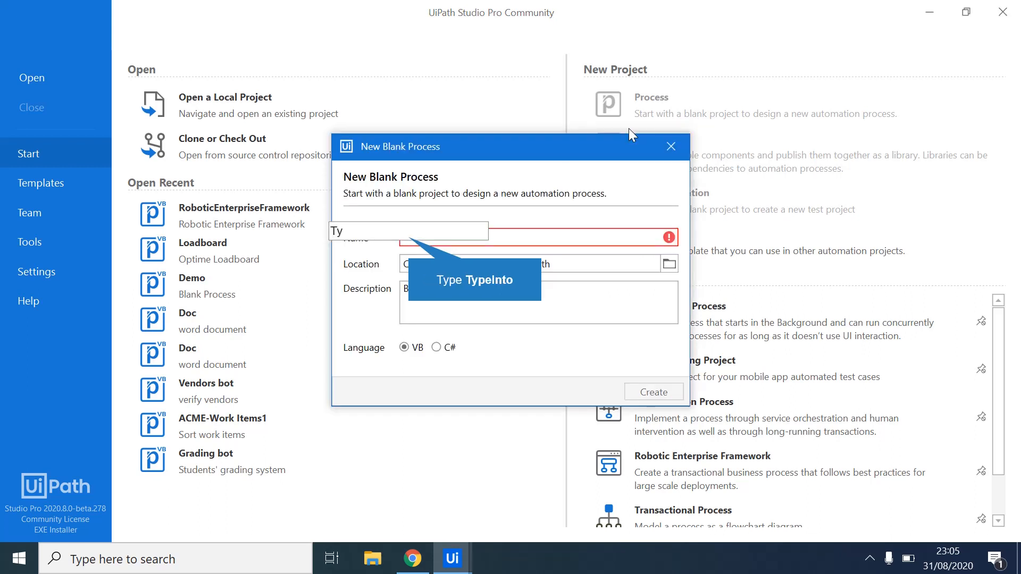
type("pe")
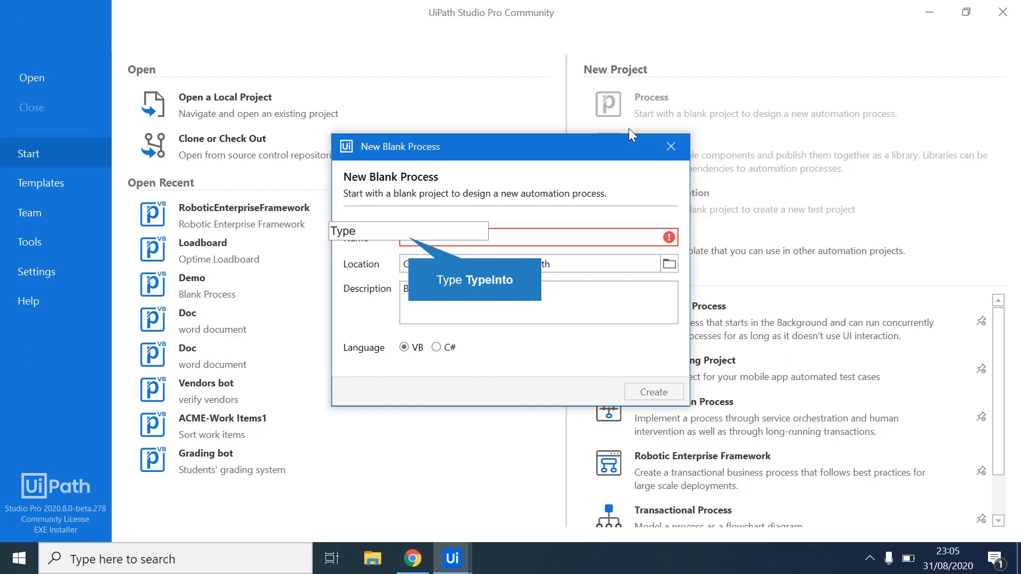
type("Into")
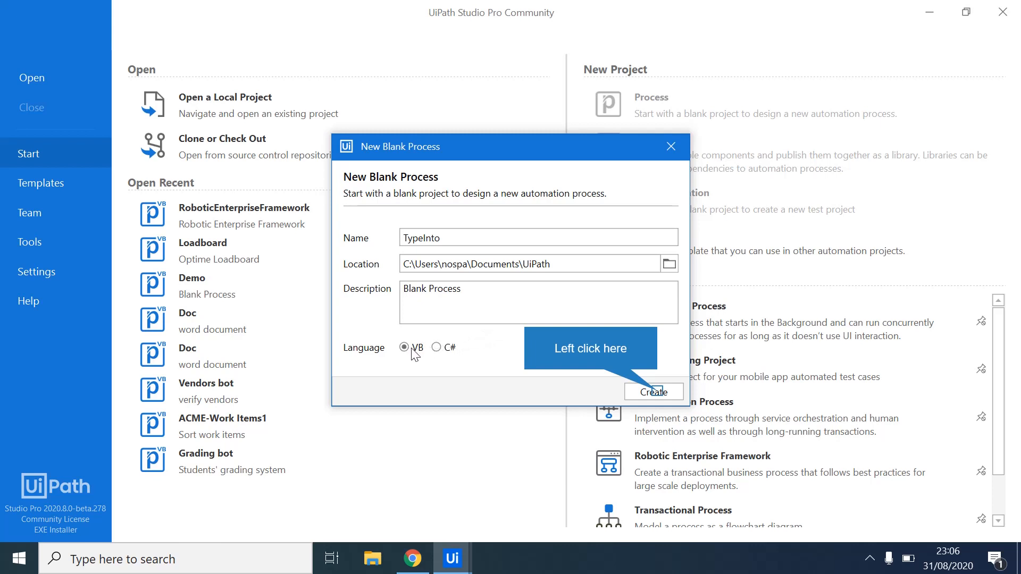
mouse_move(436, 357)
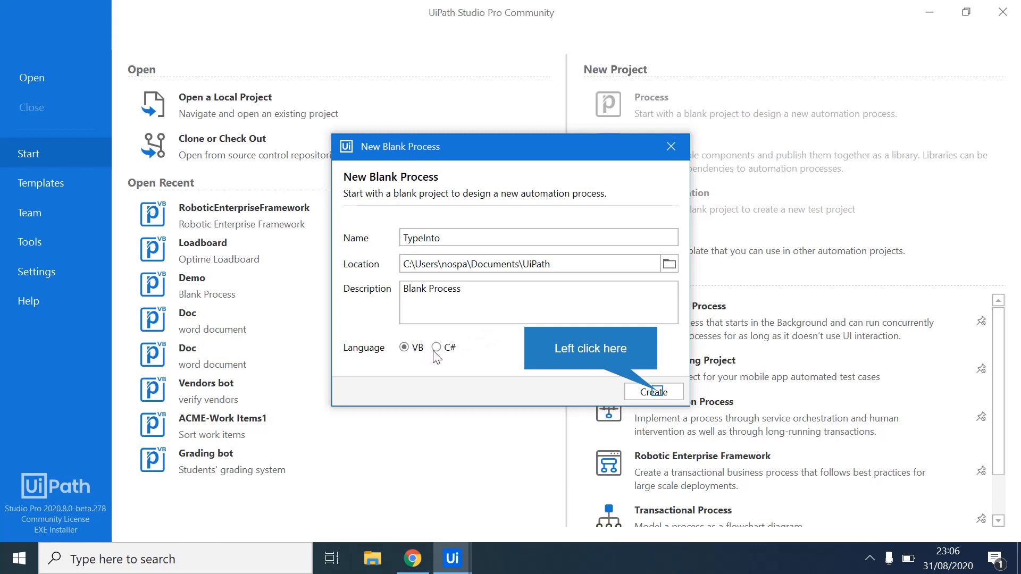
mouse_move(406, 352)
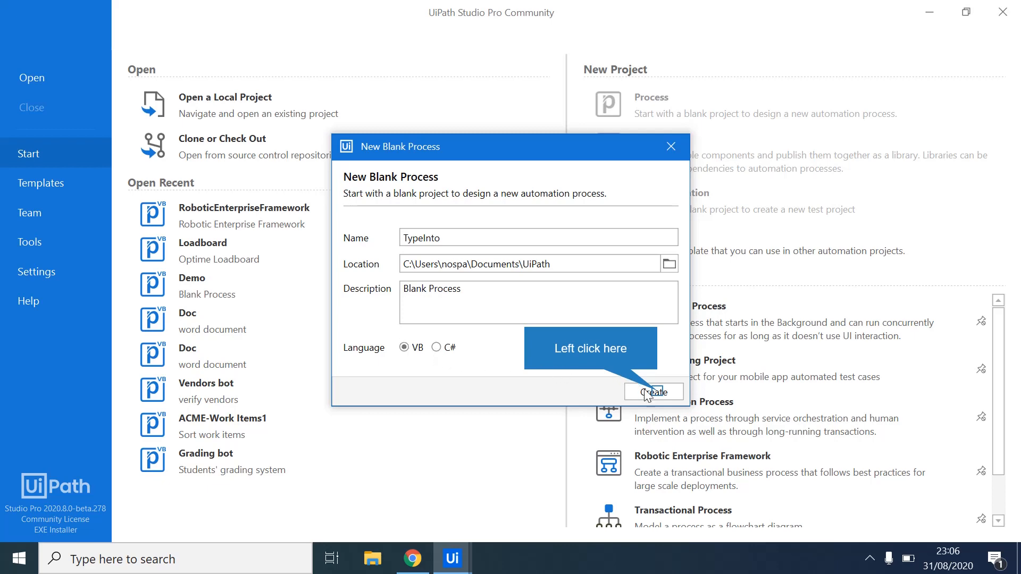
left_click(653, 392)
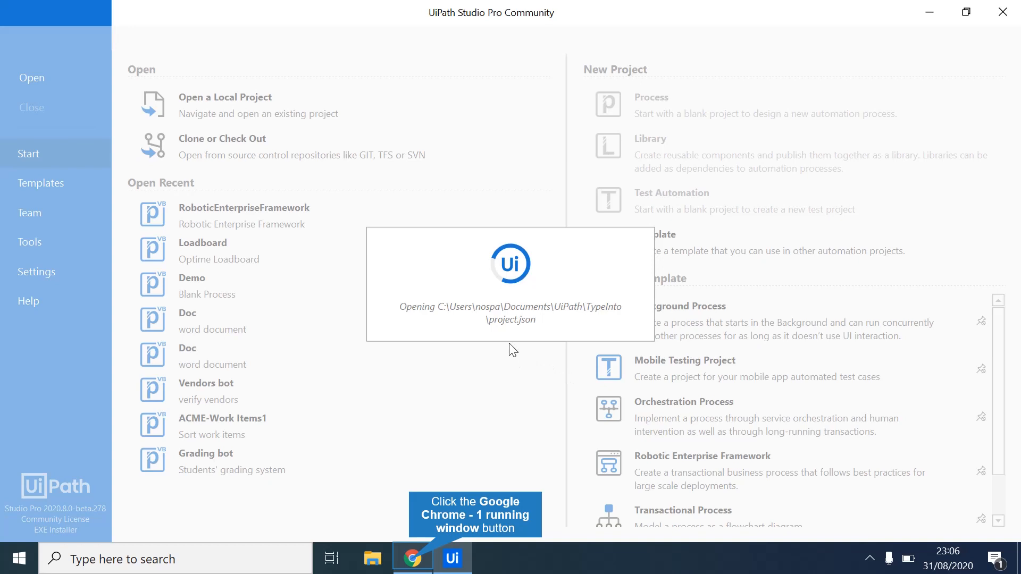
mouse_move(519, 304)
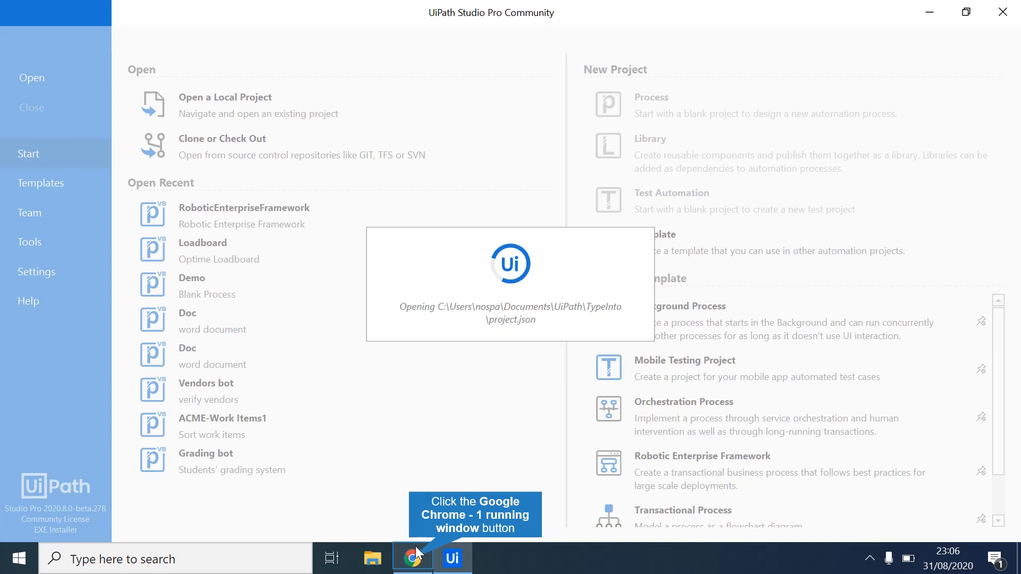
Bring up the pre-filled ACME System 1 login page in Chrome and select its address
left_click(413, 558)
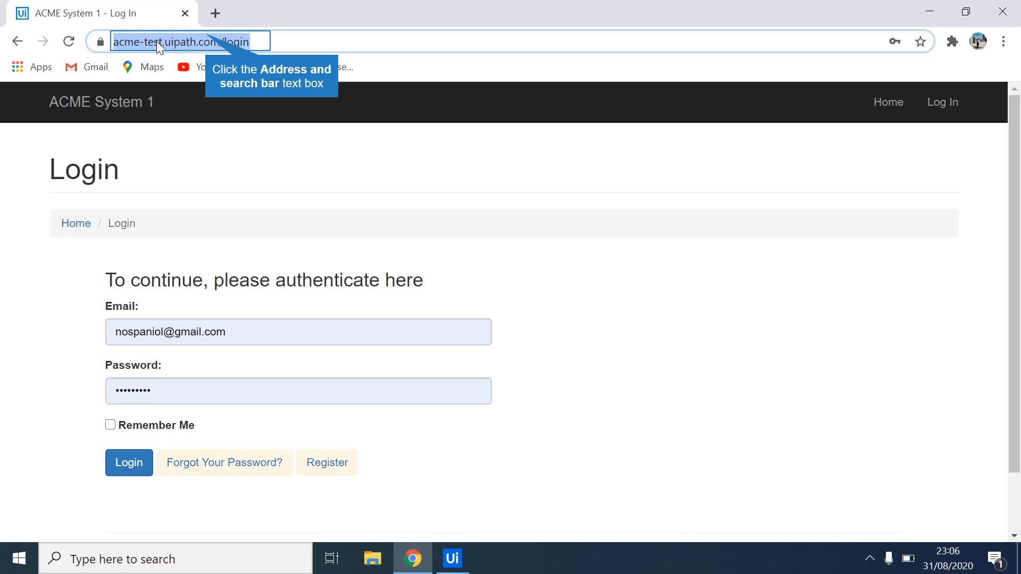
mouse_move(159, 44)
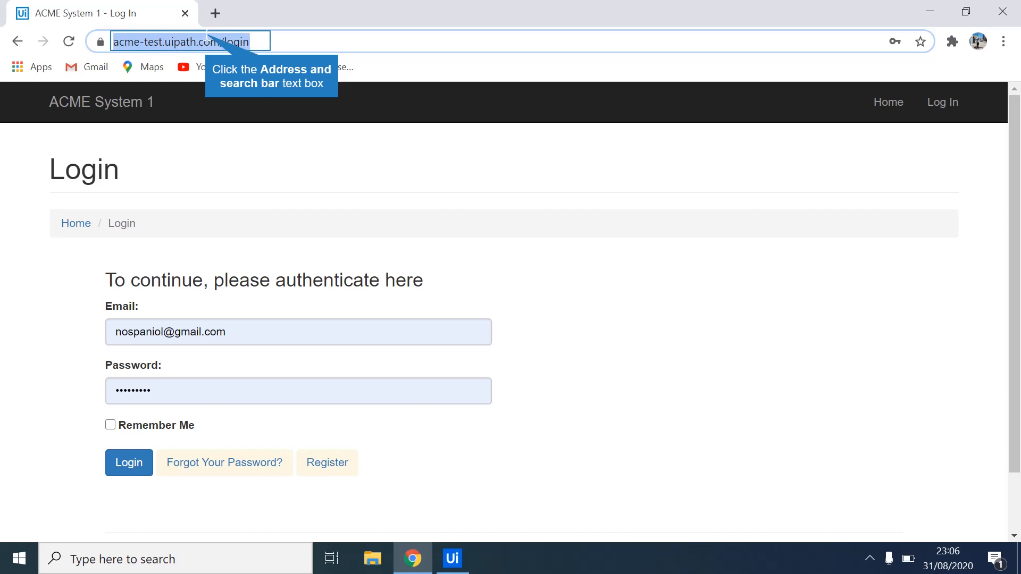
left_click(212, 41)
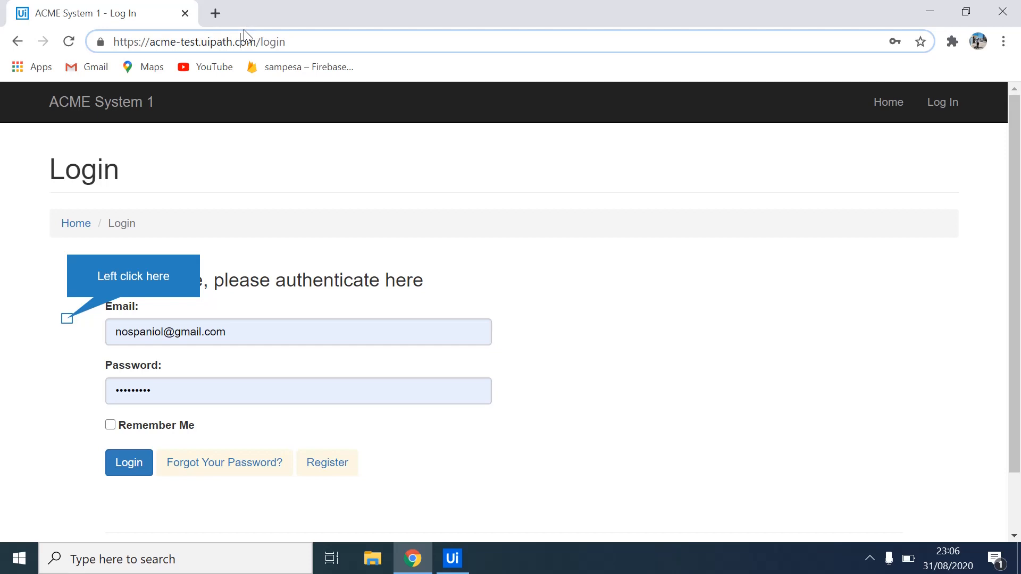
mouse_move(253, 34)
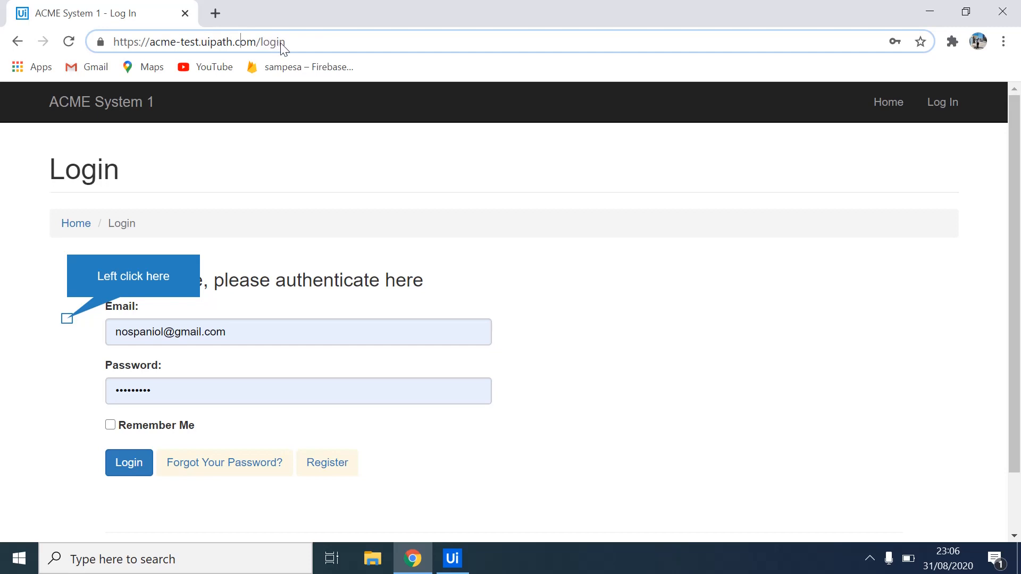
mouse_move(297, 54)
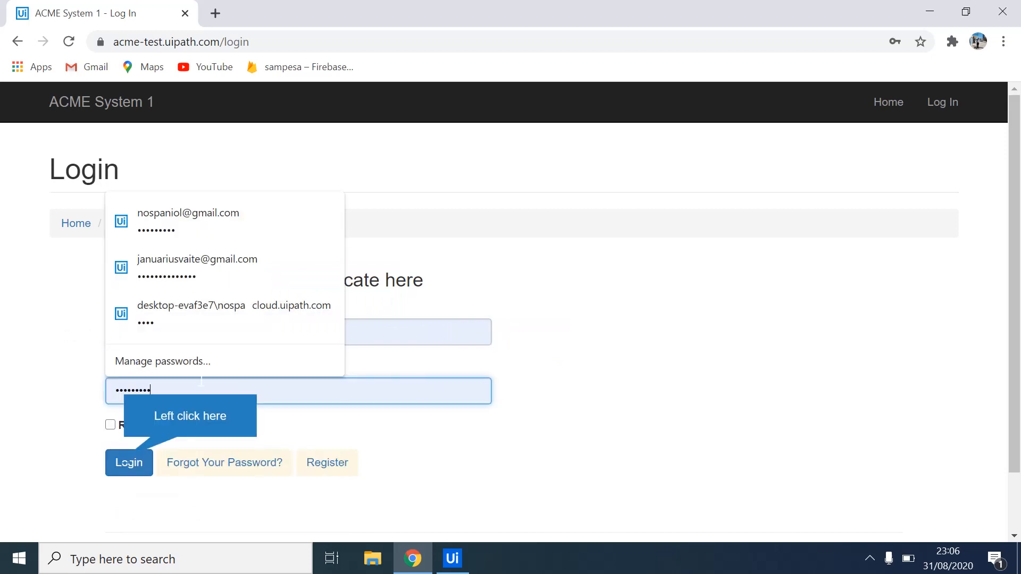
Log in to ACME System 1 and scroll through the Dashboard sections
left_click(128, 463)
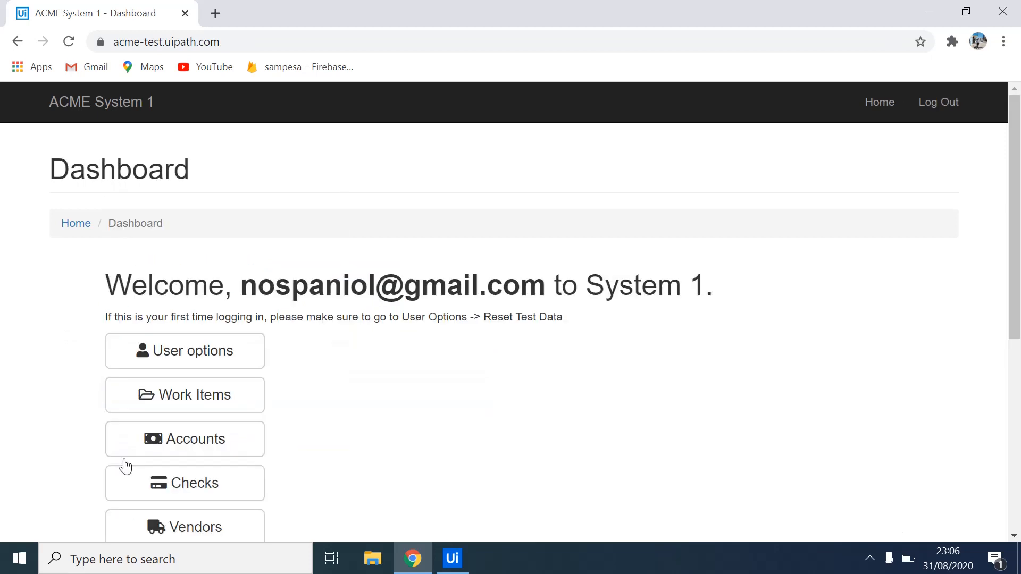
mouse_move(141, 448)
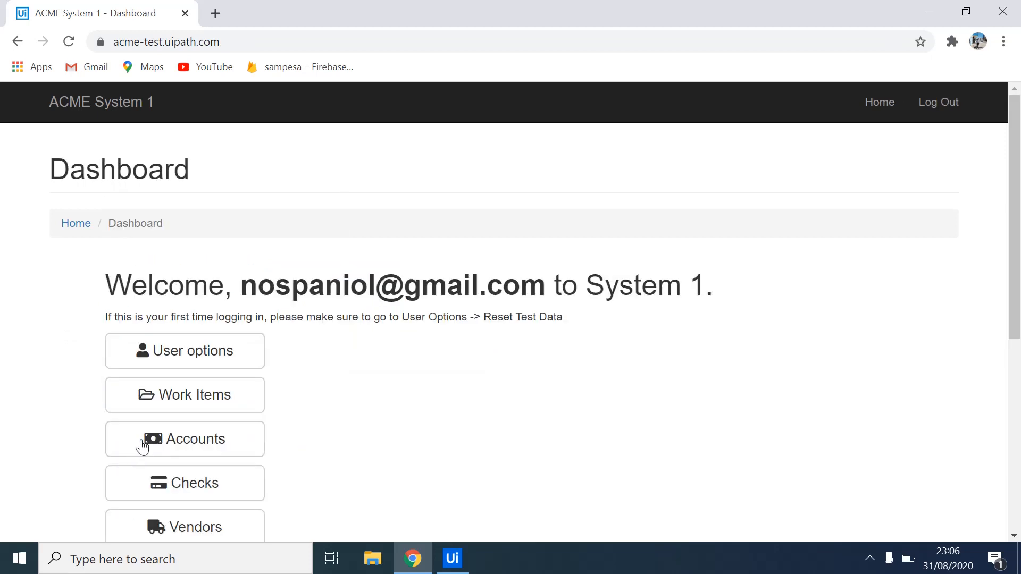
mouse_move(185, 374)
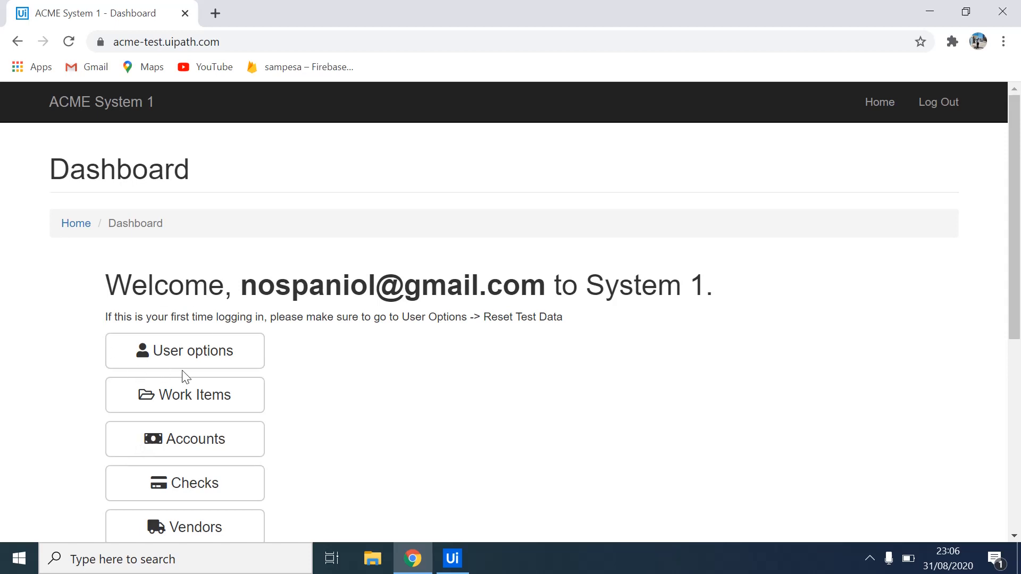
mouse_move(243, 317)
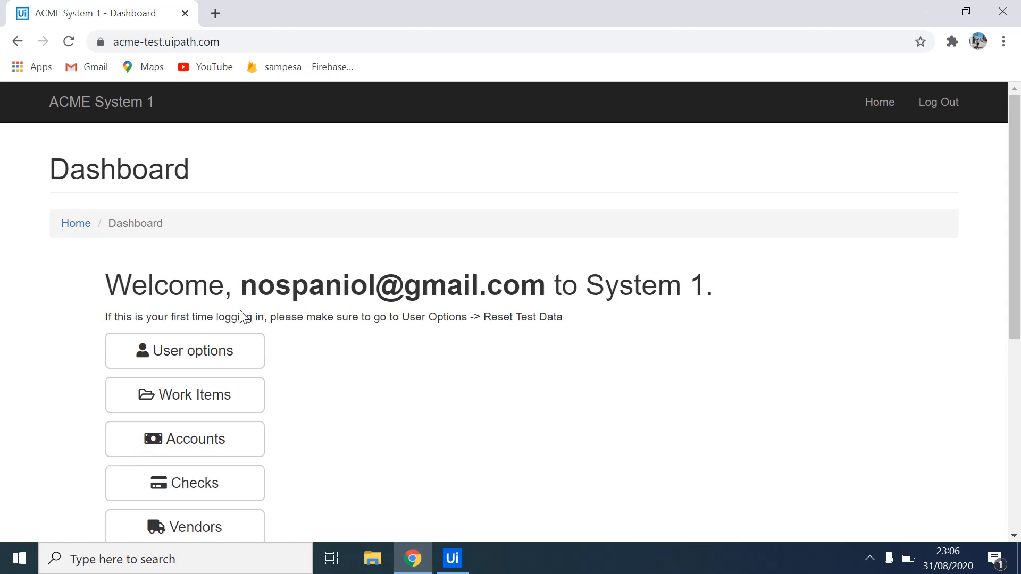
mouse_move(253, 322)
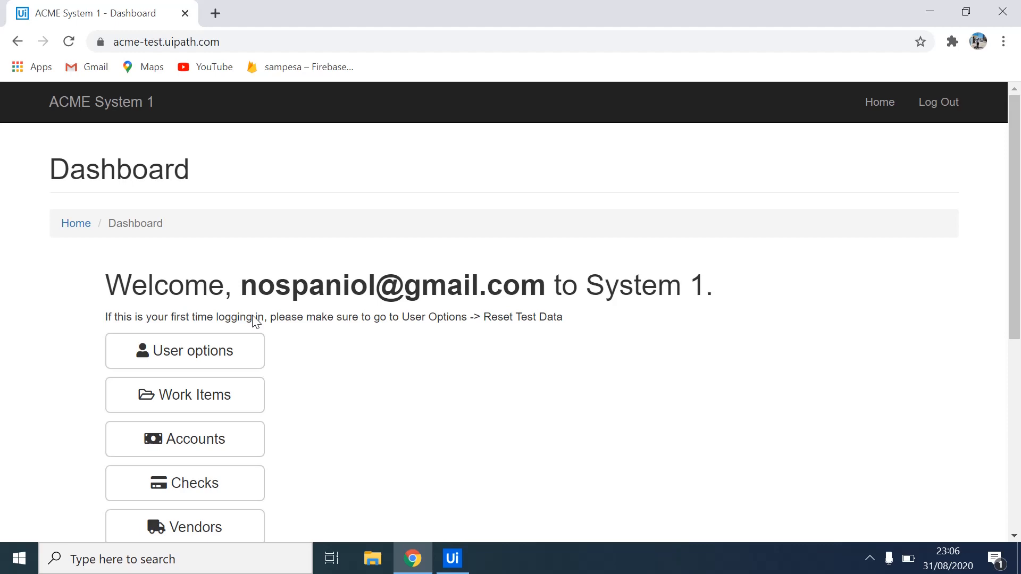
mouse_move(378, 137)
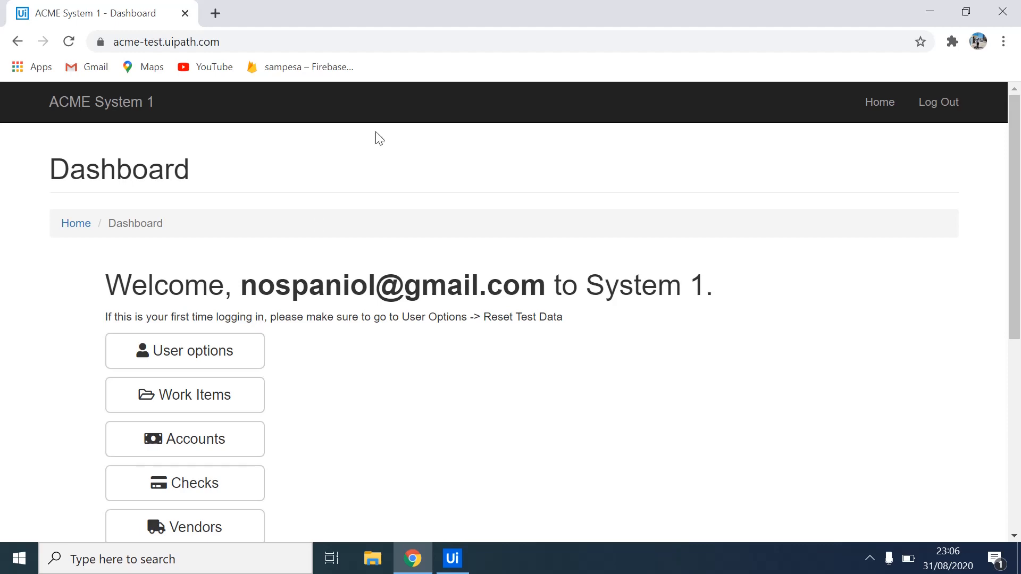
mouse_move(146, 311)
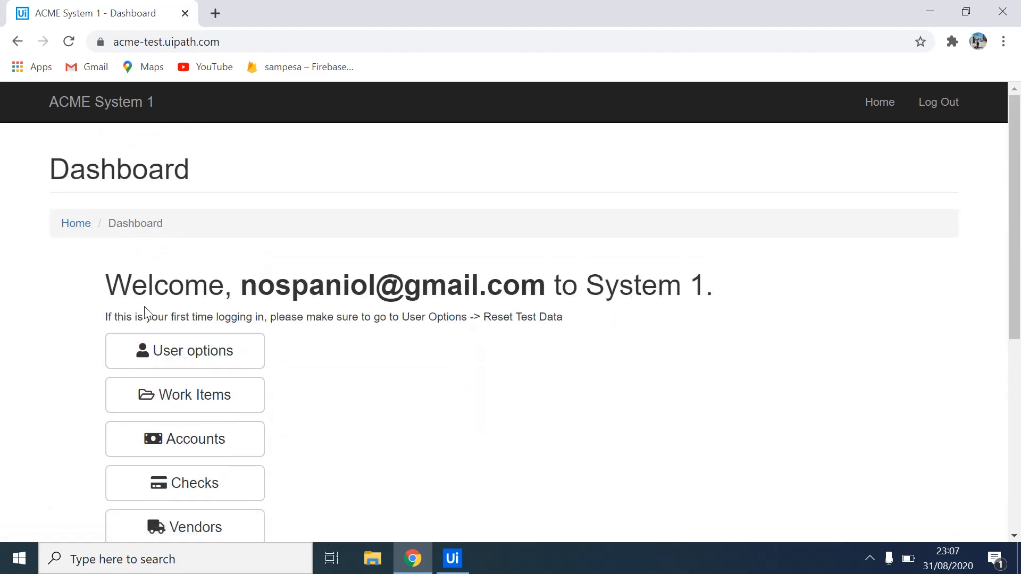
left_click(184, 319)
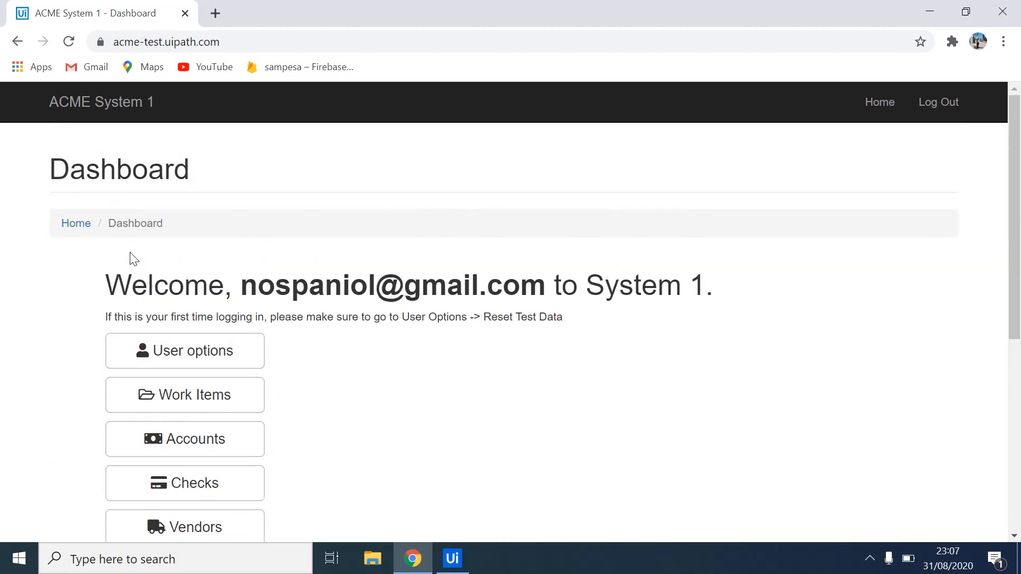
mouse_move(266, 262)
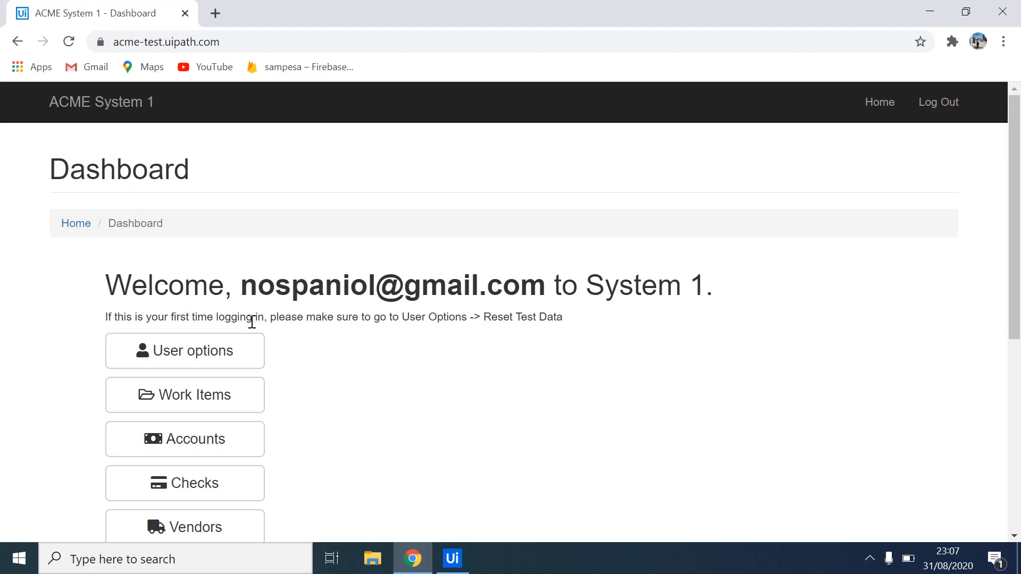
scroll("down", 3)
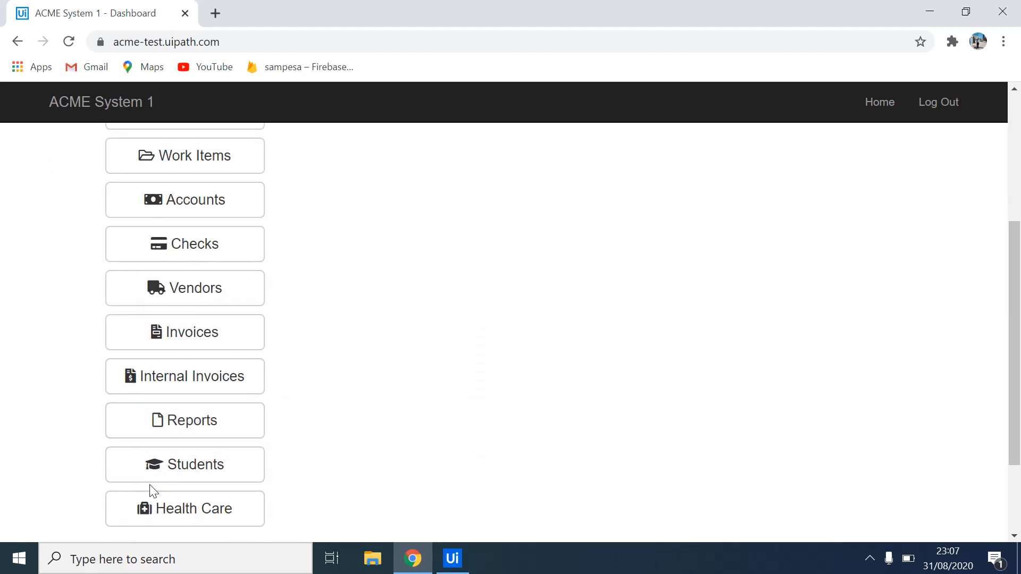
scroll("up", 3)
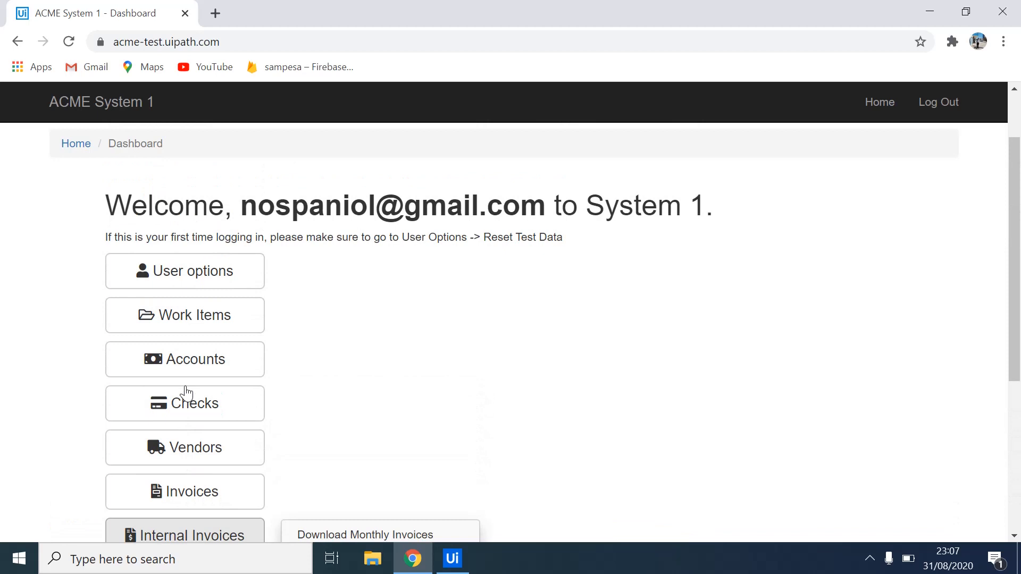
left_click(184, 403)
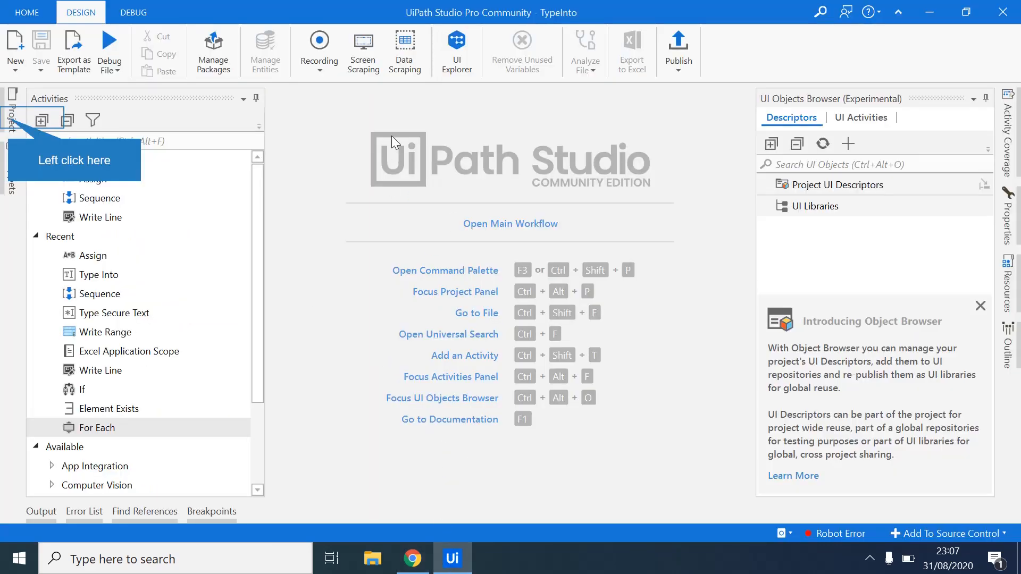
mouse_move(63, 194)
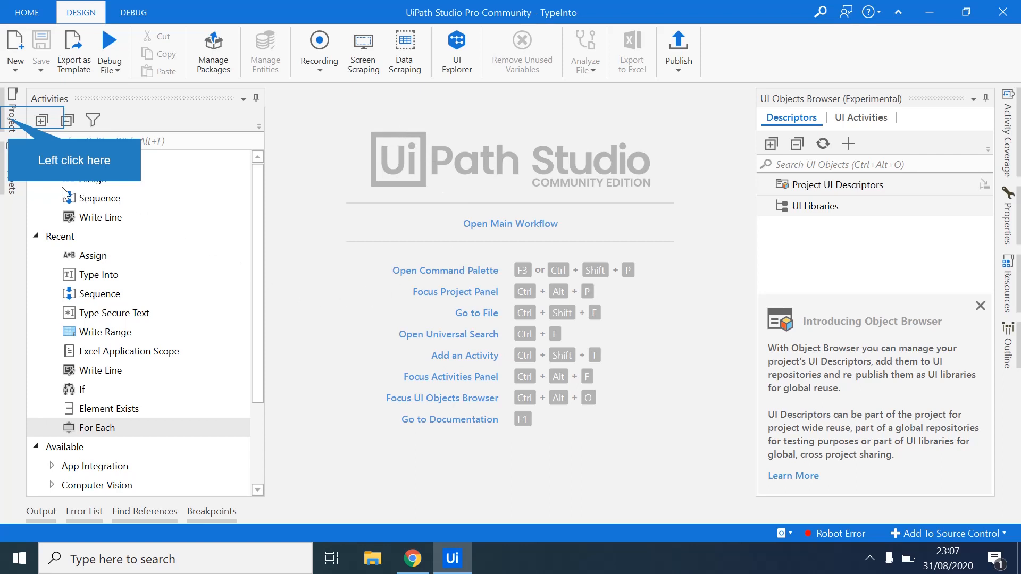
mouse_move(19, 127)
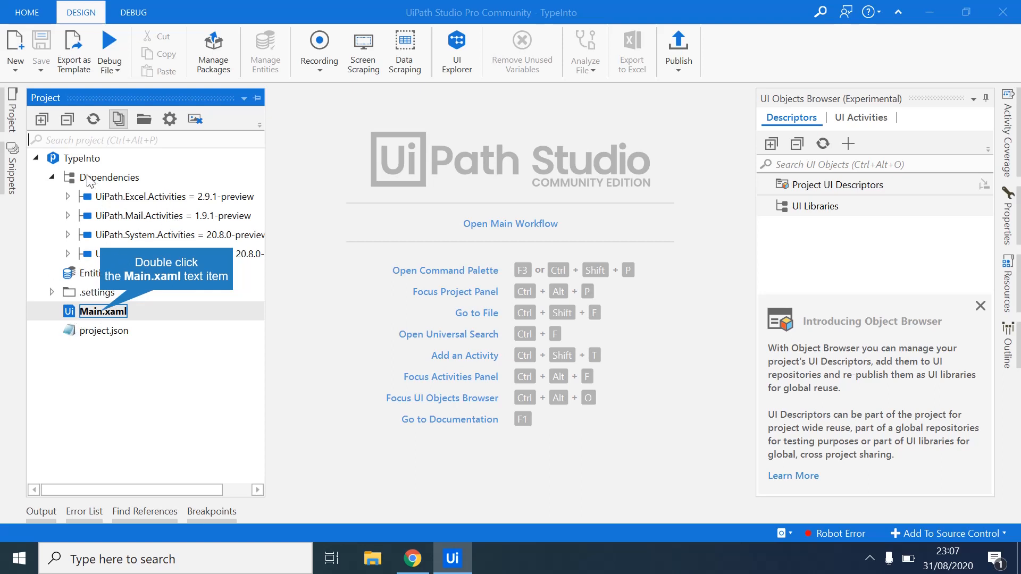
Open Main.xaml and auto-hide the UI Objects Browser panel
double_click(104, 312)
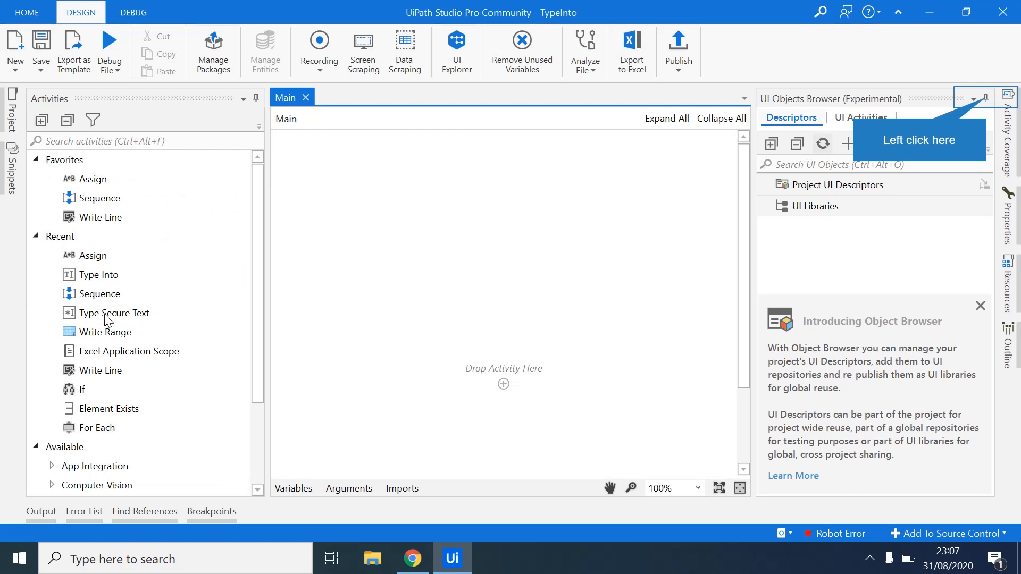
mouse_move(351, 150)
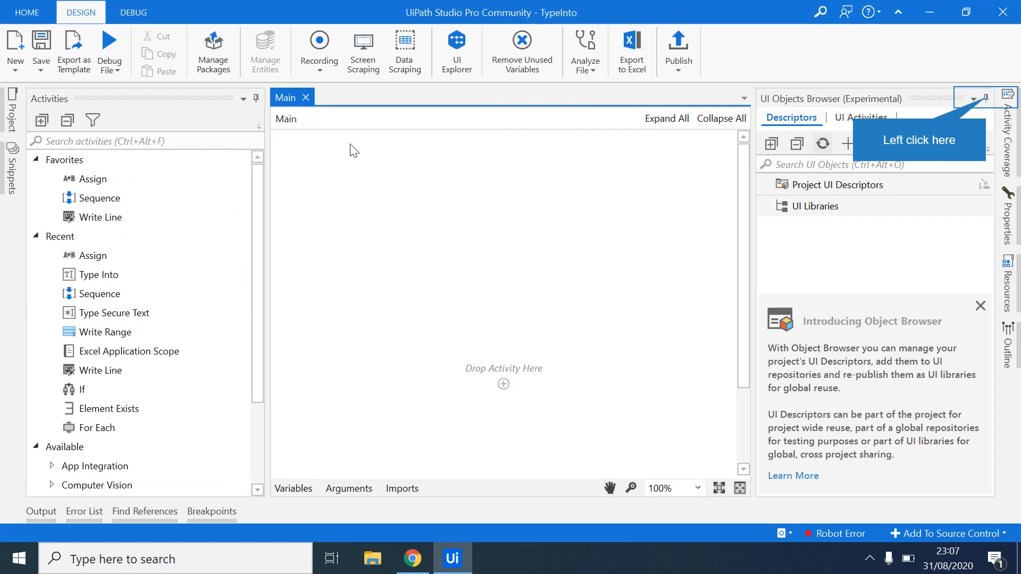
mouse_move(974, 102)
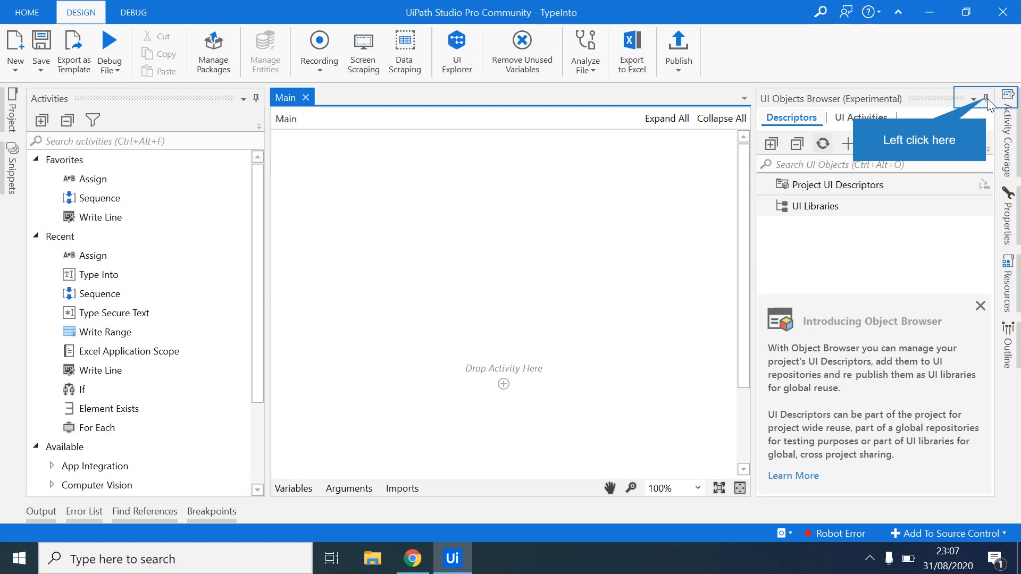
left_click(985, 99)
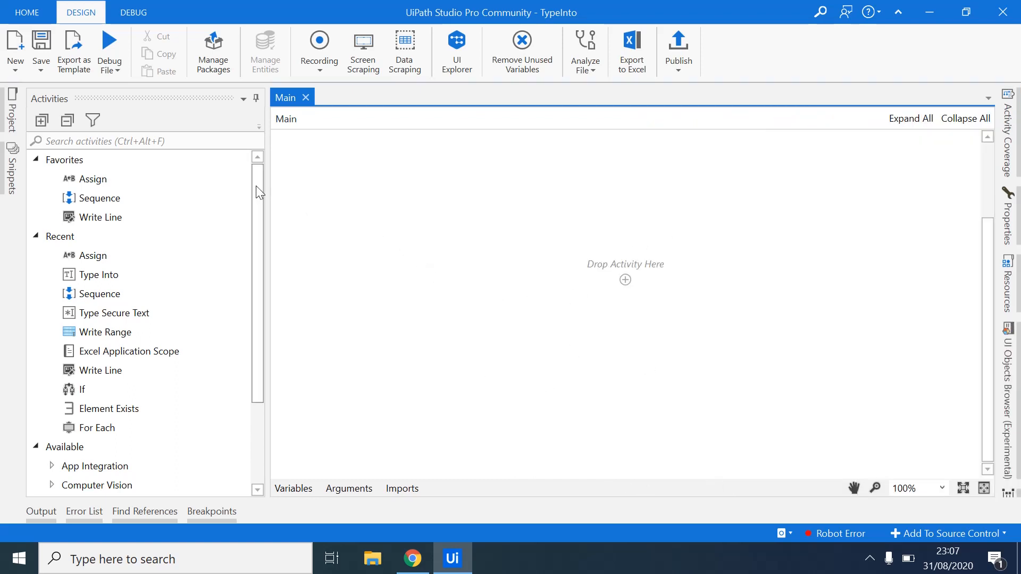
mouse_move(624, 280)
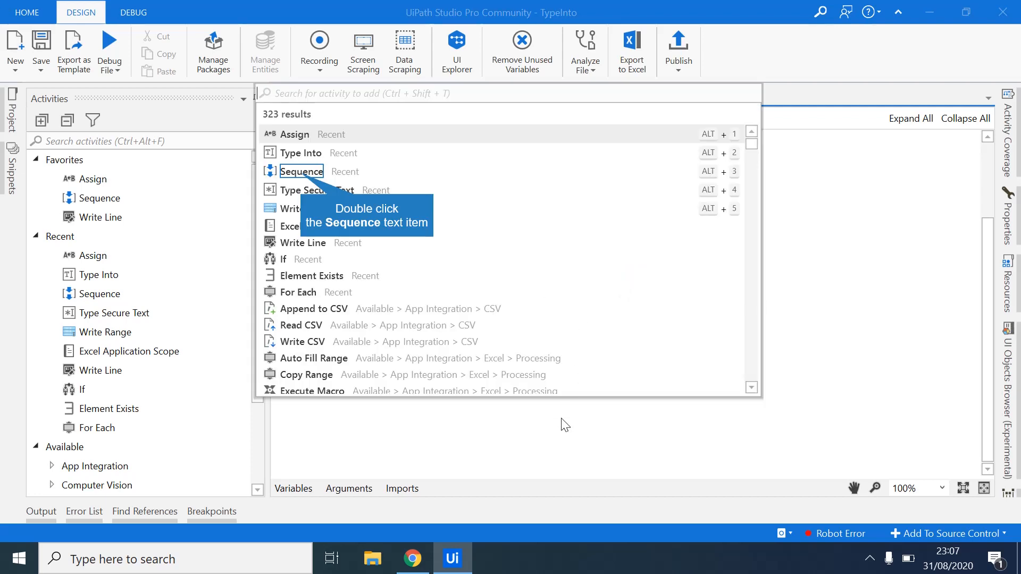
mouse_move(528, 305)
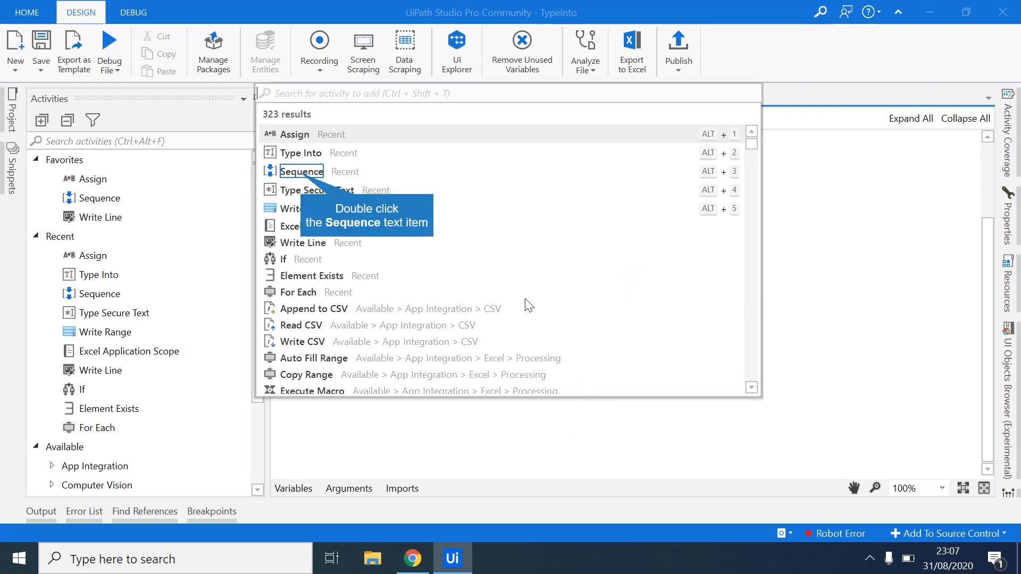
Insert a Sequence activity from the activity search results into Main
left_click(302, 171)
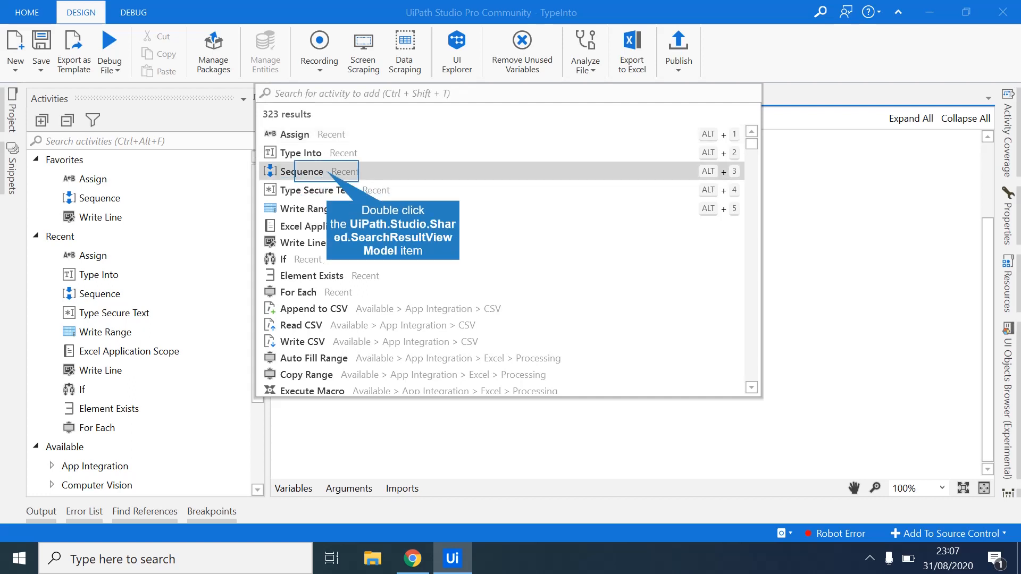
double_click(304, 171)
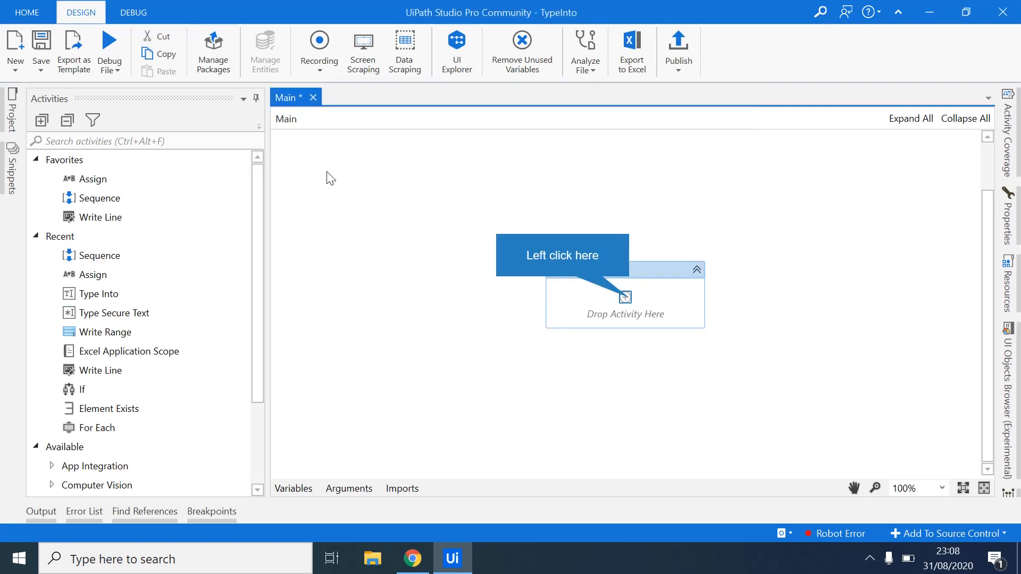
mouse_move(343, 180)
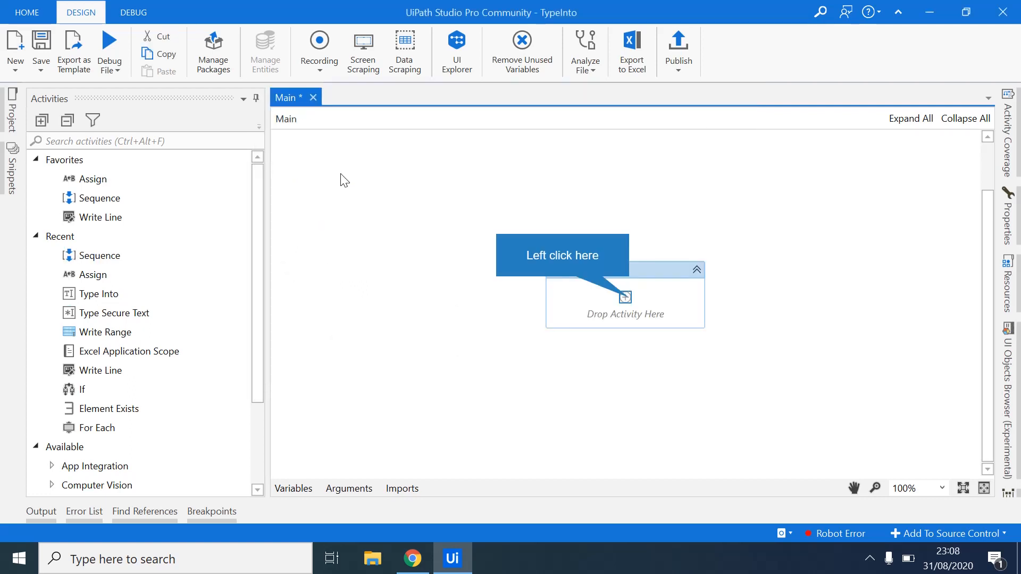
mouse_move(386, 187)
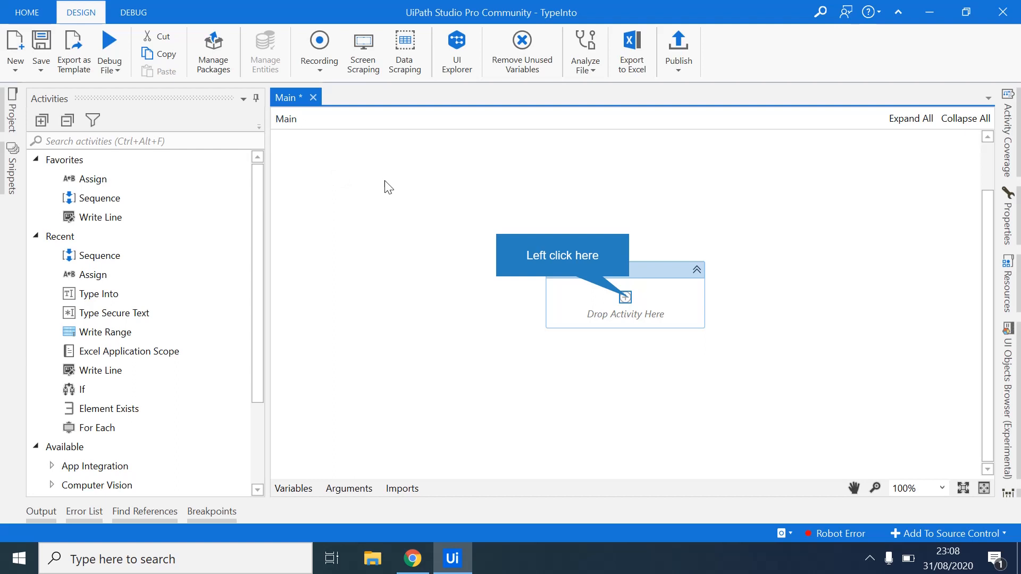
mouse_move(458, 198)
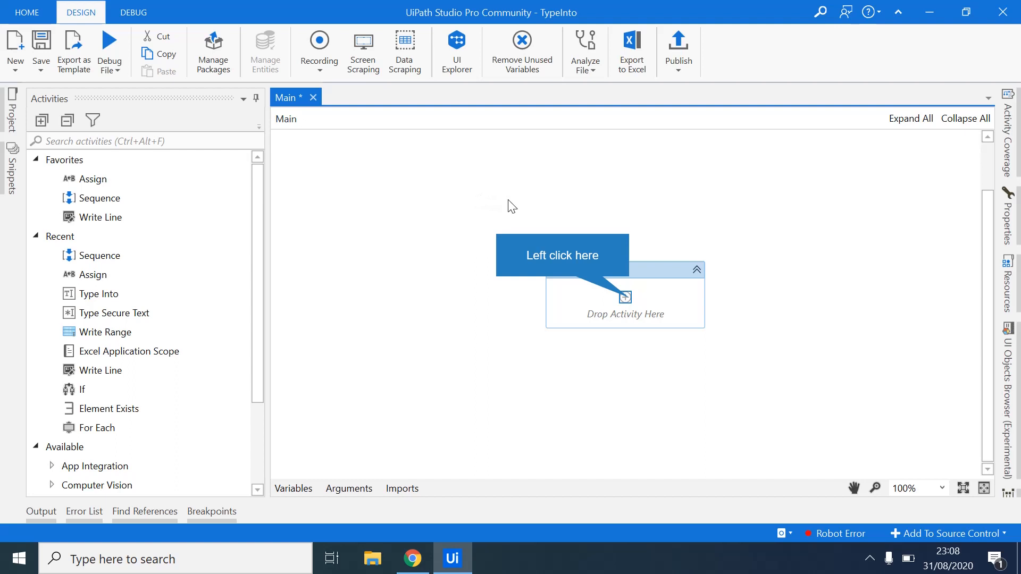
mouse_move(533, 209)
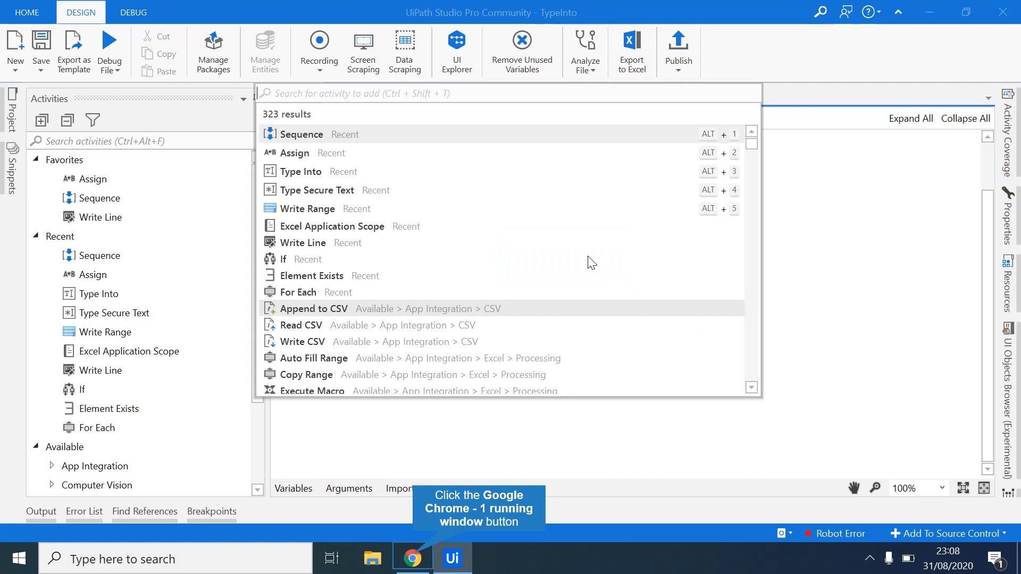
mouse_move(534, 307)
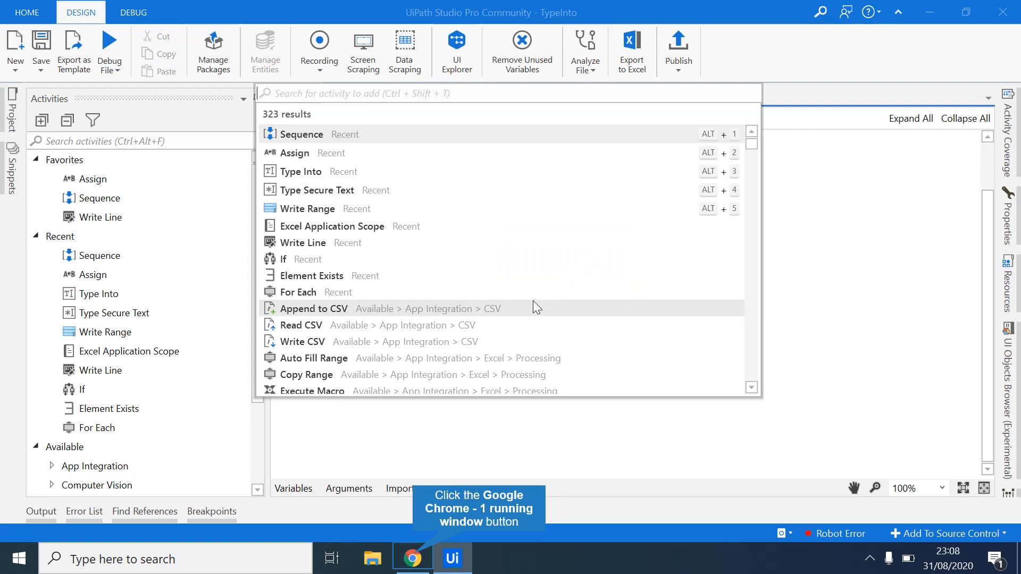
mouse_move(530, 289)
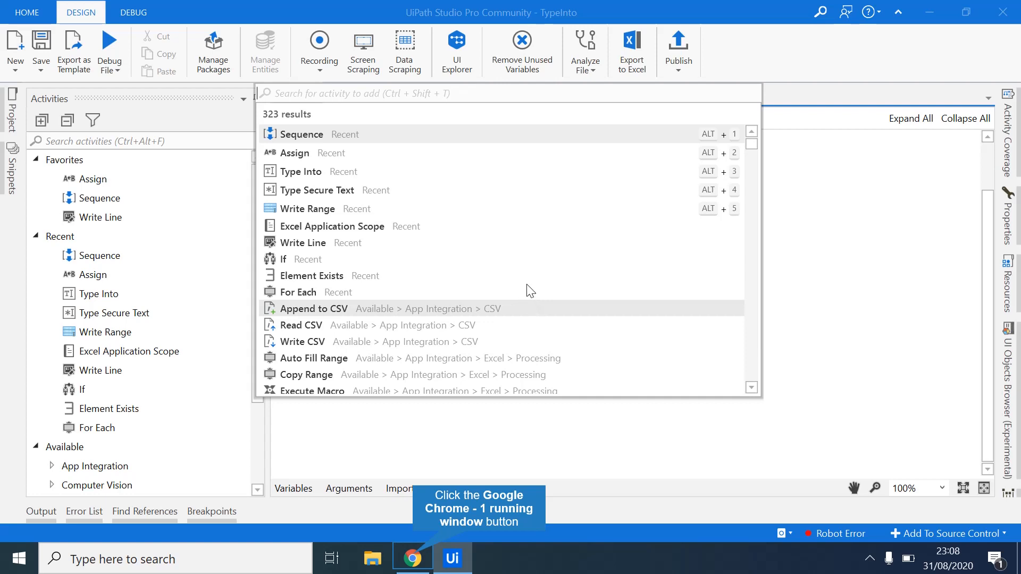
mouse_move(512, 248)
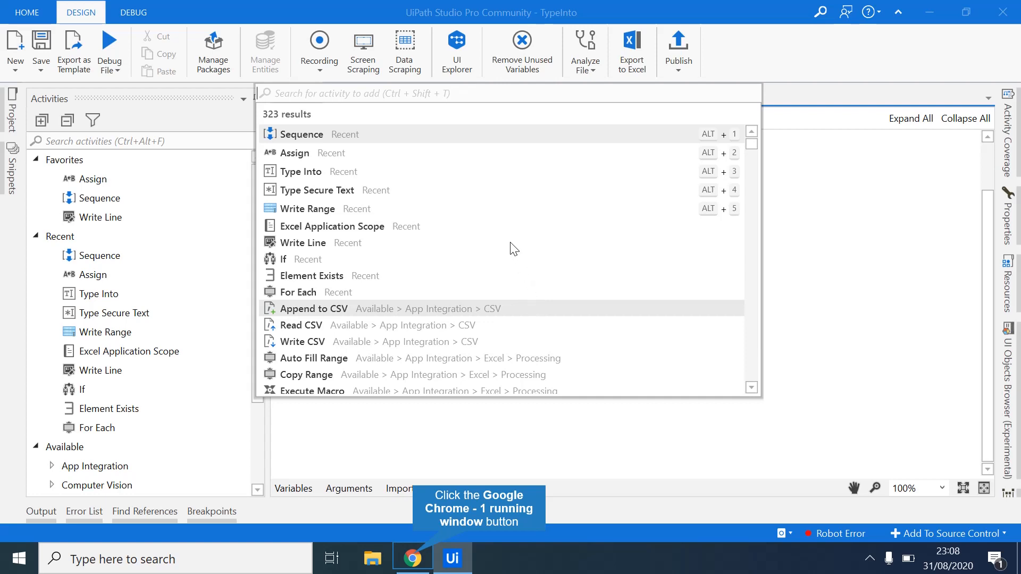
mouse_move(498, 207)
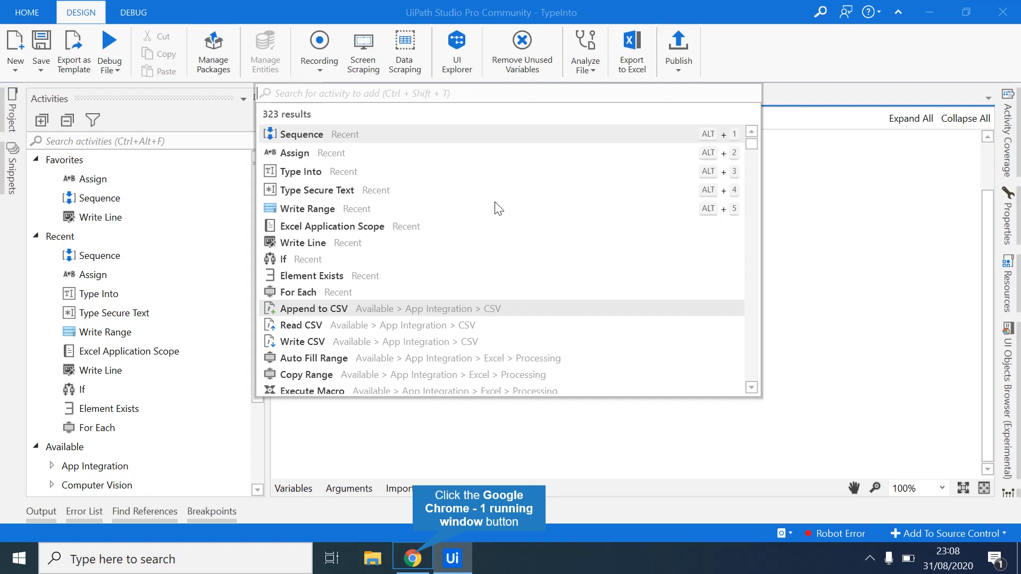
mouse_move(492, 193)
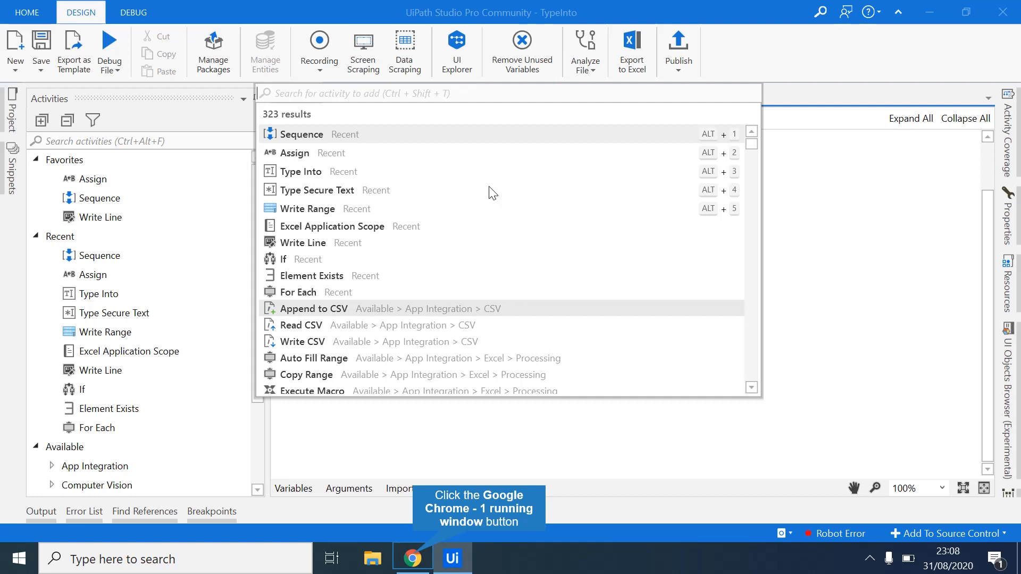
Log out of the ACME dashboard in Chrome, returning to the pre-filled login page
left_click(412, 559)
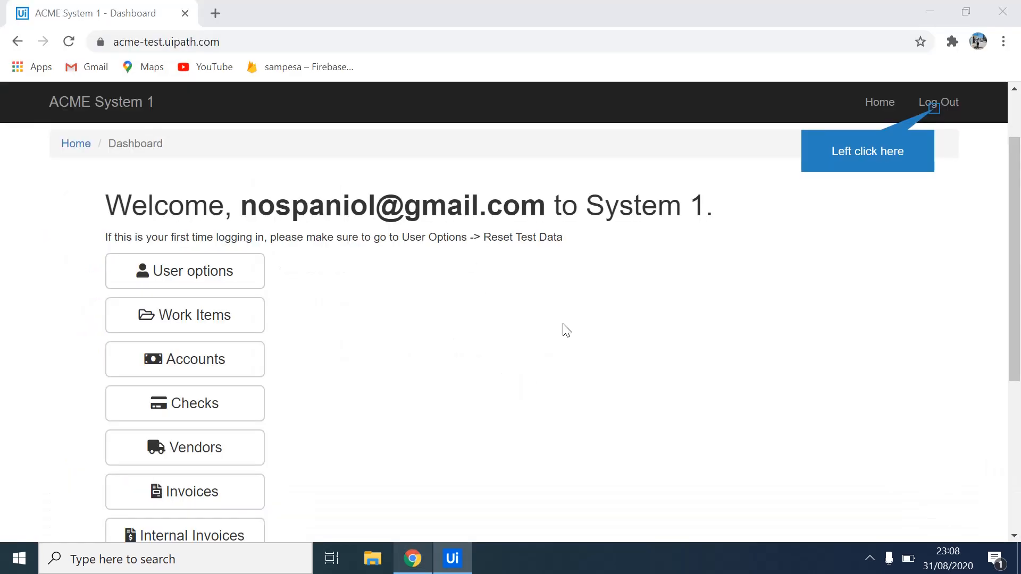
left_click(939, 102)
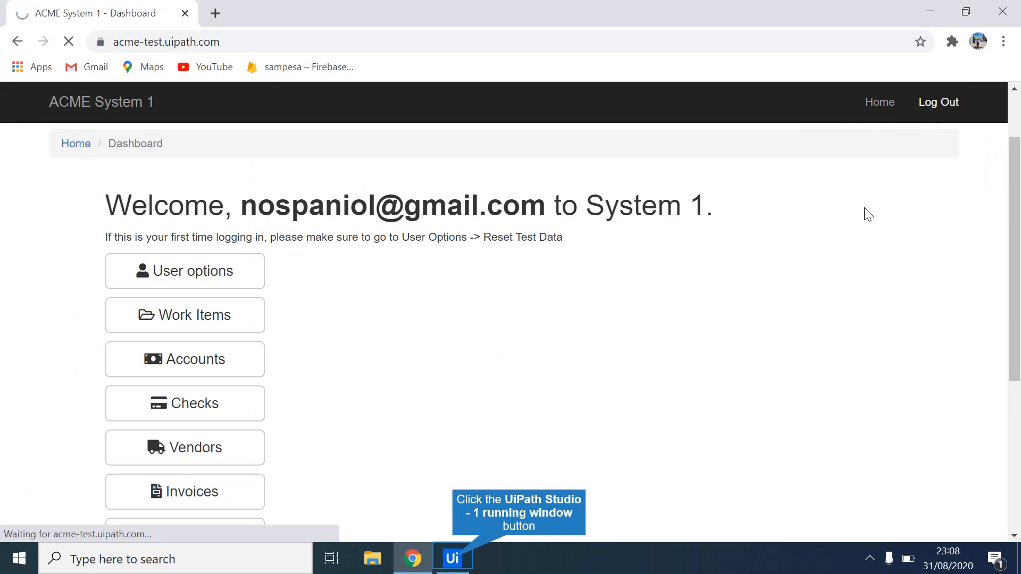
left_click(450, 558)
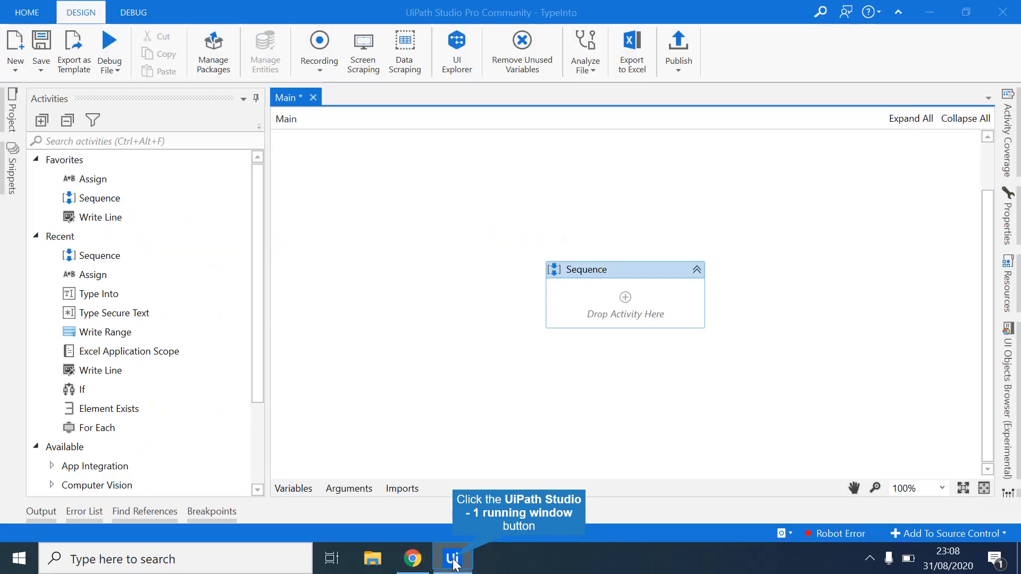
left_click(410, 559)
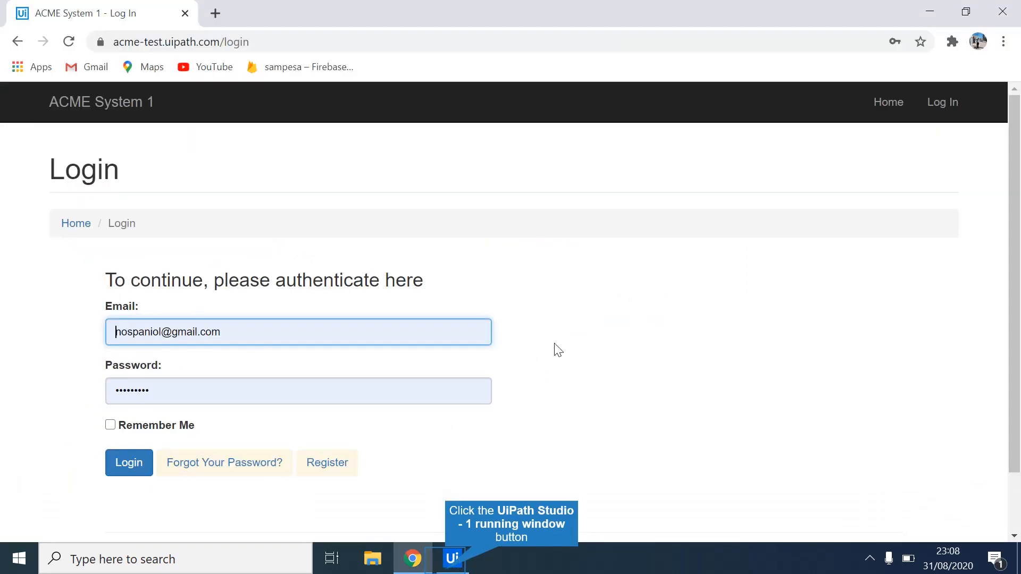
mouse_move(327, 9)
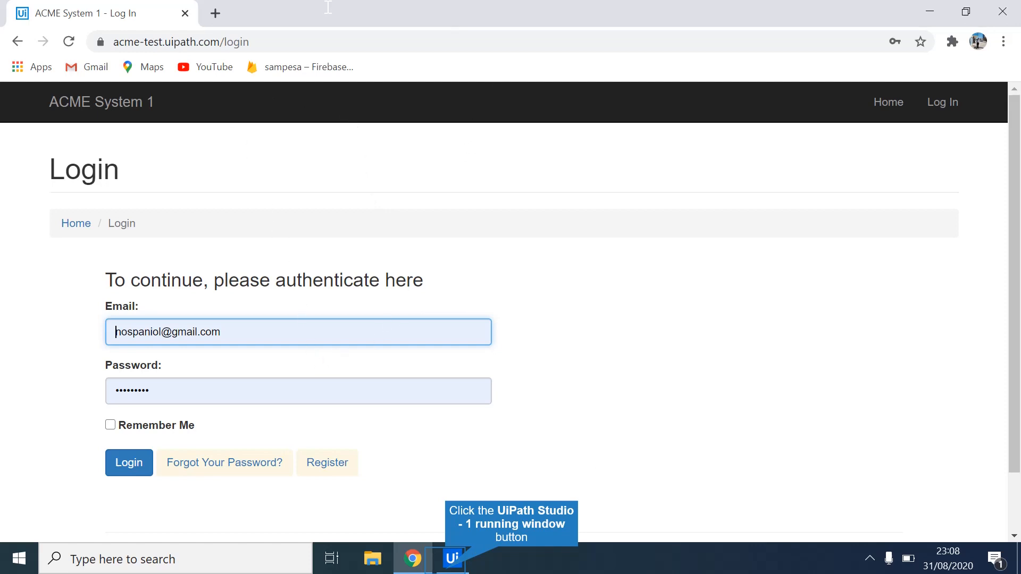
mouse_move(454, 534)
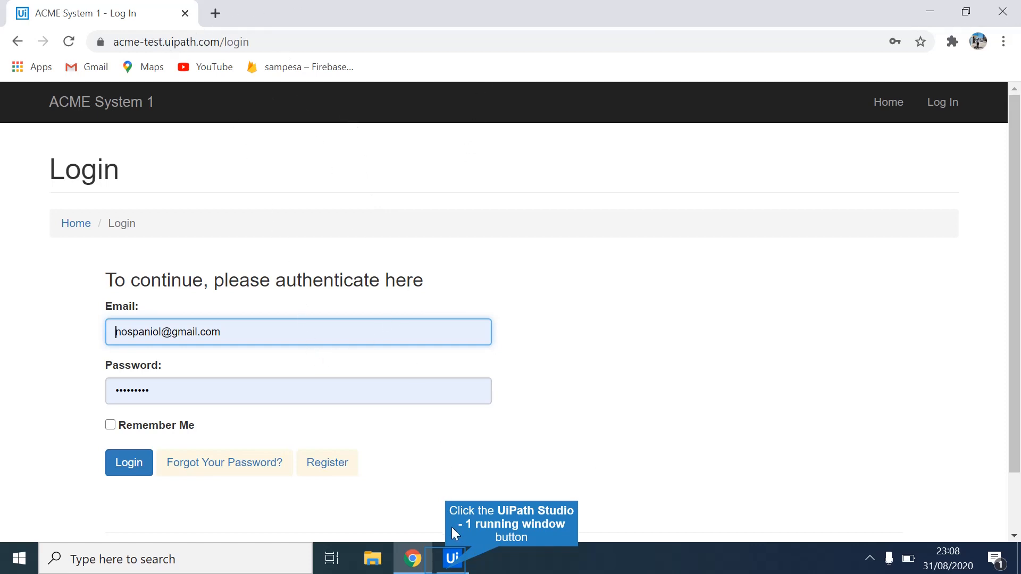
Install the Chrome extension from Studio's Tools page and dismiss the success notice
left_click(450, 558)
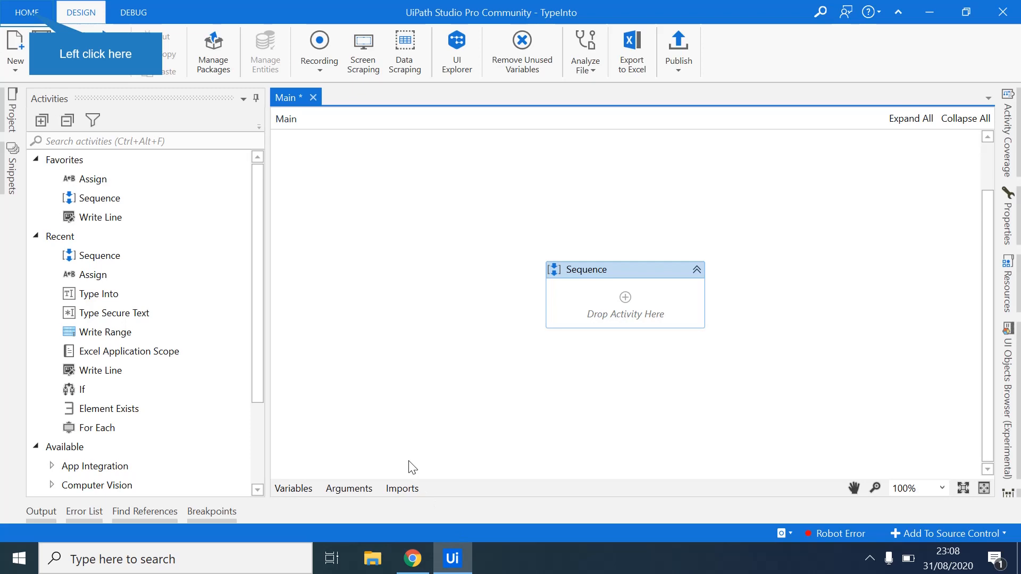
mouse_move(112, 185)
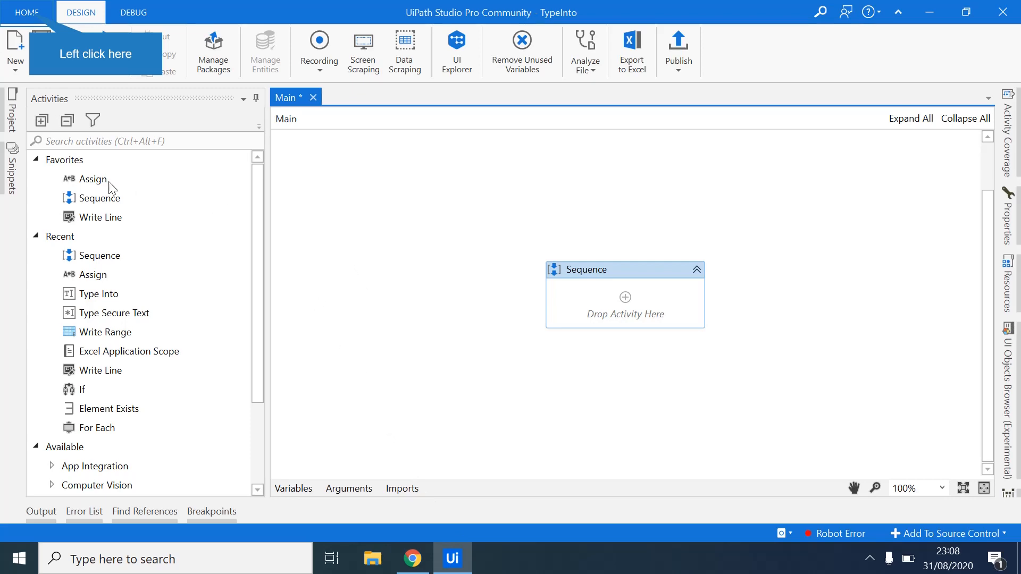
left_click(23, 12)
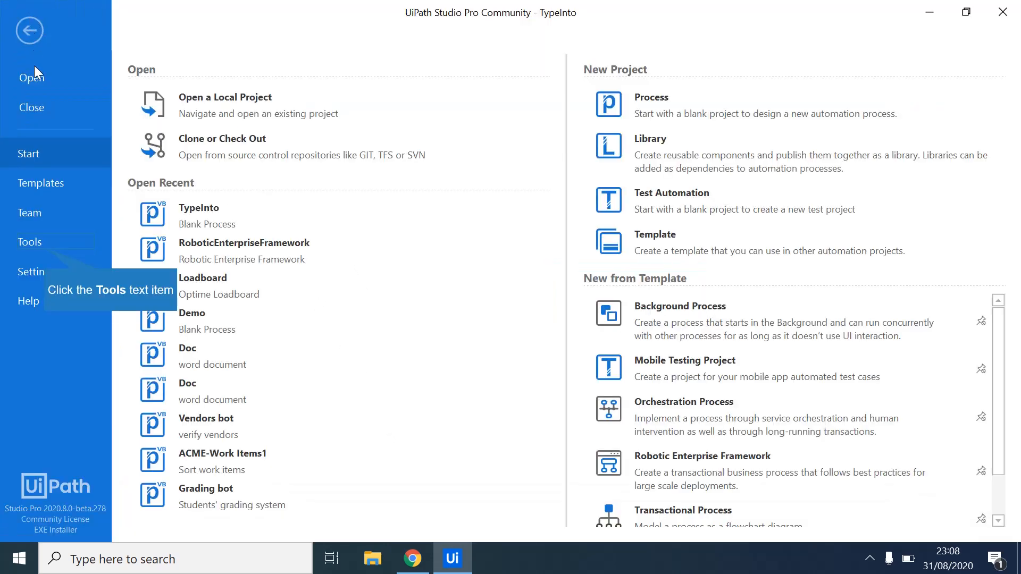
left_click(29, 242)
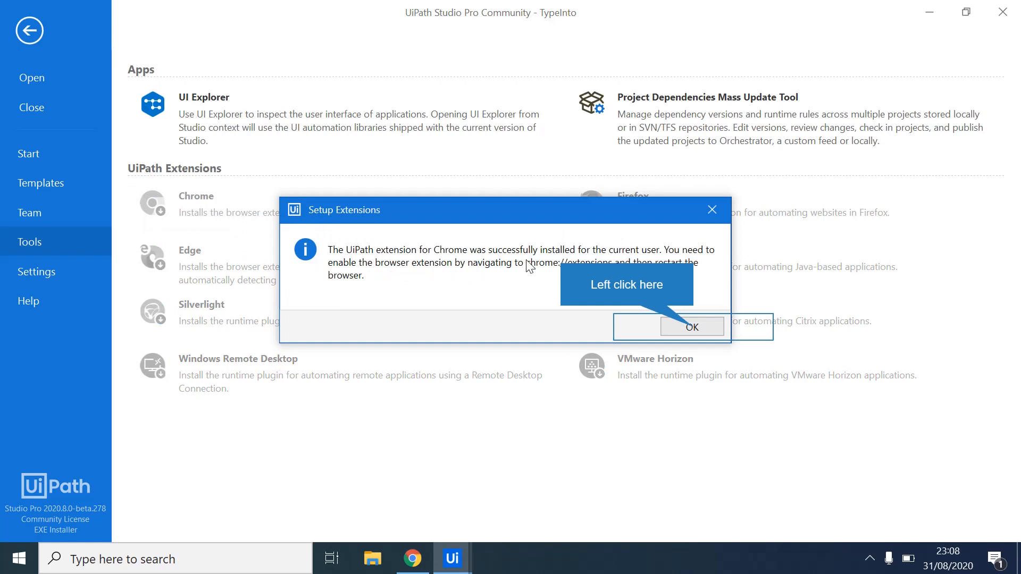
mouse_move(675, 323)
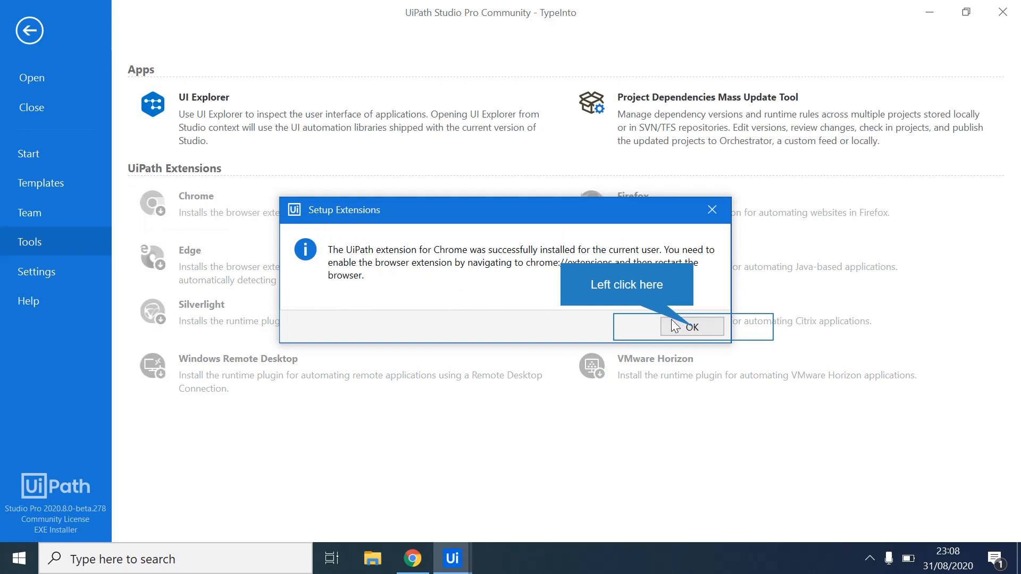
left_click(692, 327)
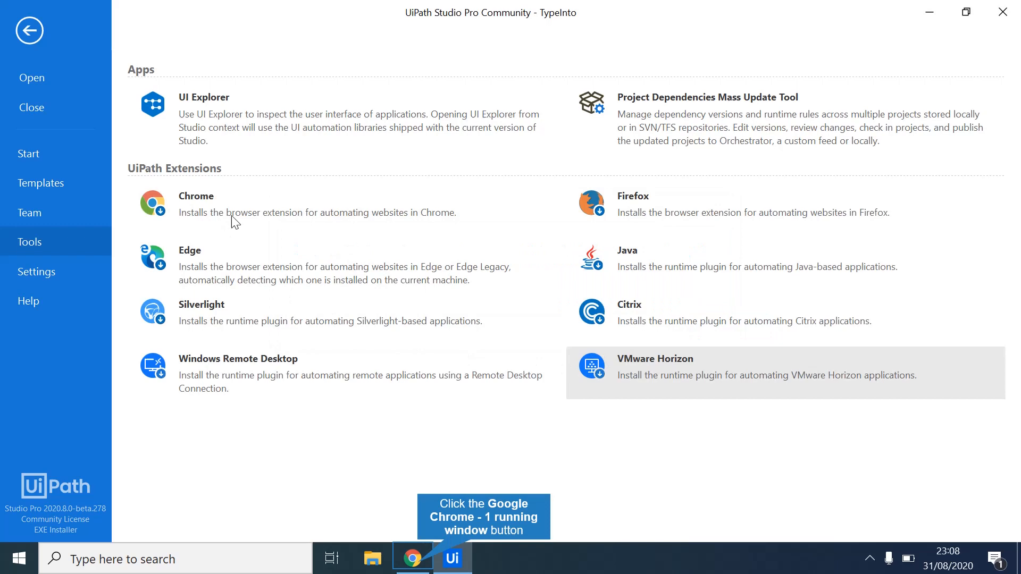
Relaunch Chrome from Start and navigate to acme-test.uipath.com
left_click(413, 558)
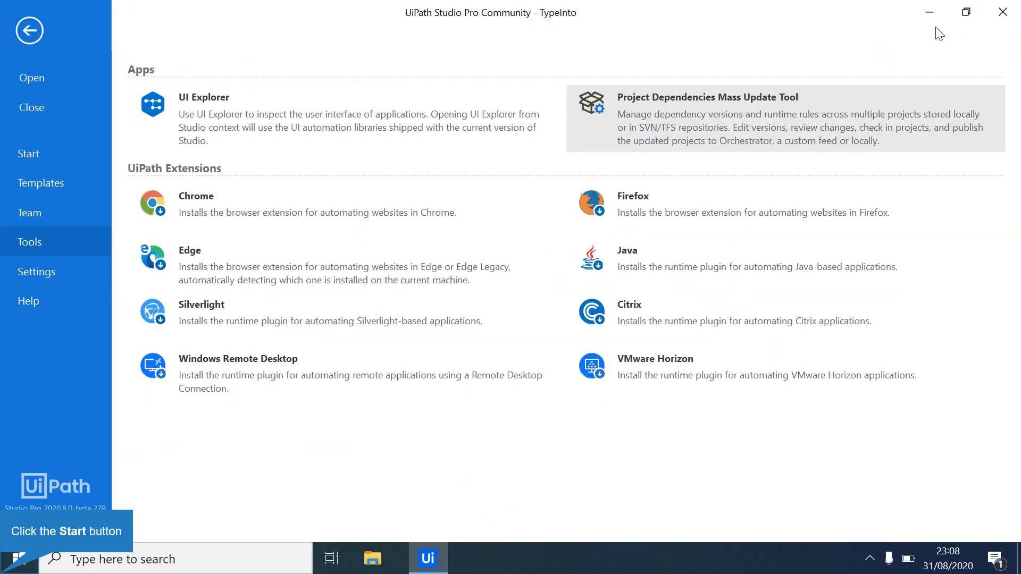
left_click(20, 558)
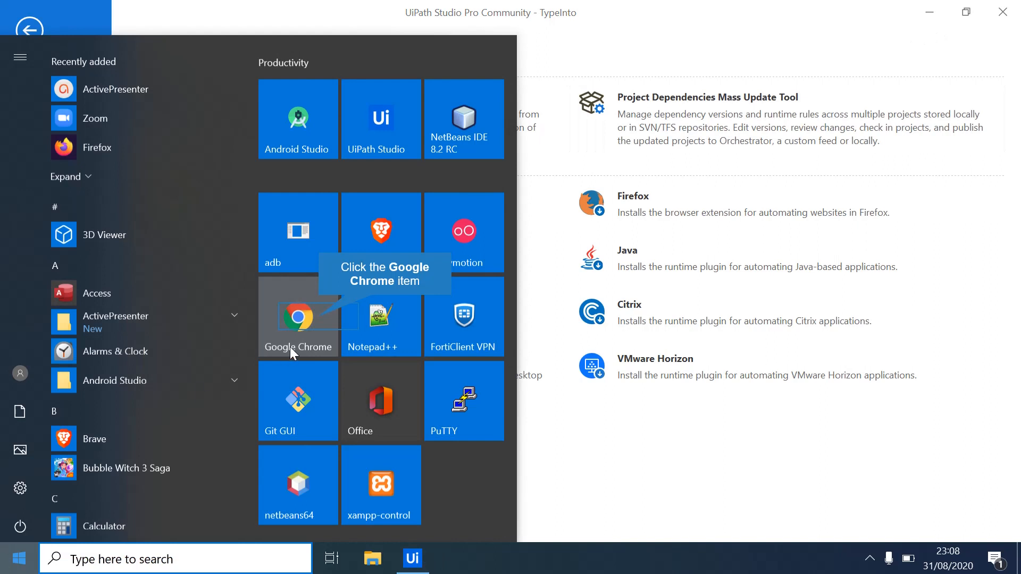
left_click(297, 318)
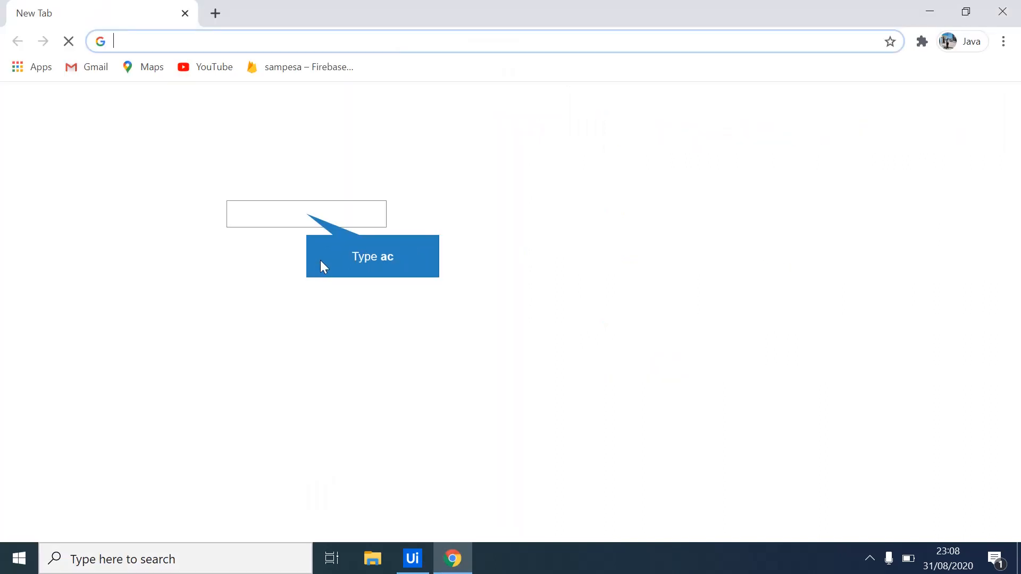
mouse_move(304, 220)
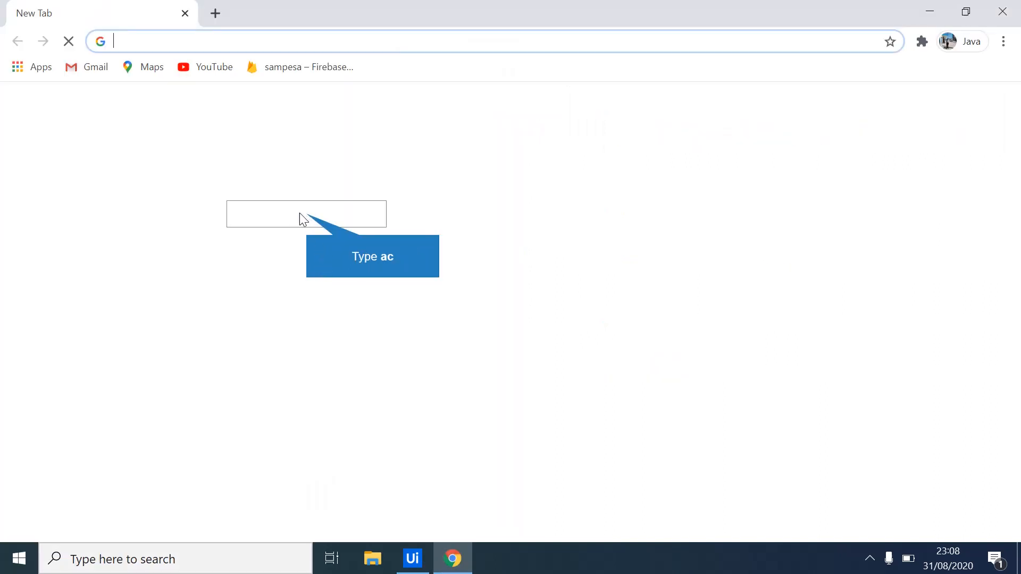
type("a")
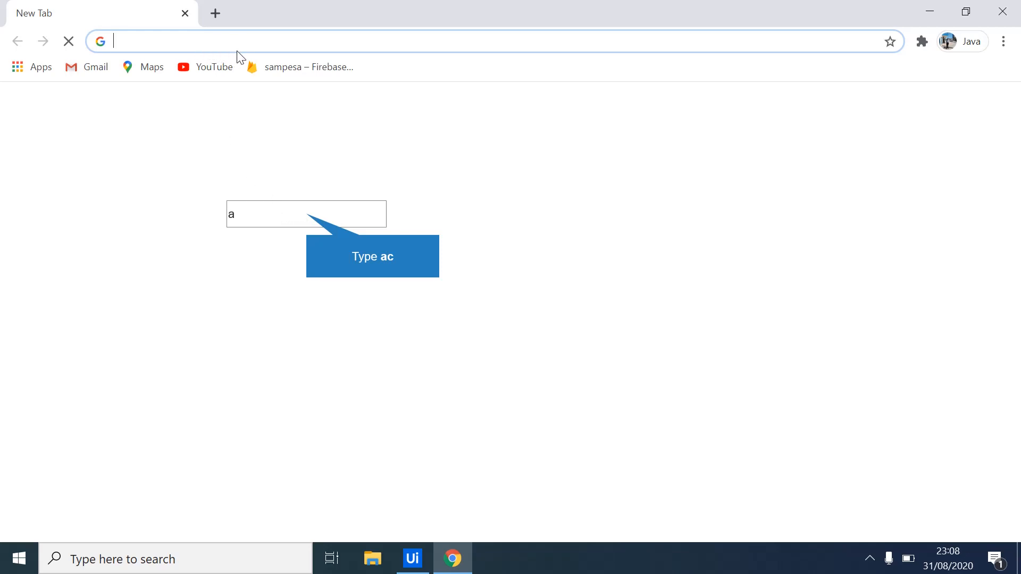
type("acme-test.uipath.com/login")
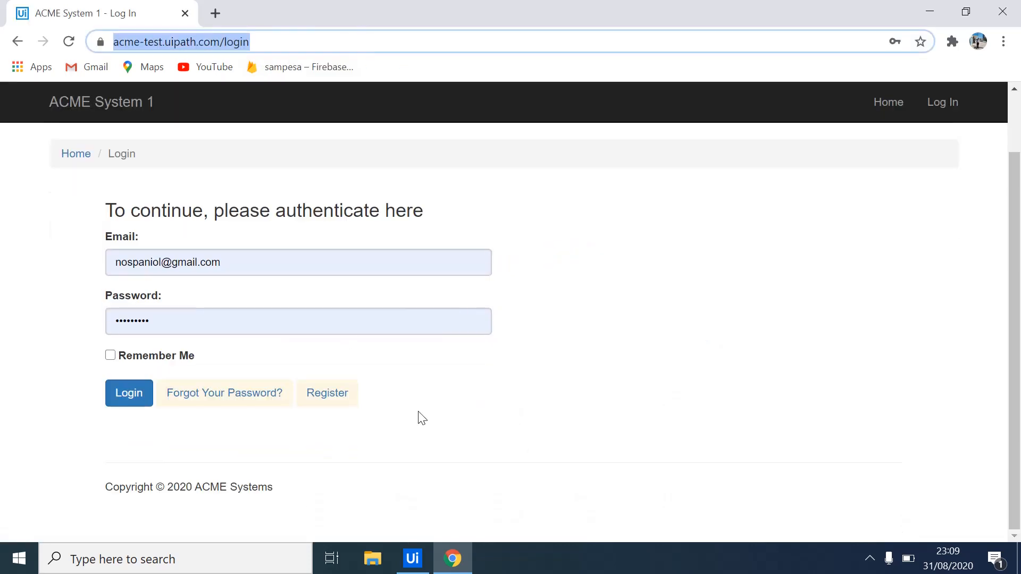
mouse_move(1003, 42)
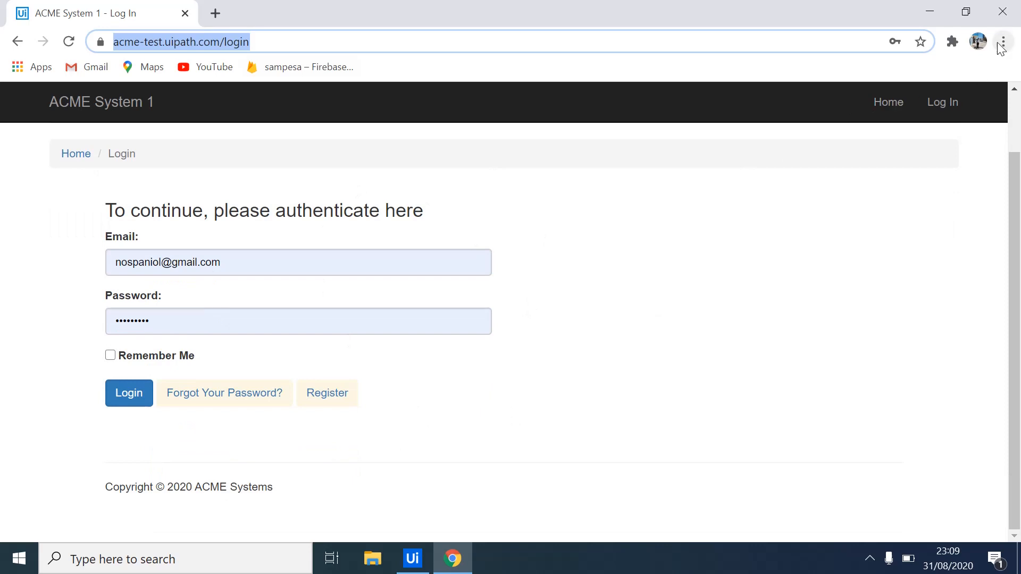
Enable the UiPath Web Automation 9.0.6821 extension on Chrome's Extensions page
left_click(1003, 41)
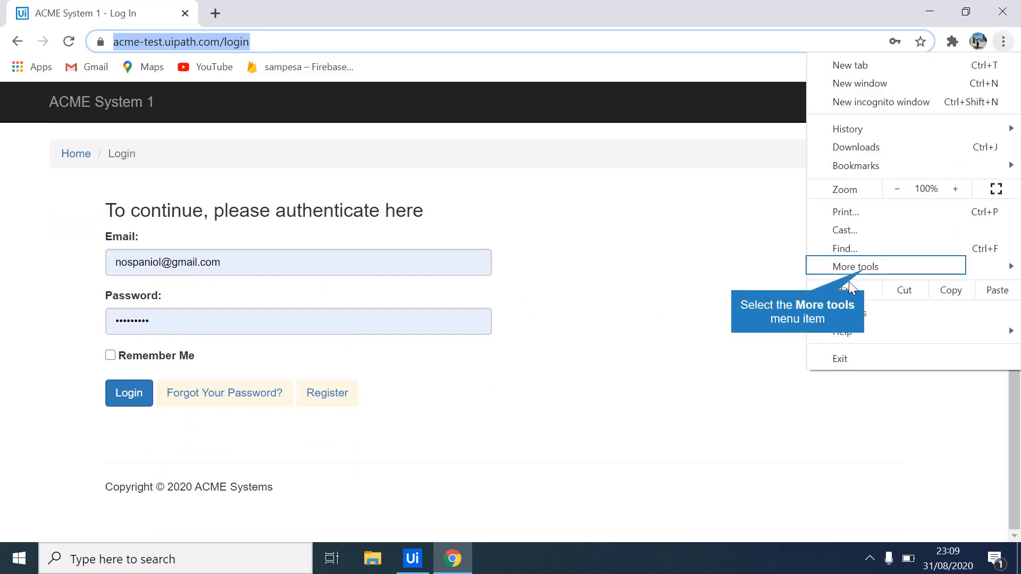
left_click(855, 266)
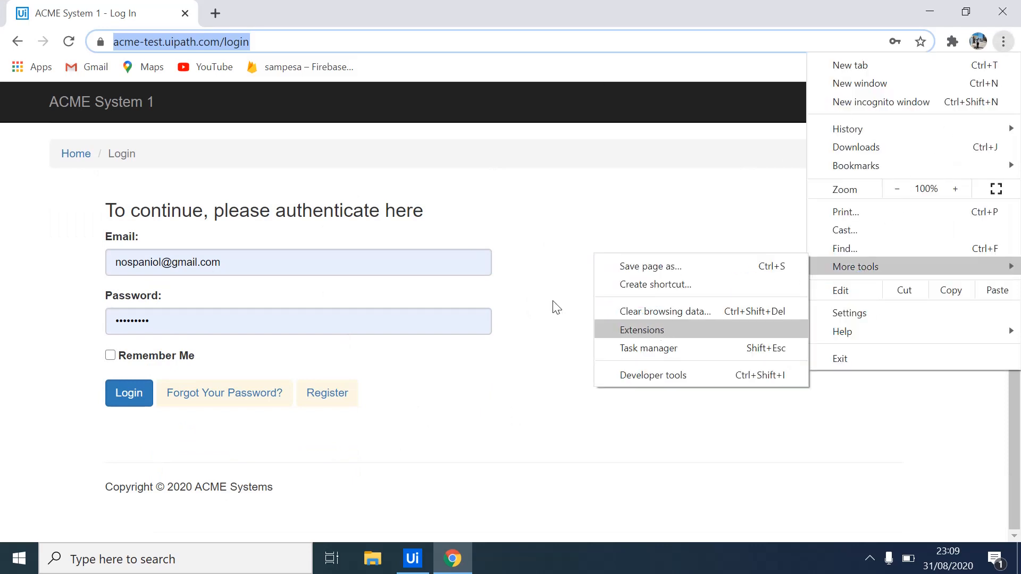
left_click(642, 330)
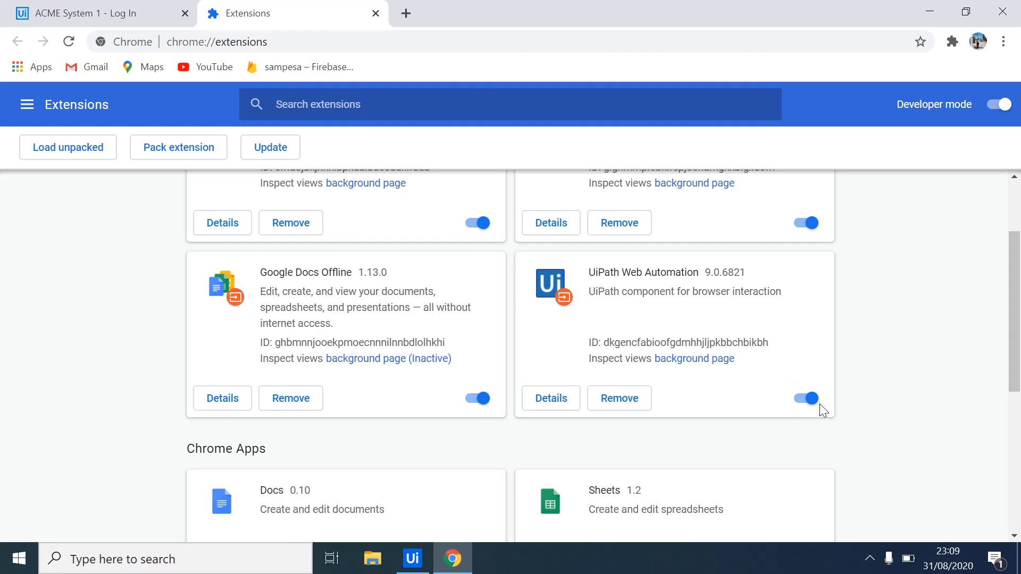
mouse_move(807, 400)
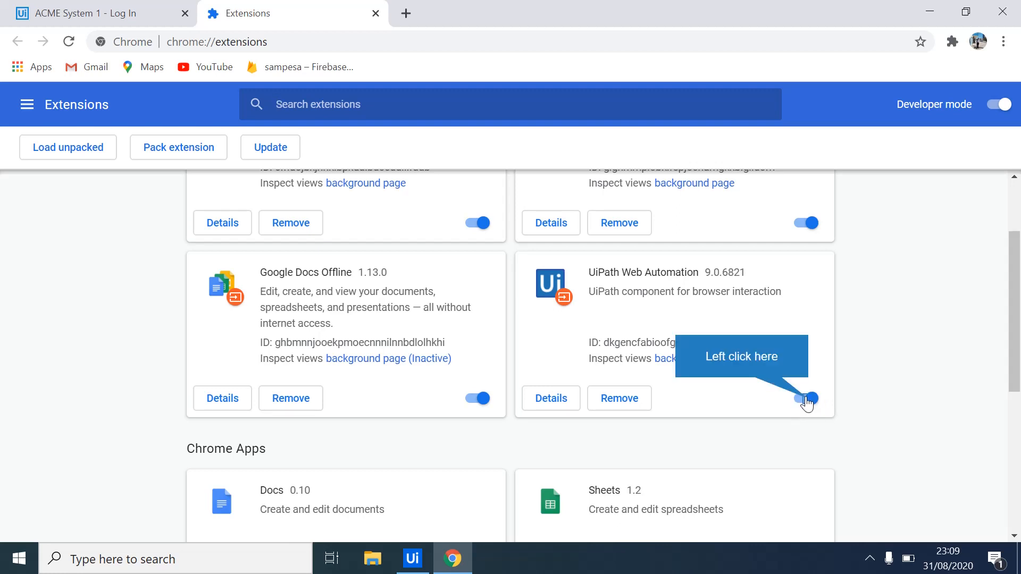
left_click(807, 399)
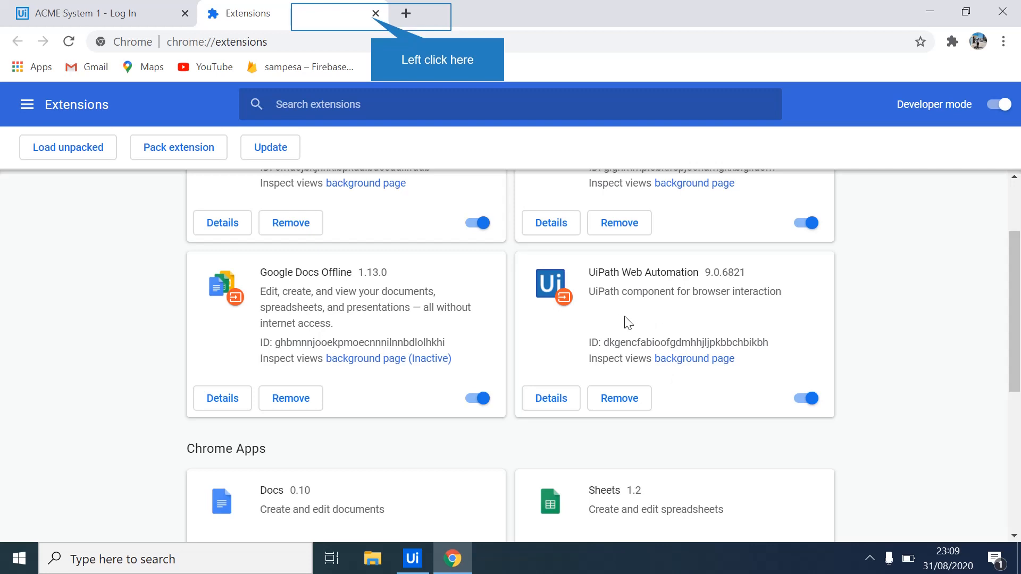
mouse_move(530, 317)
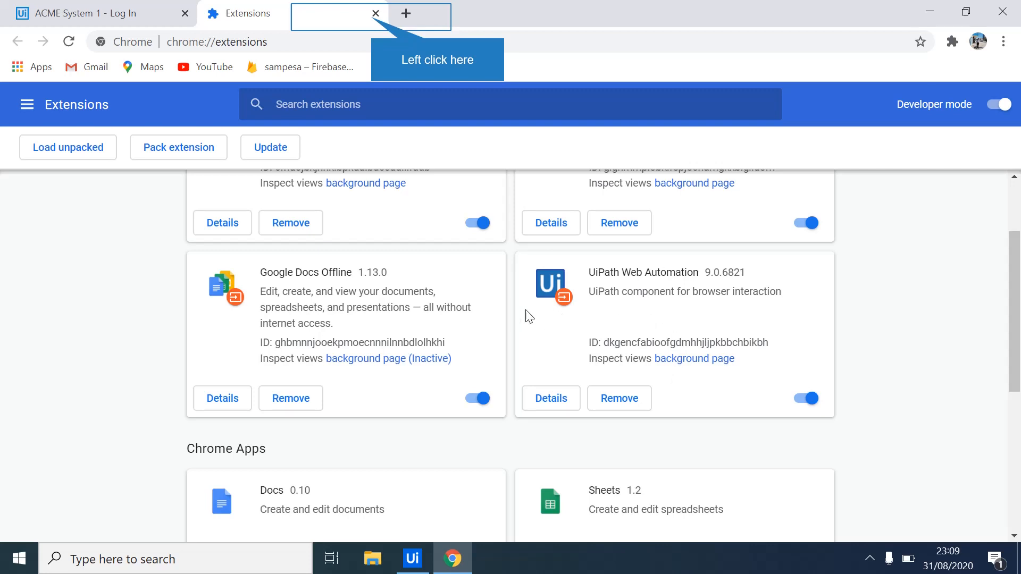
mouse_move(355, 5)
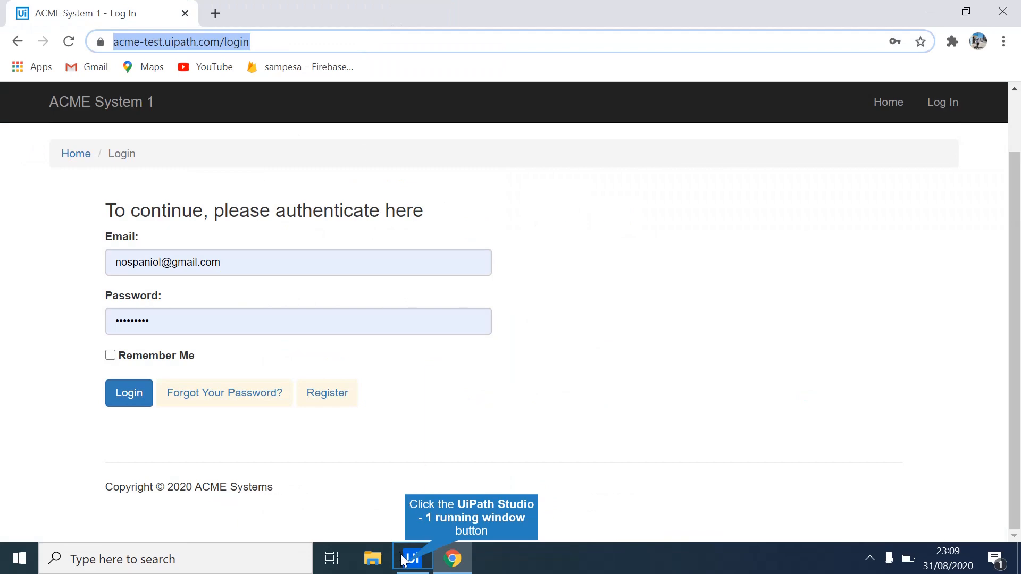
Back in Studio's designer, search 'open' and insert an Open Browser activity into the sequence
left_click(411, 559)
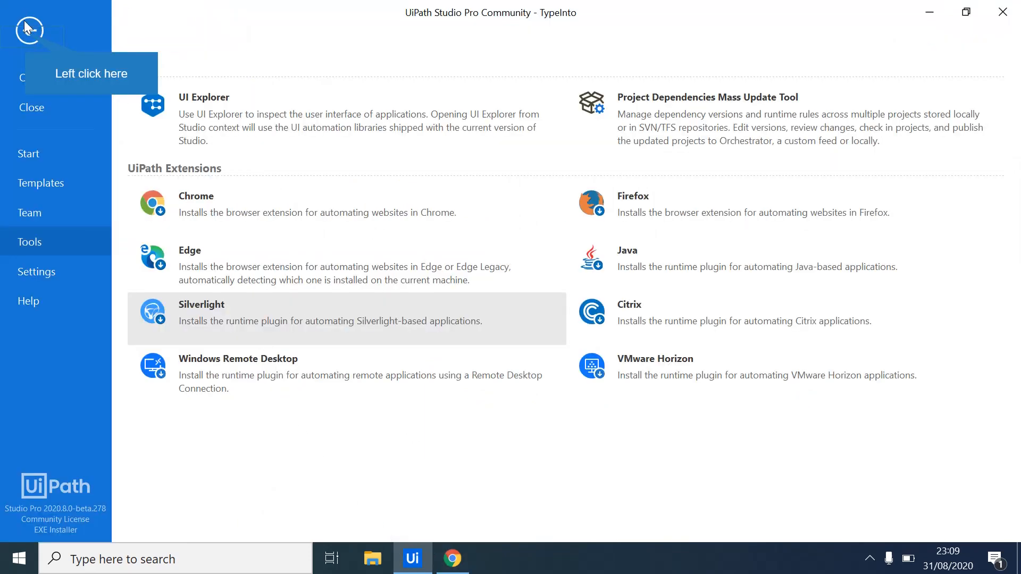
left_click(28, 27)
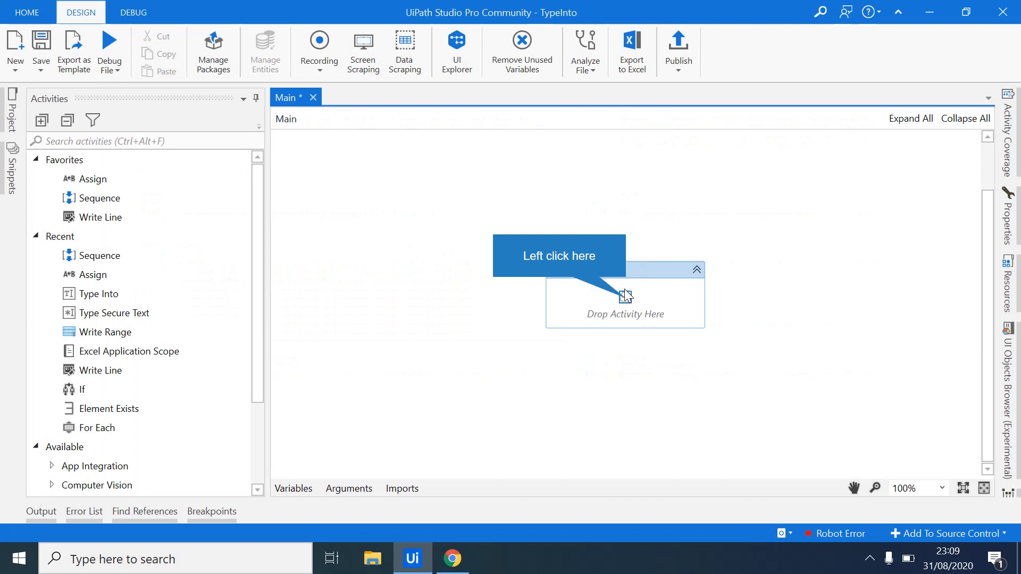
mouse_move(639, 300)
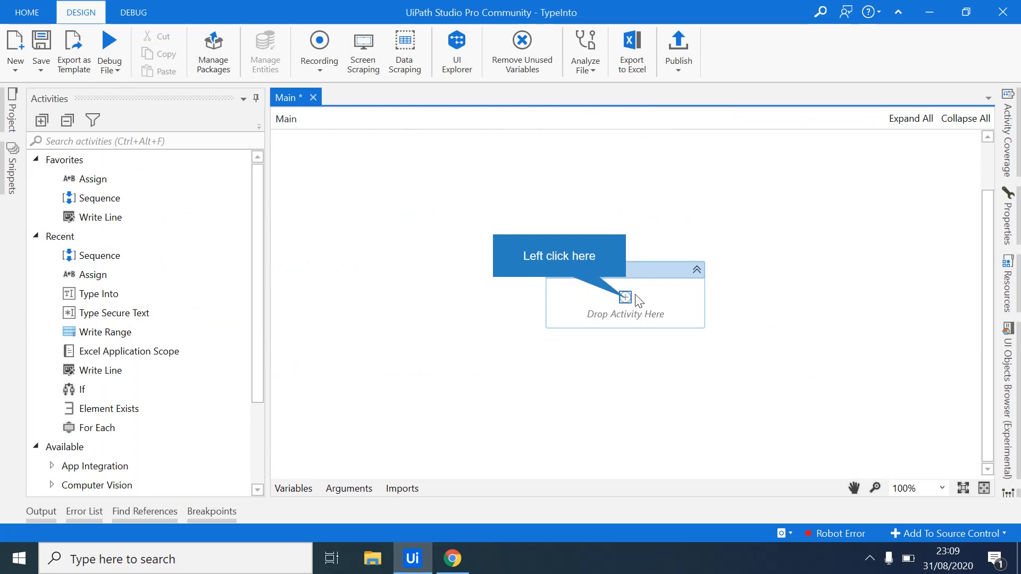
left_click(626, 297)
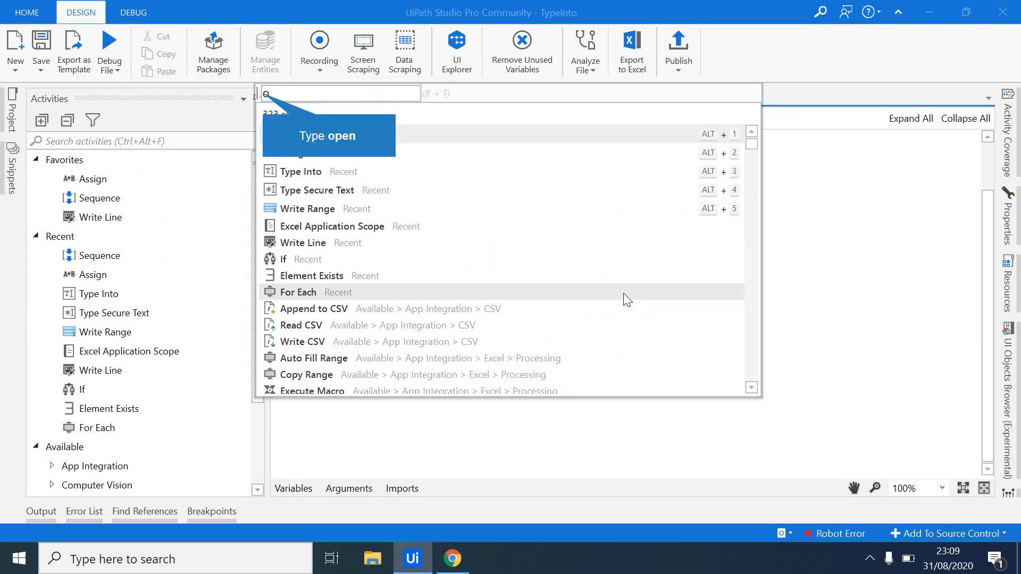
type("ope")
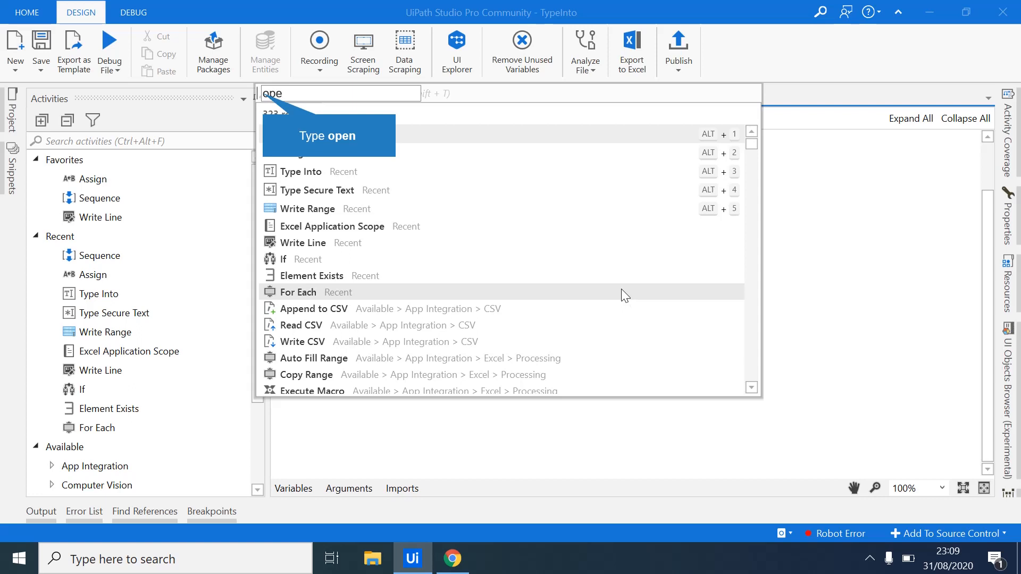
type("n")
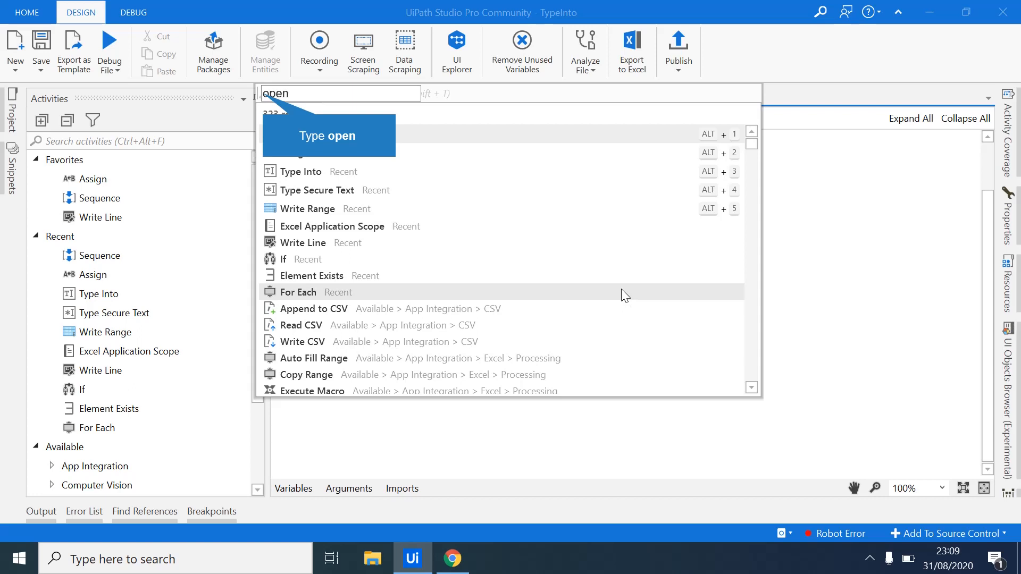
type("open")
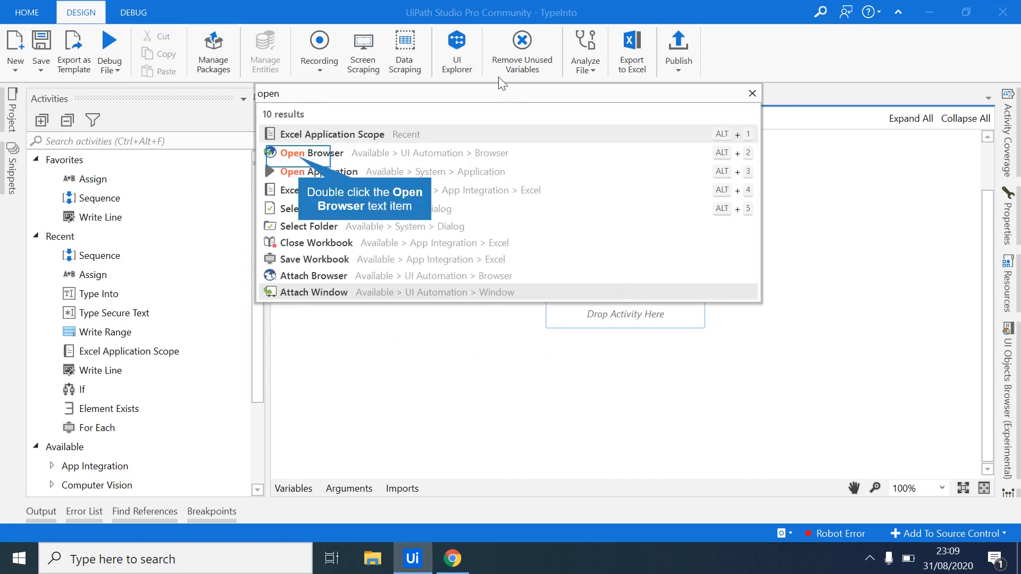
double_click(301, 153)
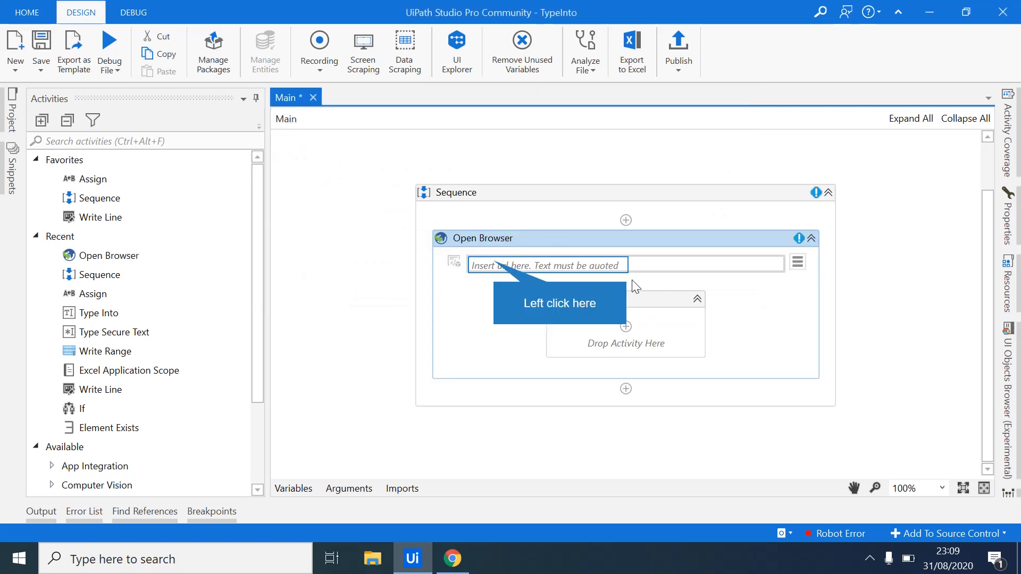
left_click(547, 265)
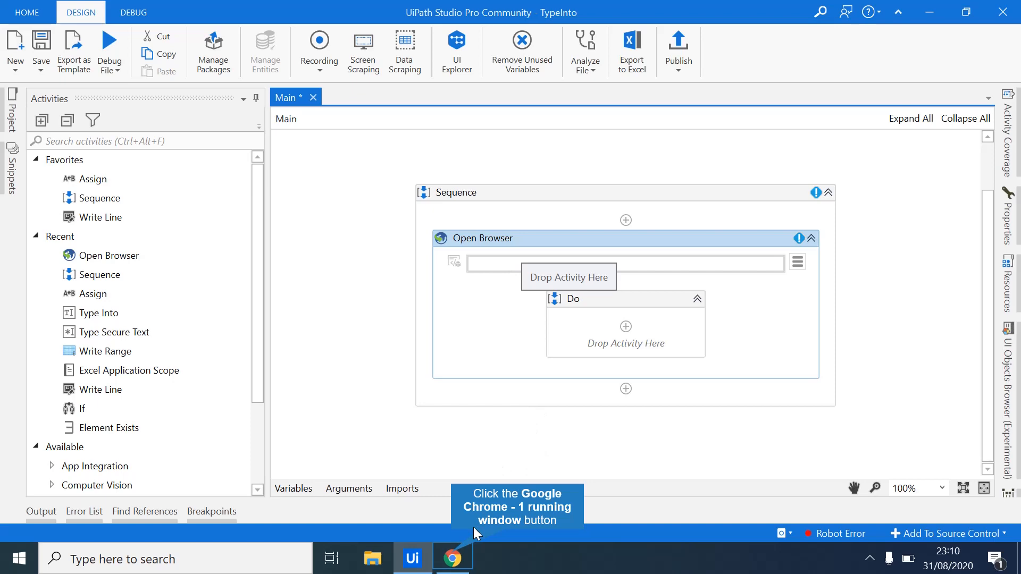
left_click(453, 556)
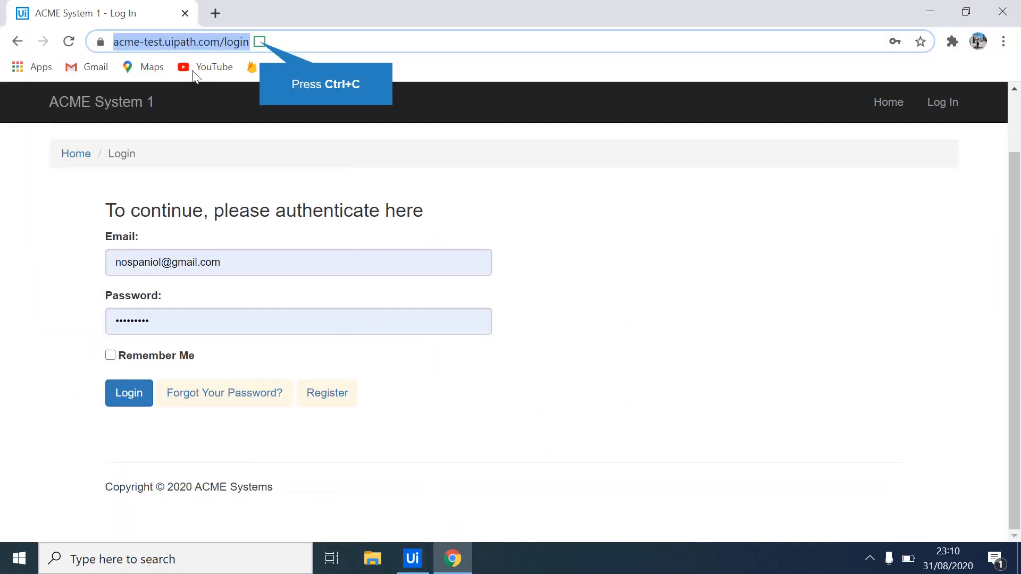
left_click(412, 558)
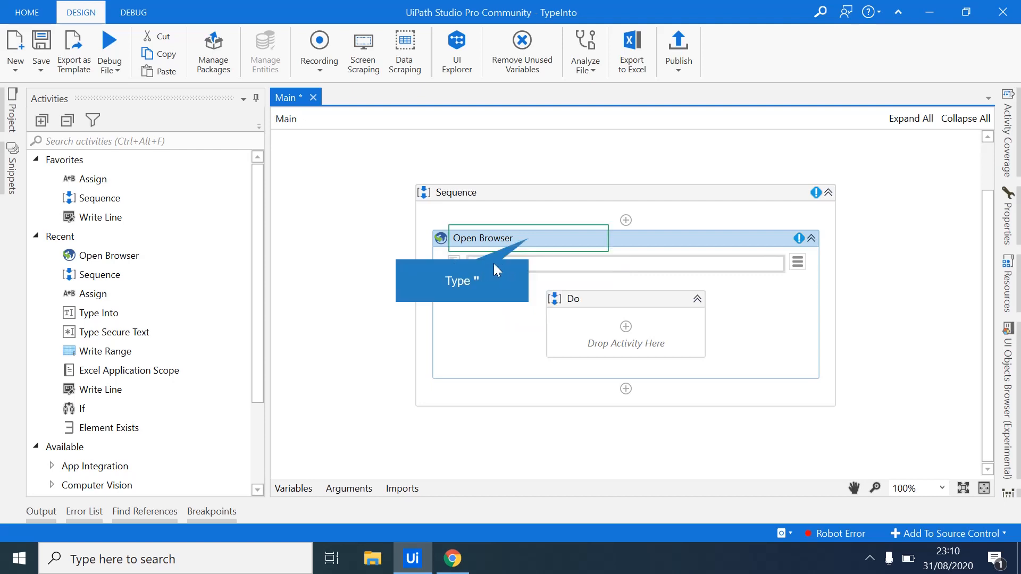
mouse_move(529, 239)
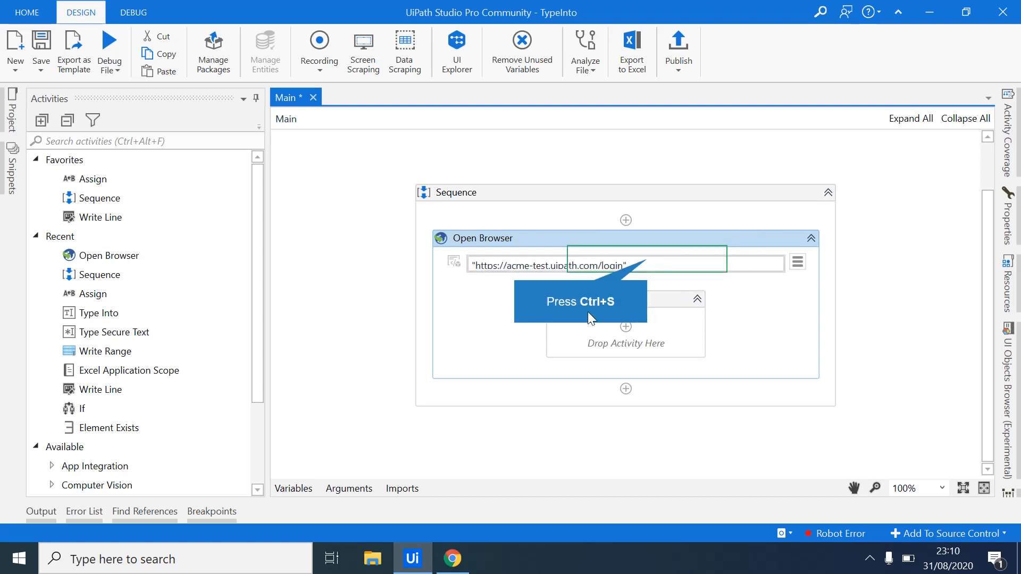
key("ctrl+s")
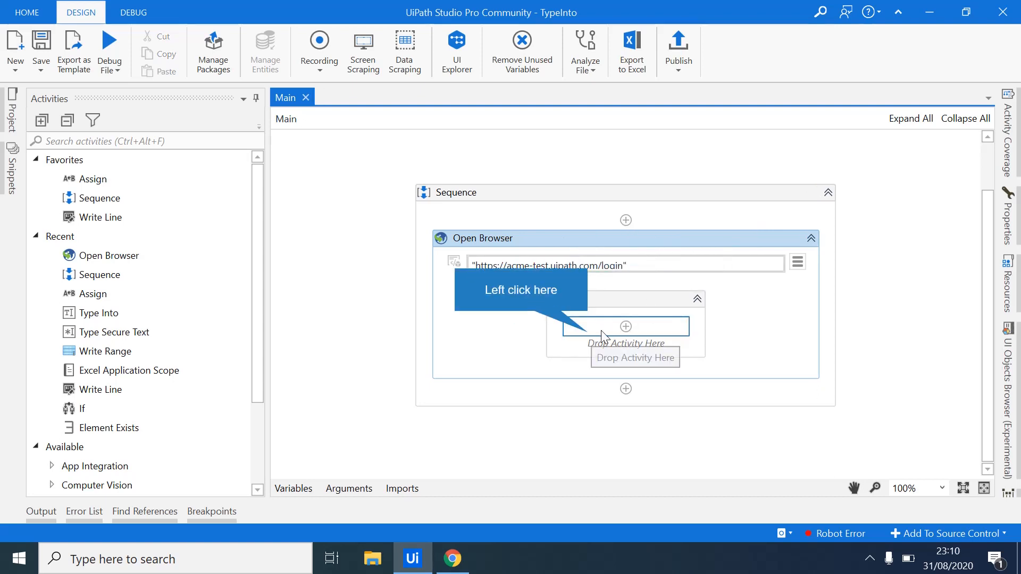
left_click(625, 327)
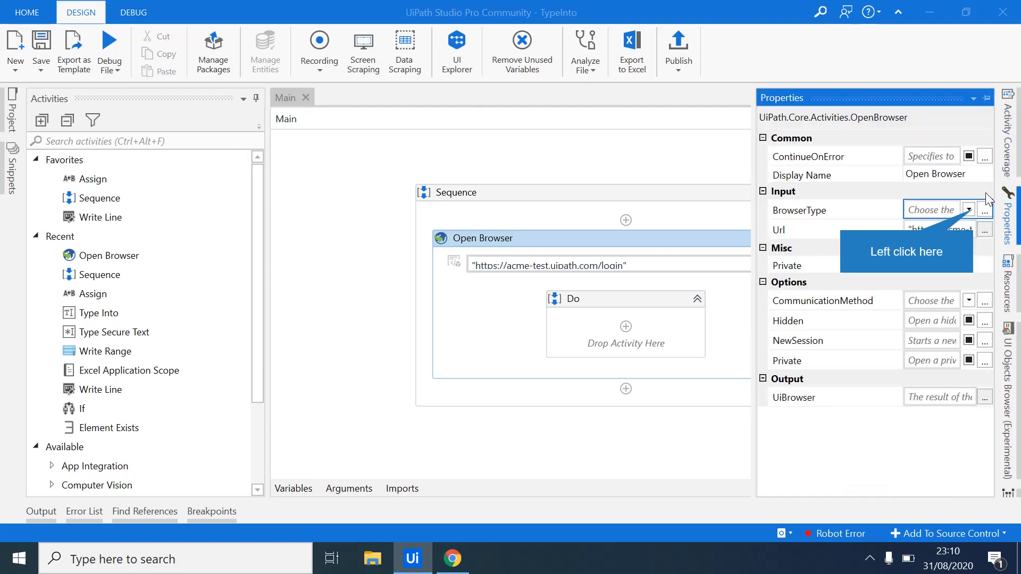
left_click(968, 209)
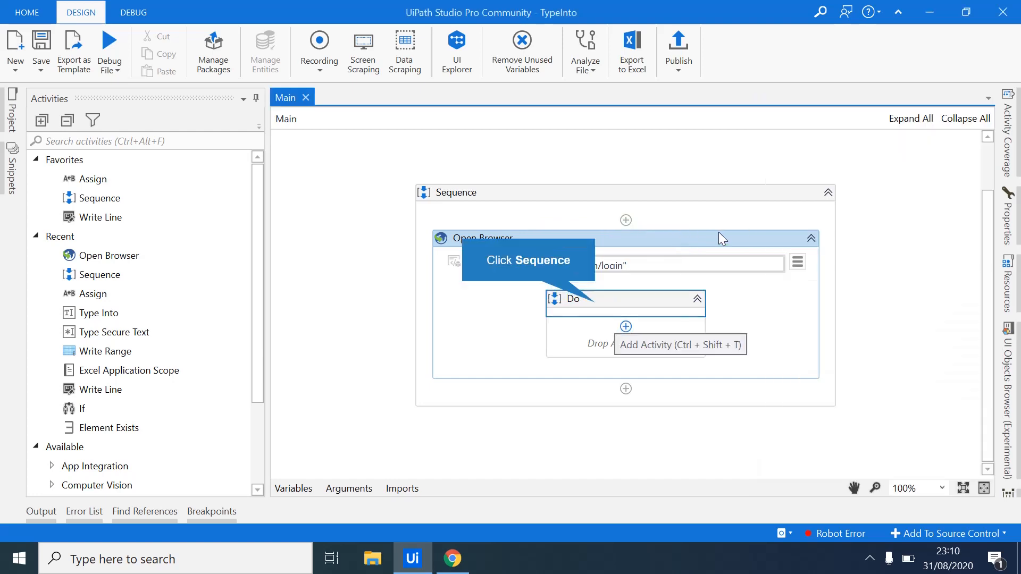
mouse_move(980, 79)
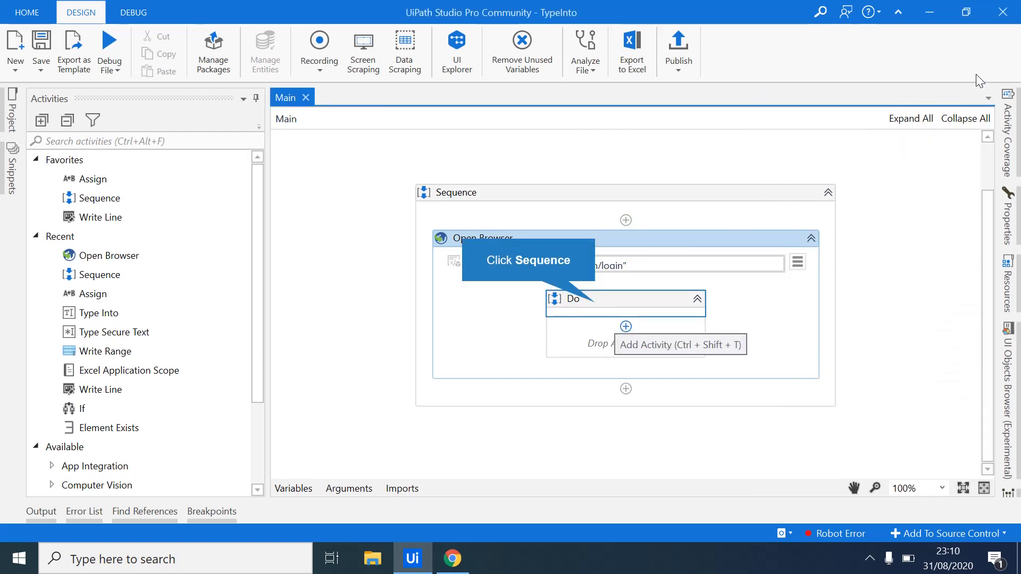
mouse_move(994, 63)
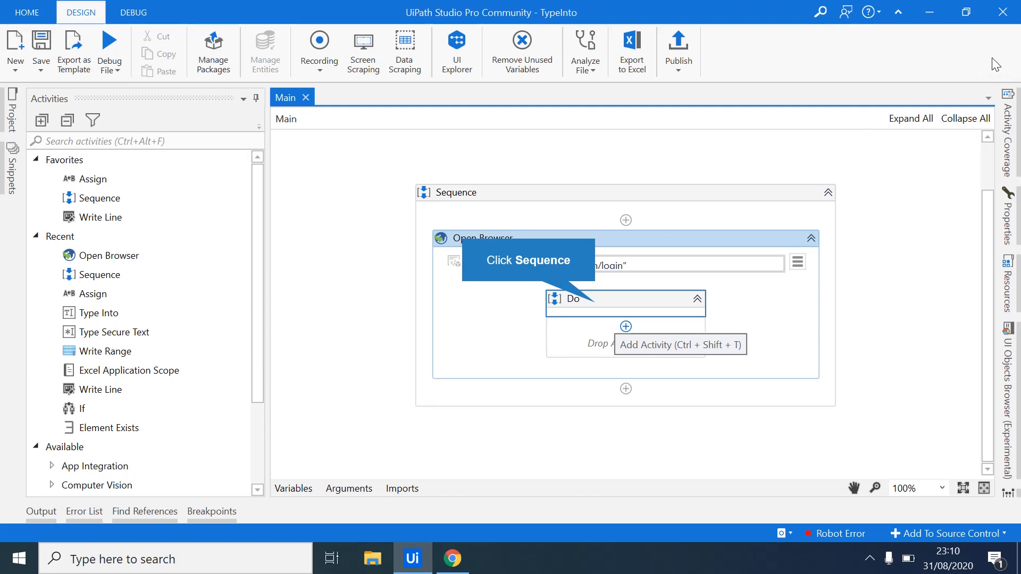
mouse_move(608, 328)
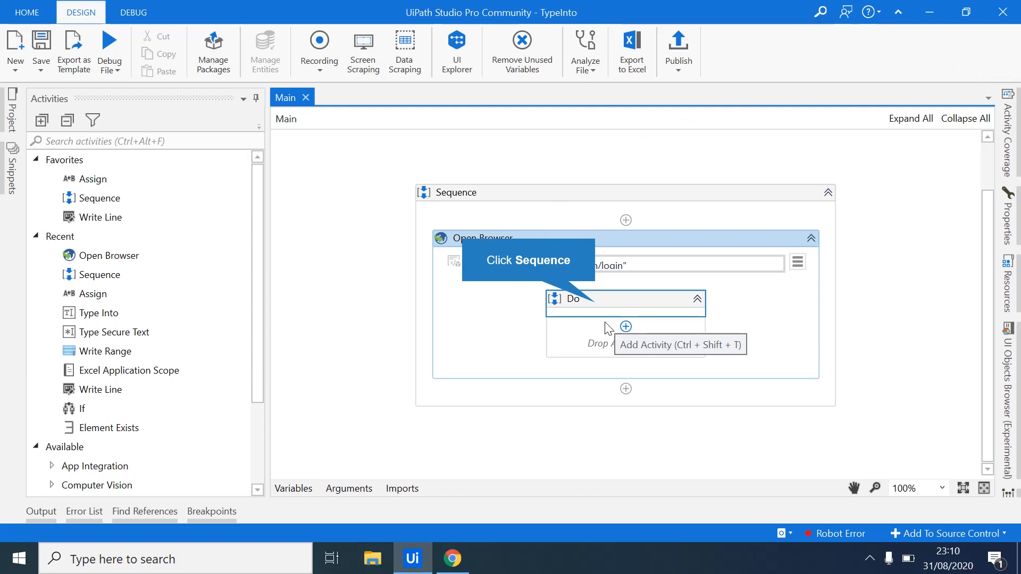
mouse_move(618, 323)
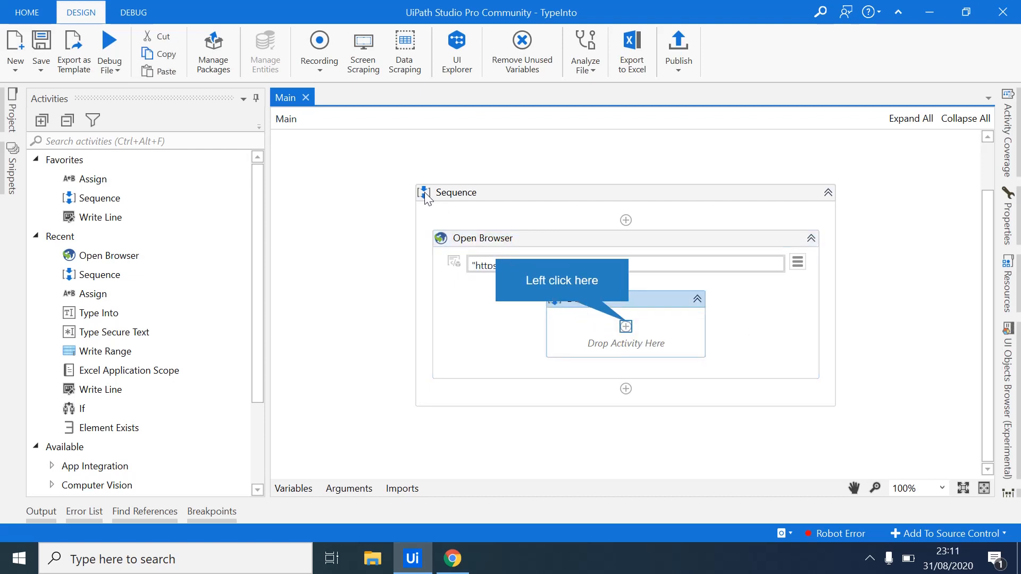
mouse_move(560, 306)
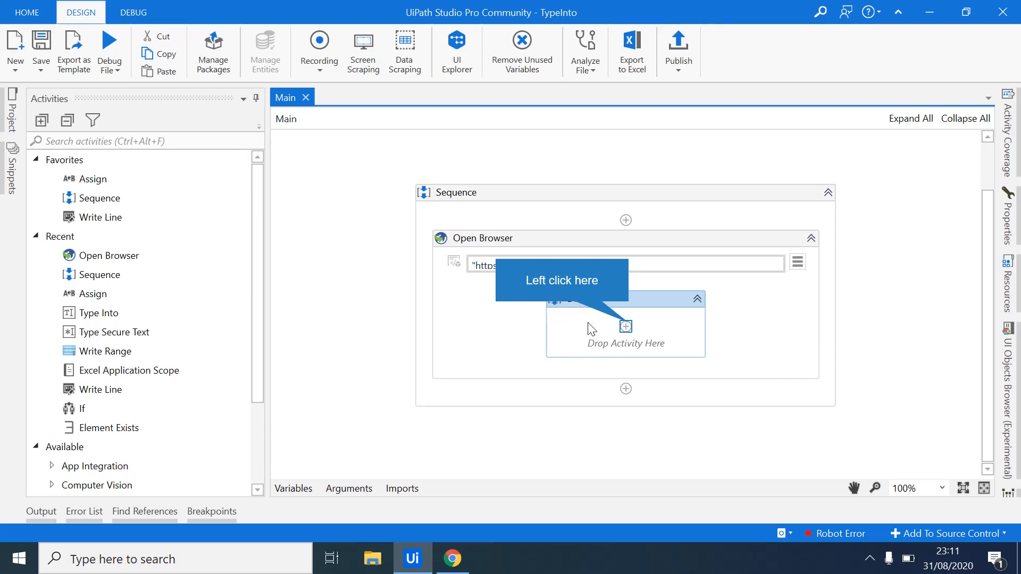
mouse_move(617, 239)
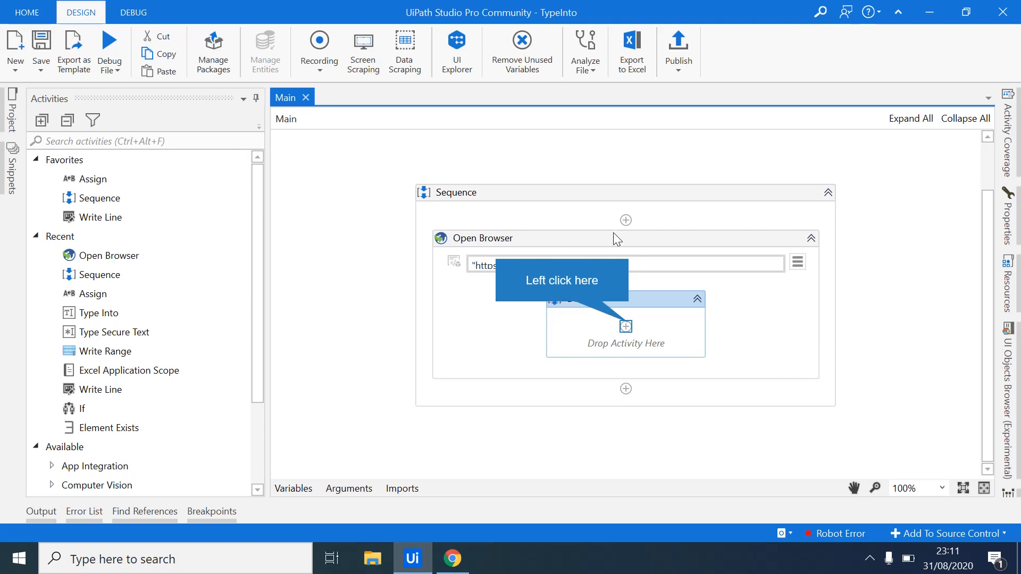
mouse_move(626, 192)
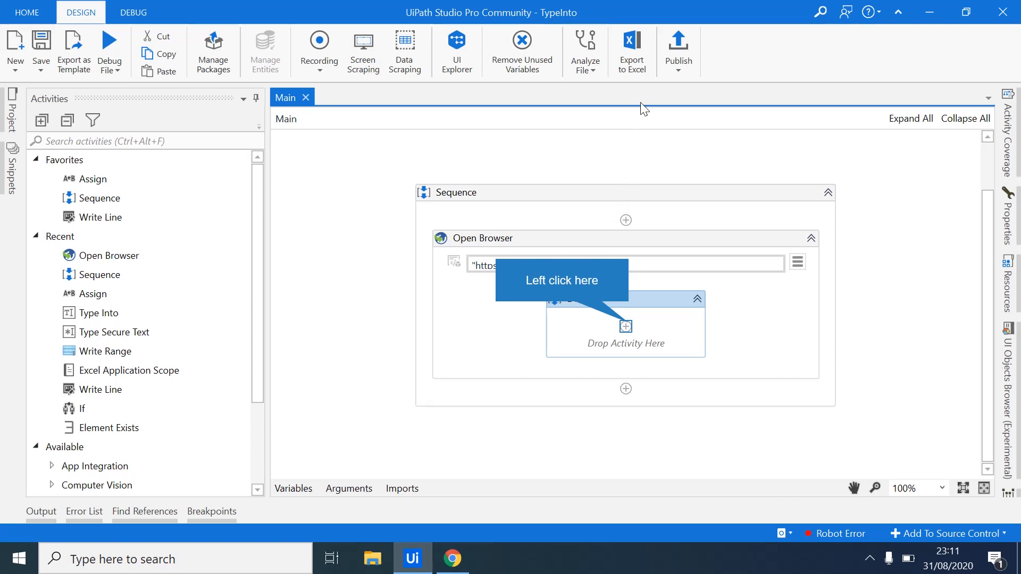
mouse_move(652, 78)
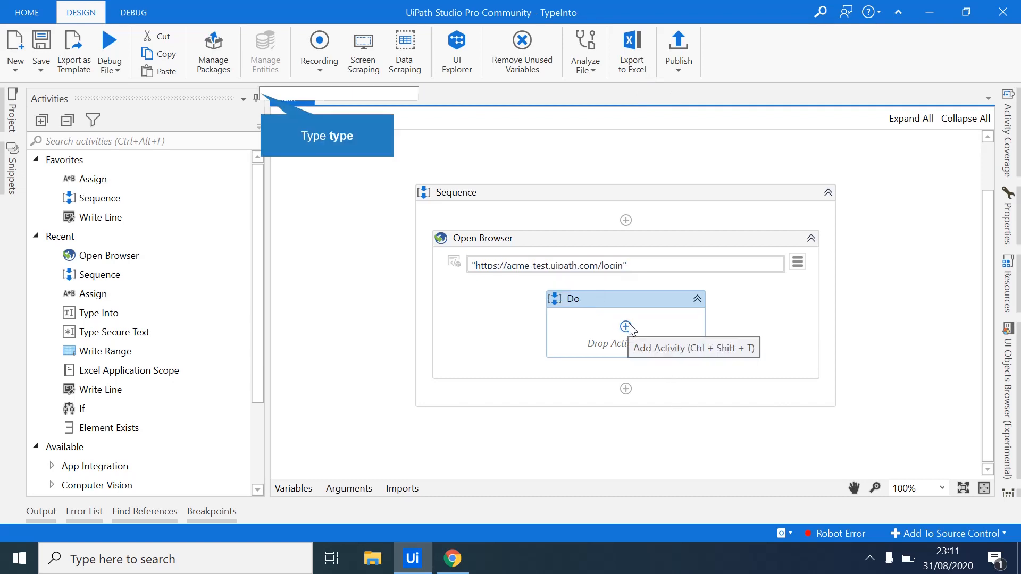
Search 'type' and insert a Type Into activity into the Do sequence
type("type")
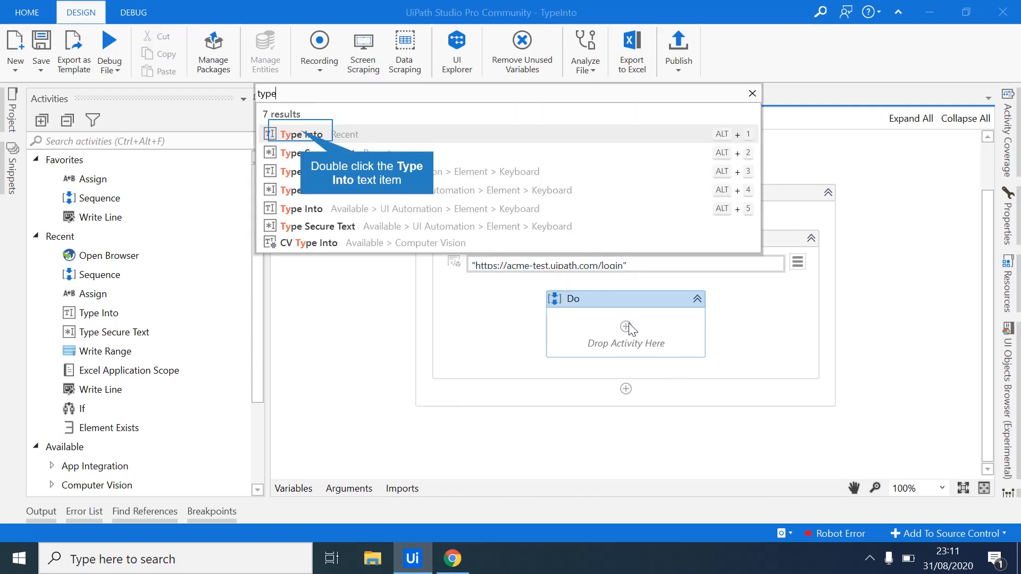
mouse_move(319, 143)
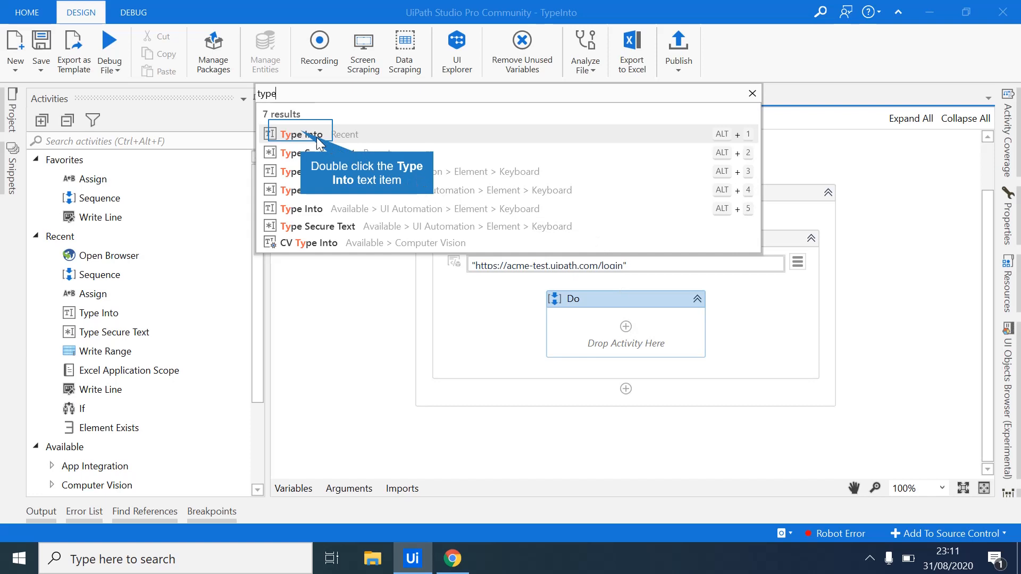
double_click(298, 134)
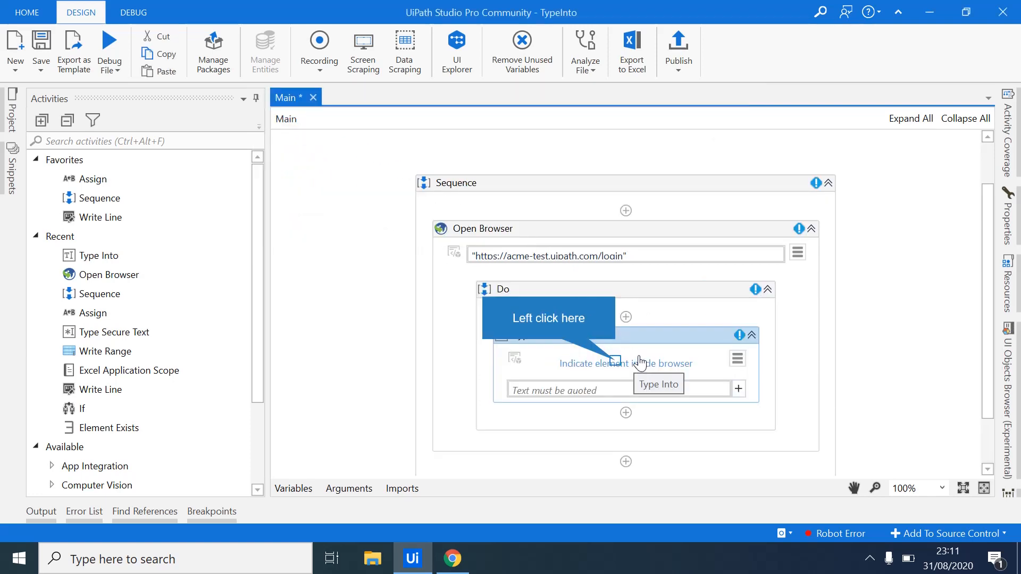
mouse_move(640, 350)
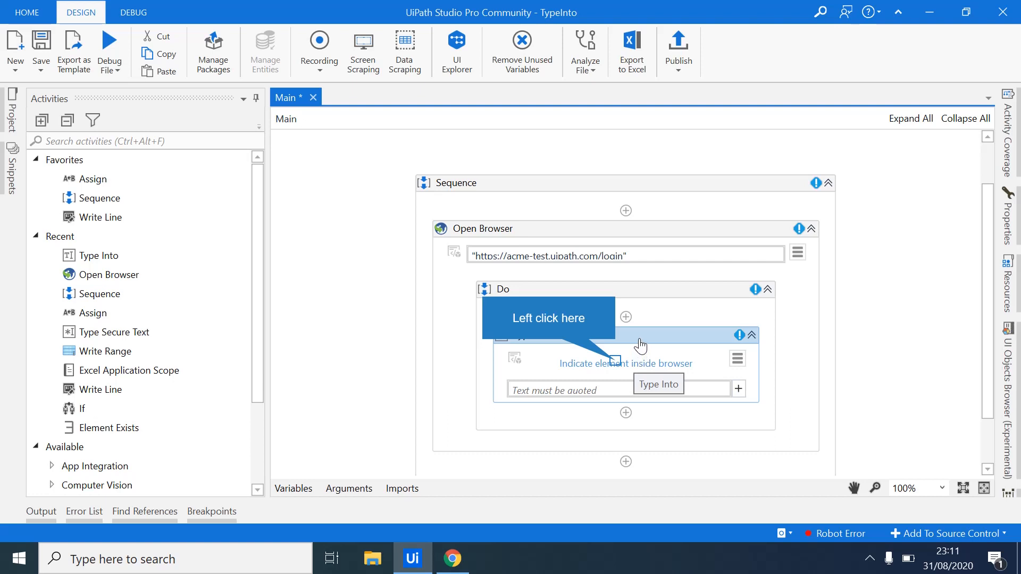
mouse_move(589, 367)
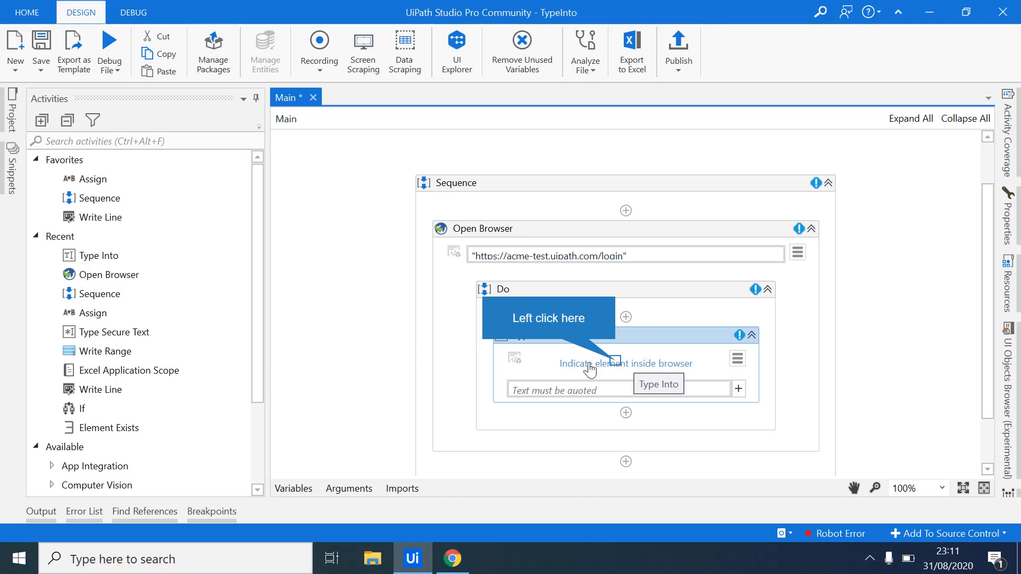
mouse_move(600, 357)
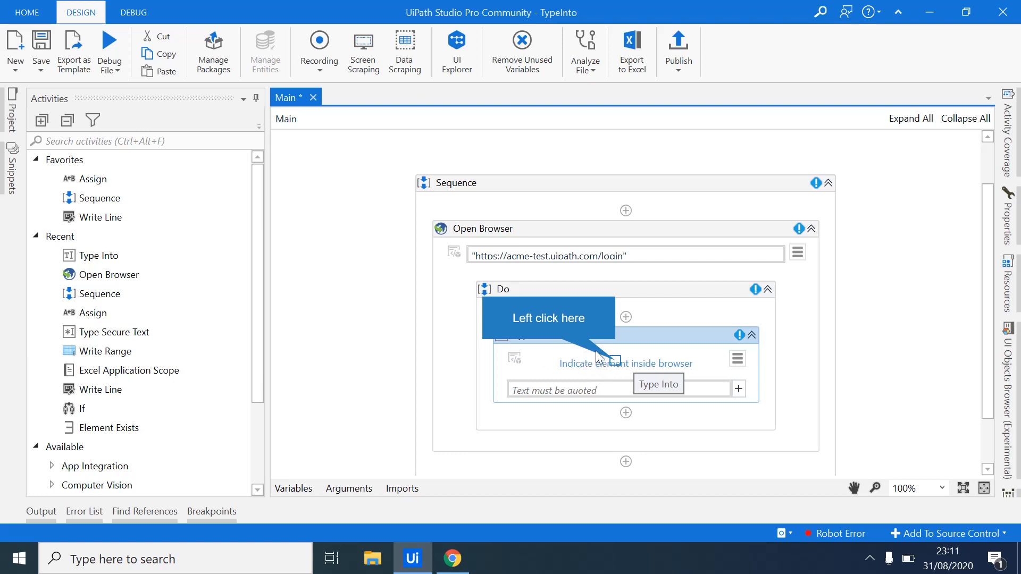
mouse_move(626, 347)
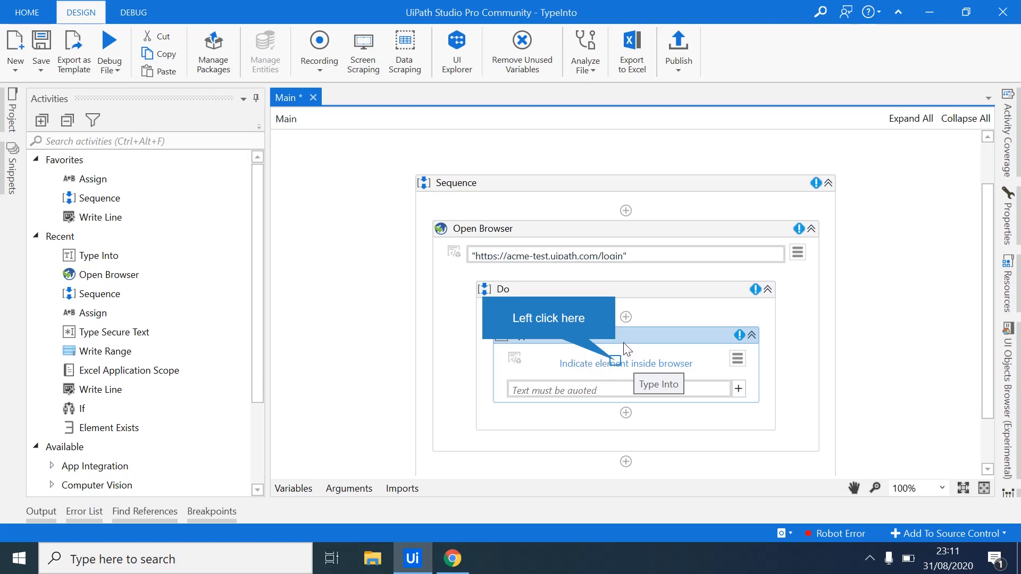
mouse_move(613, 320)
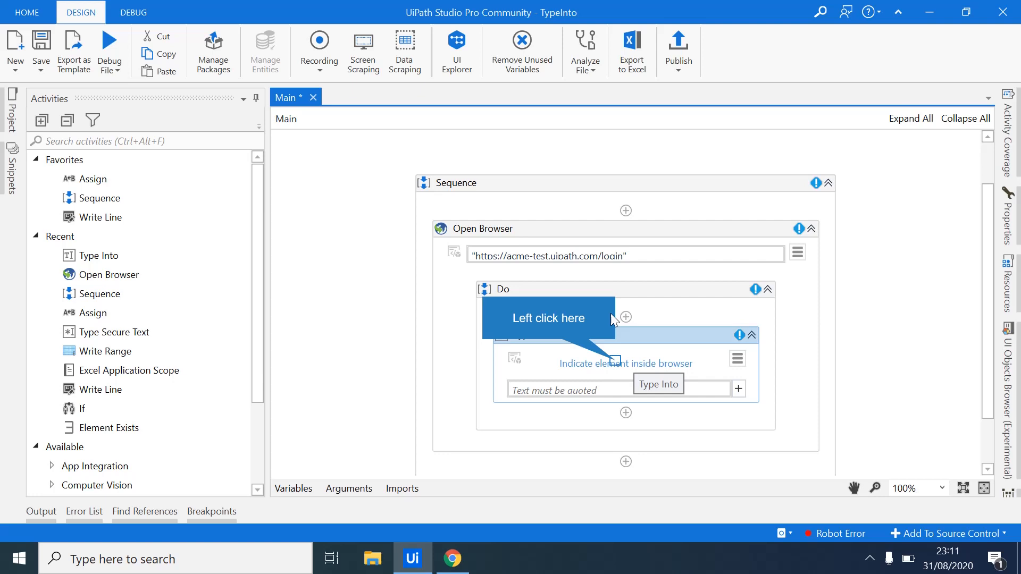
mouse_move(596, 280)
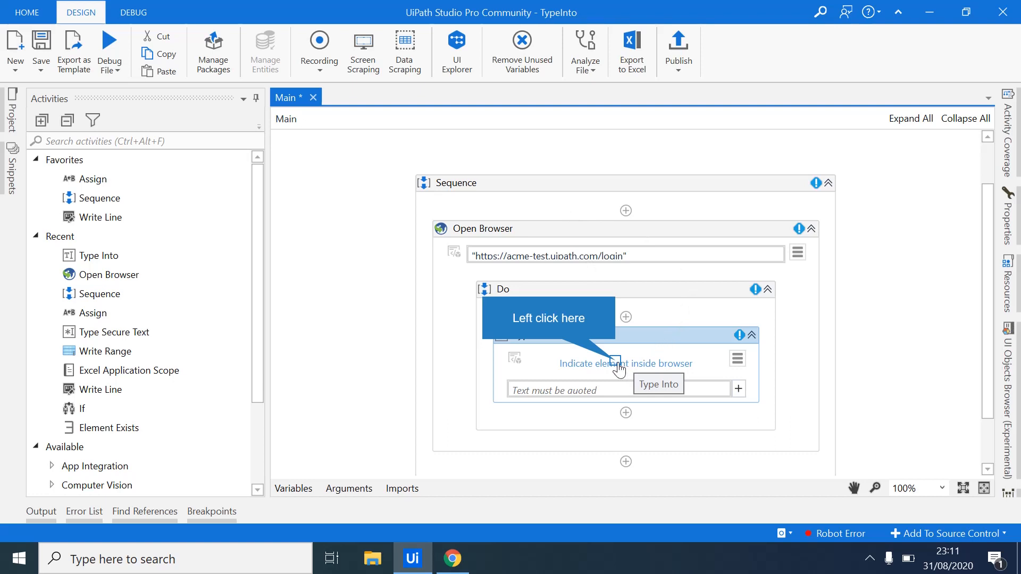
mouse_move(584, 370)
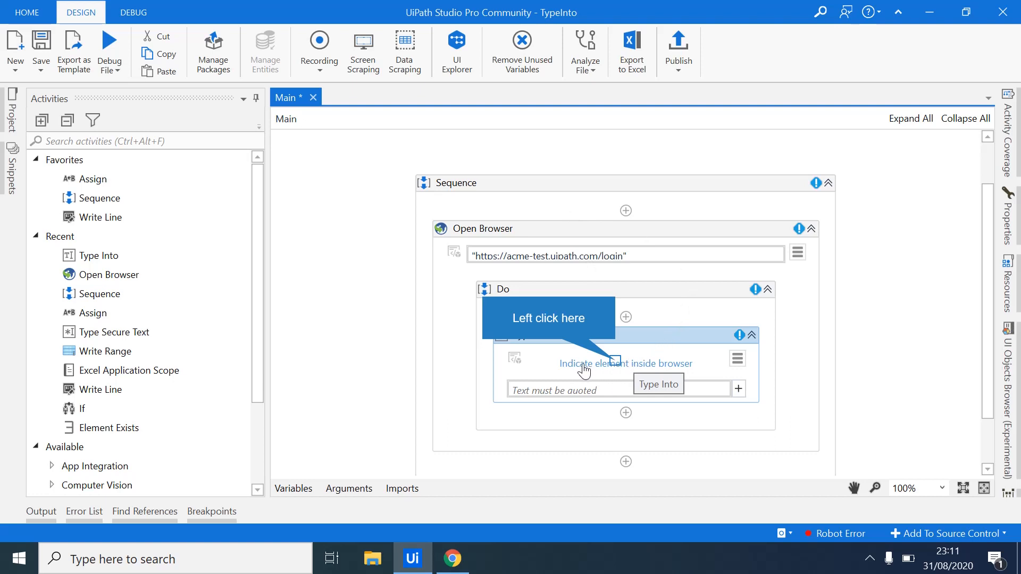
mouse_move(656, 369)
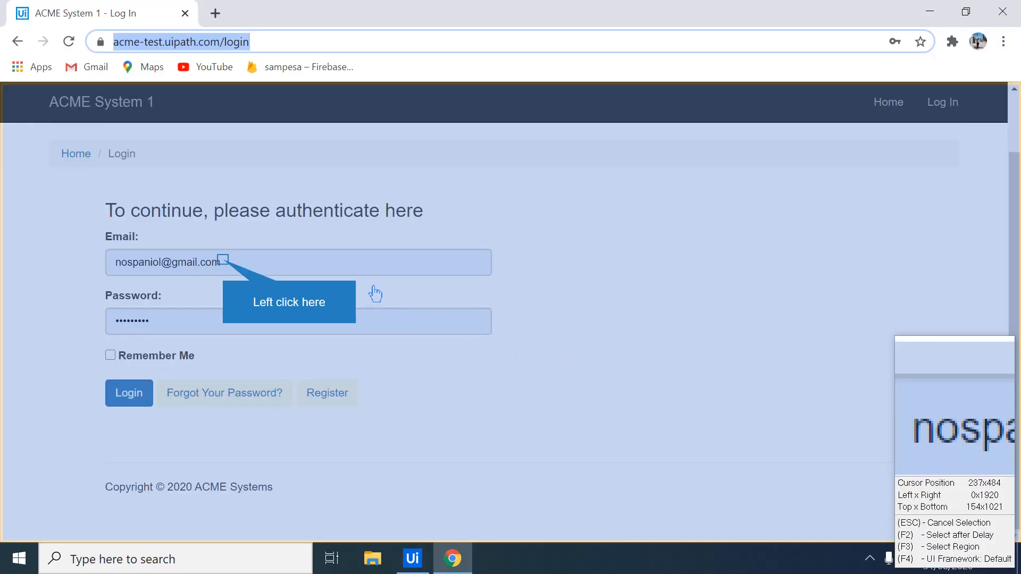
mouse_move(366, 276)
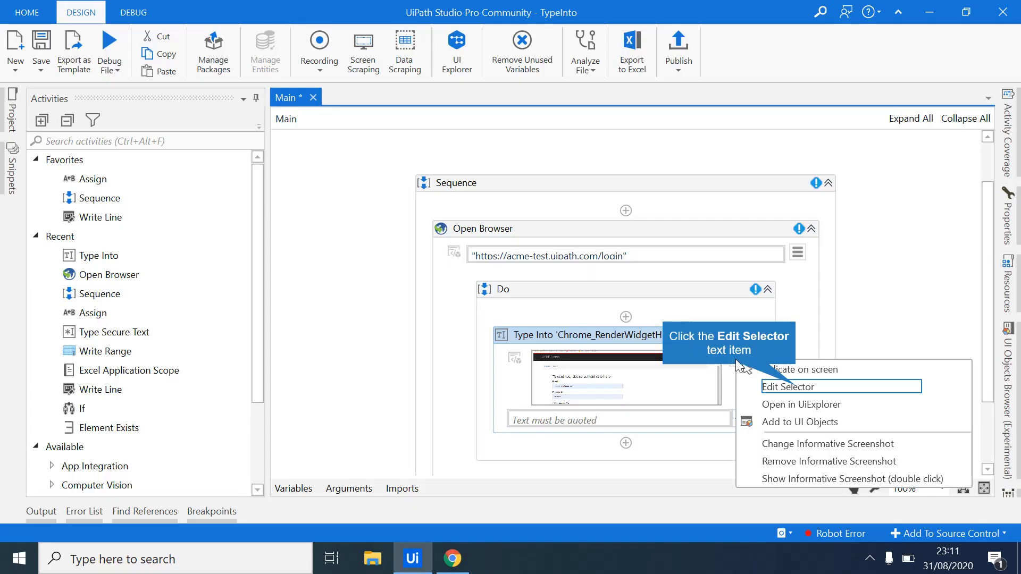
mouse_move(795, 391)
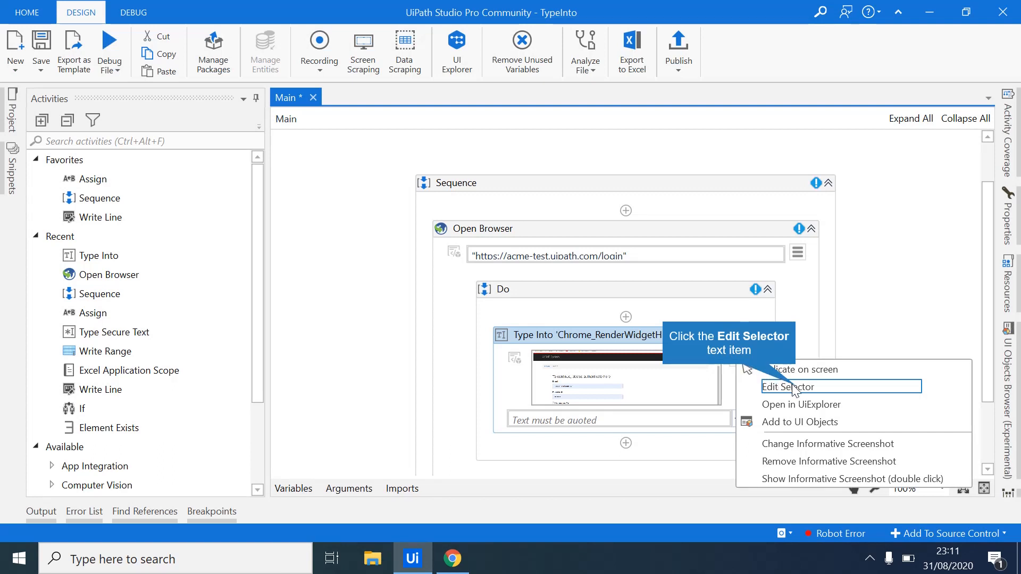
Re-indicate the Type Into target as the ACME login page's Email field
left_click(788, 387)
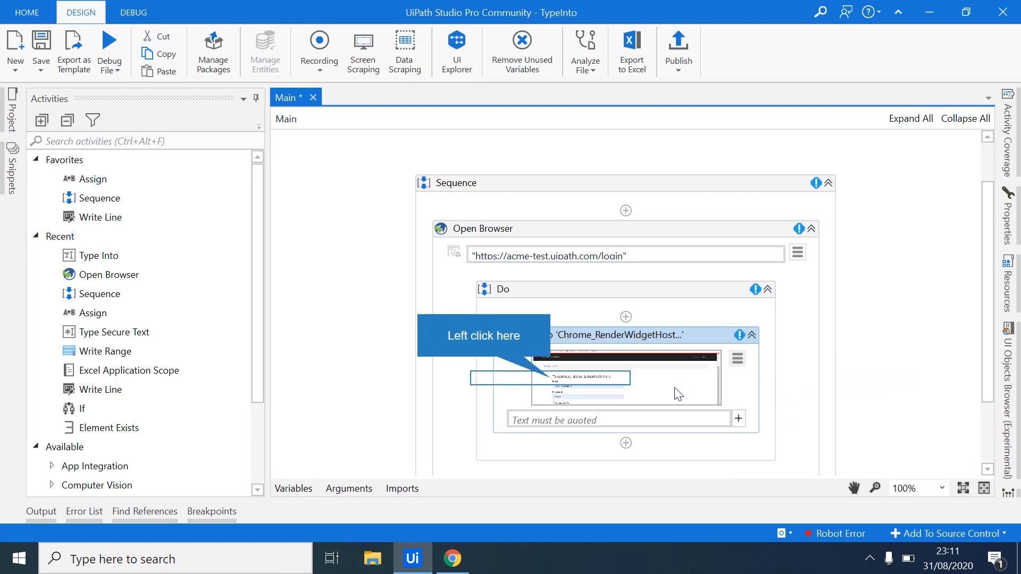
mouse_move(553, 385)
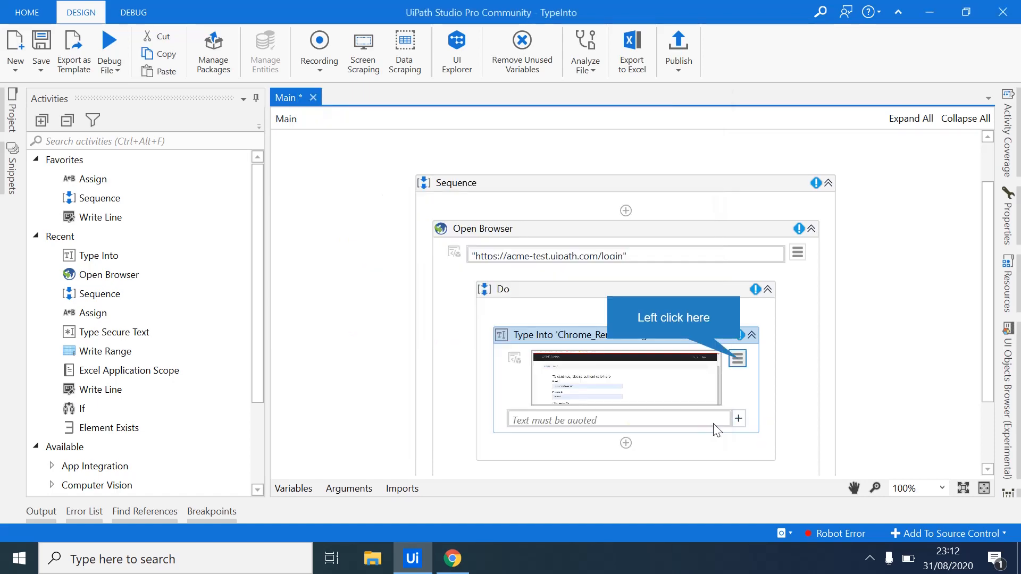
left_click(737, 359)
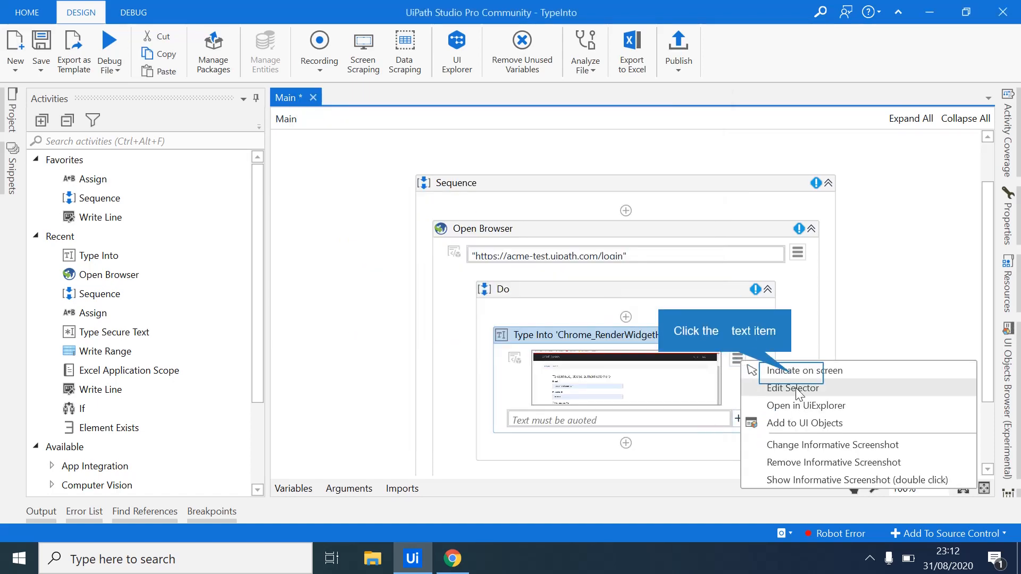
left_click(804, 371)
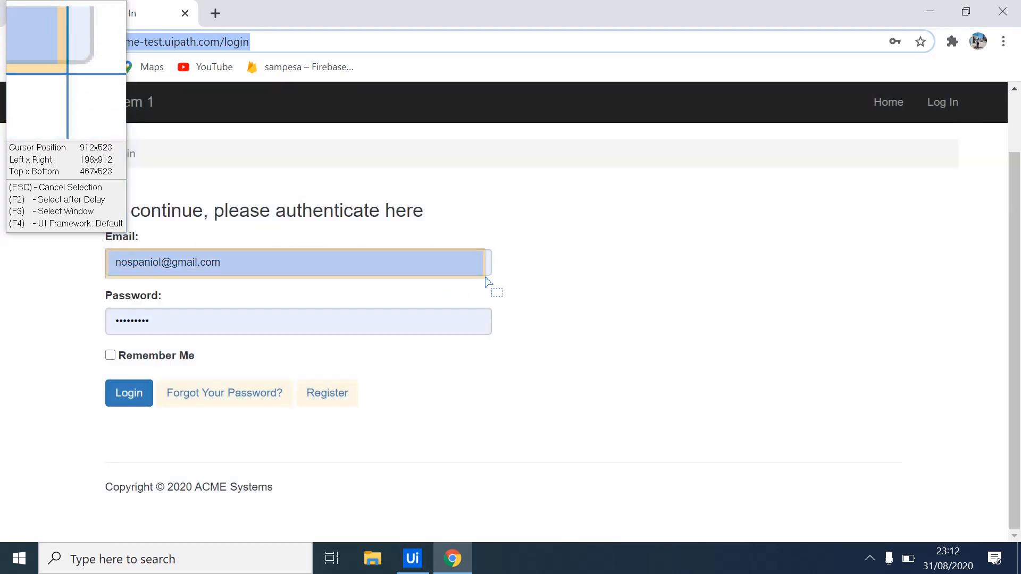
mouse_move(493, 284)
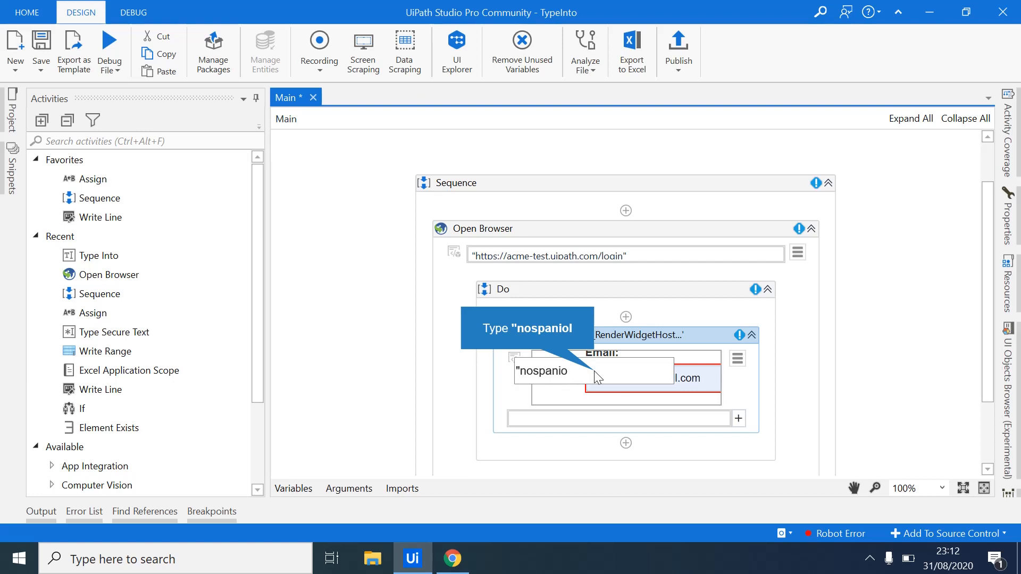
Edit the Email text, then dismiss the Orchestrator 'Unable to start execution' error
left_click(645, 334)
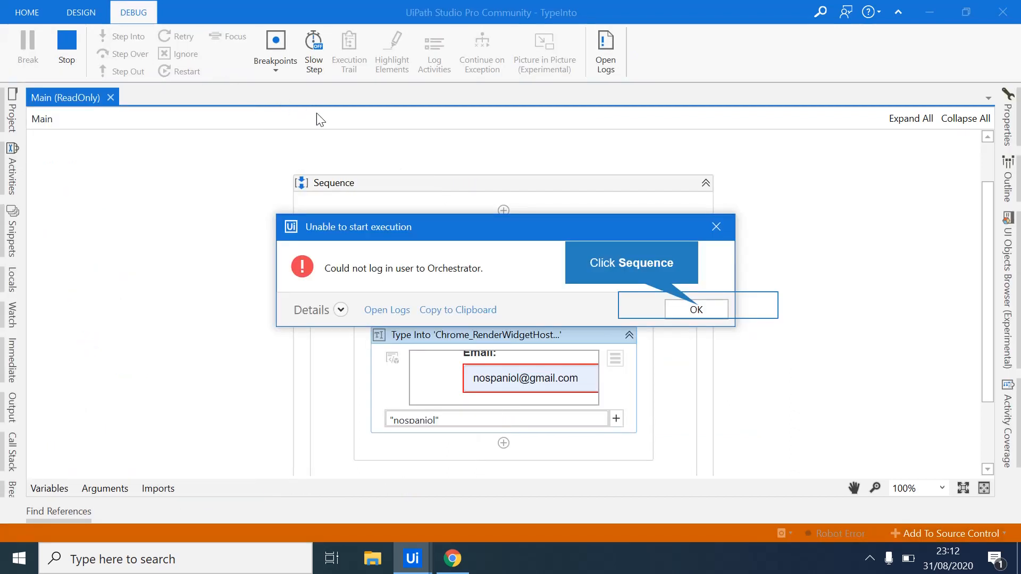
mouse_move(502, 123)
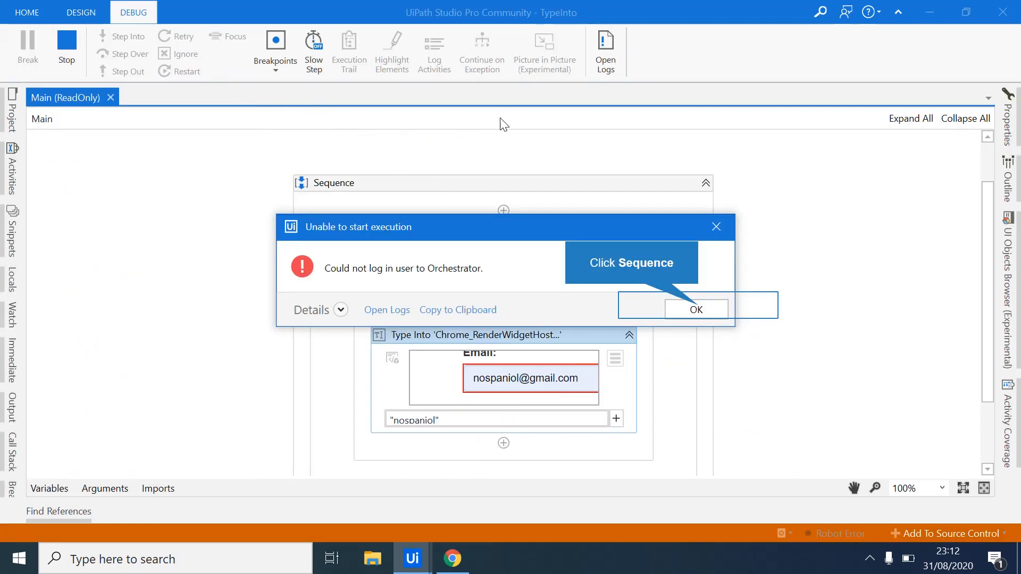
left_click(696, 309)
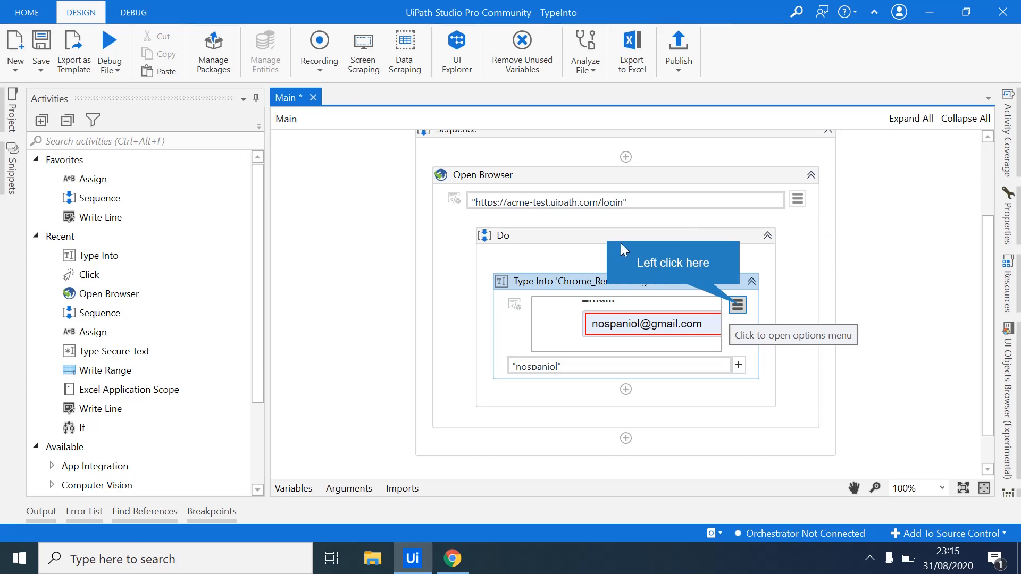
mouse_move(626, 229)
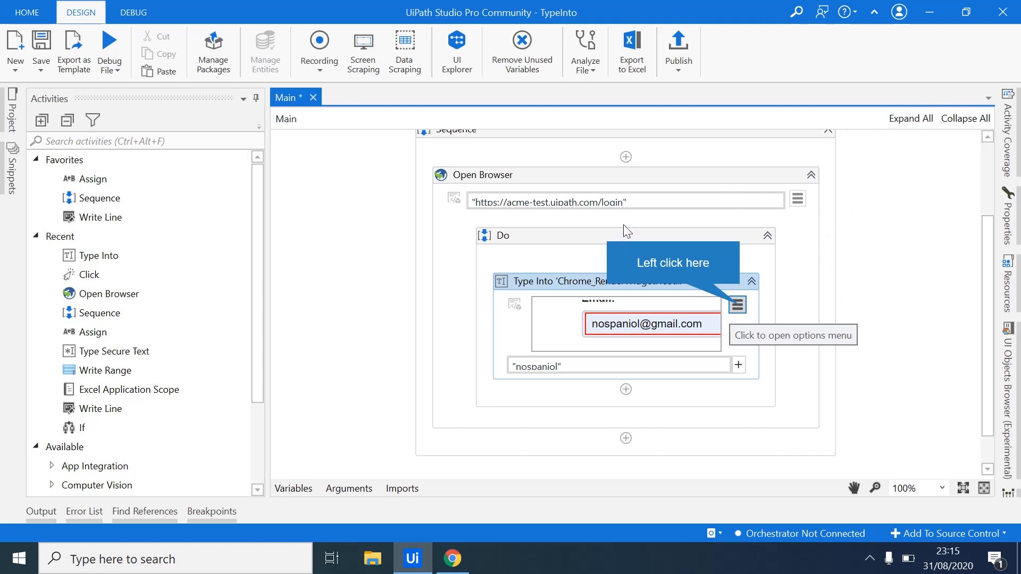
mouse_move(609, 258)
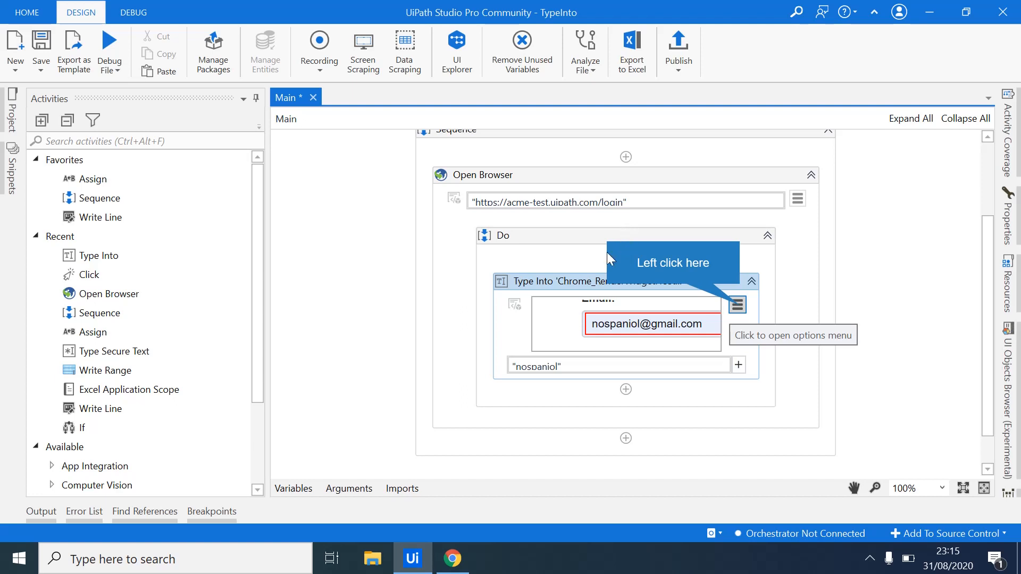
mouse_move(738, 306)
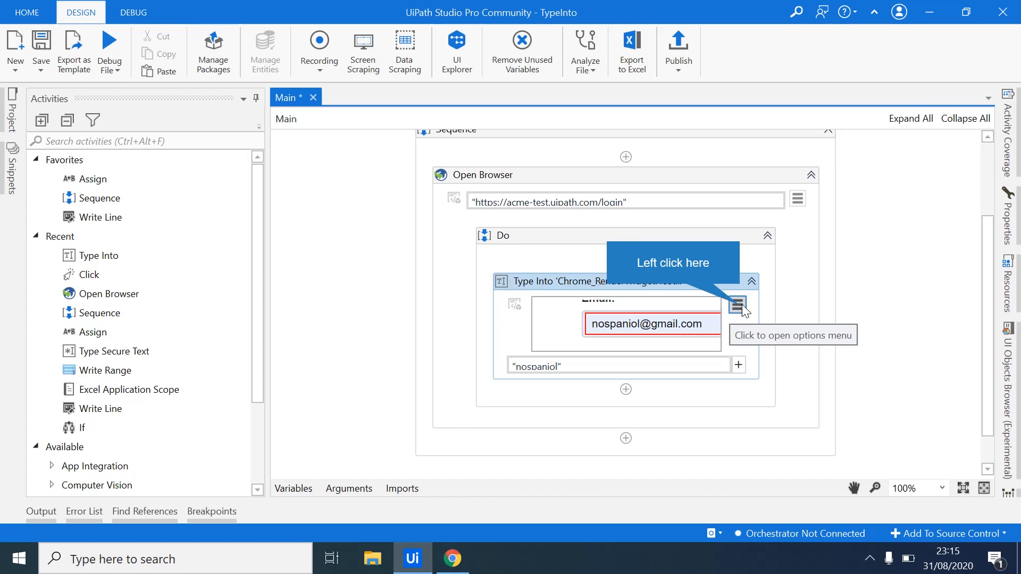
mouse_move(729, 295)
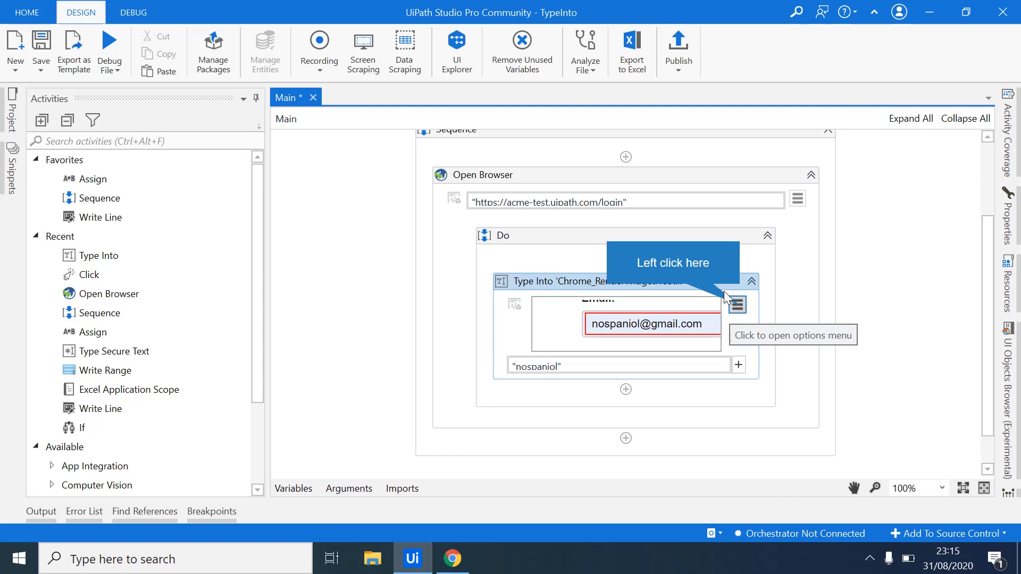
Open the email Type Into's Selector Editor showing the INPUT email selector attributes
left_click(737, 304)
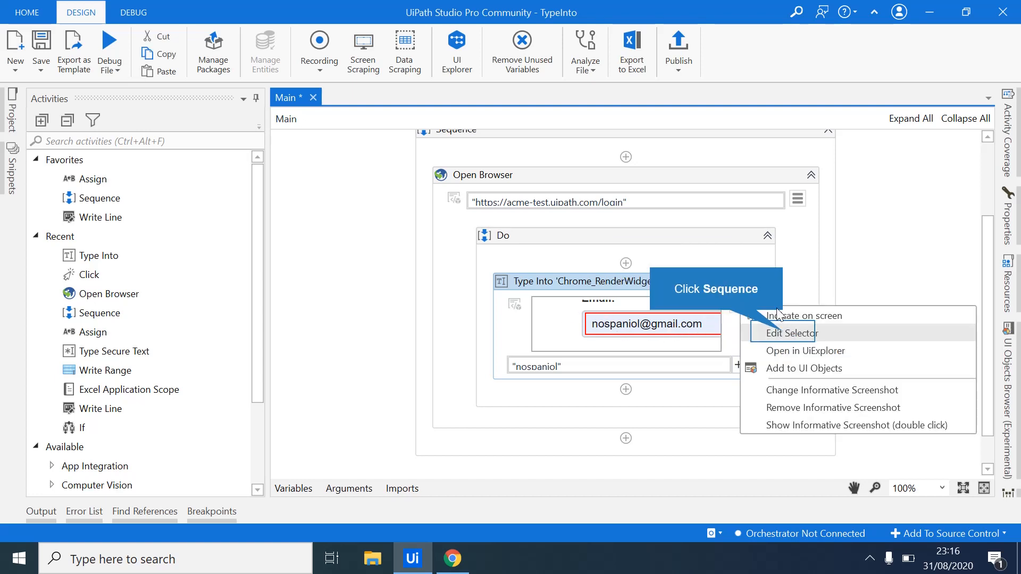
mouse_move(780, 342)
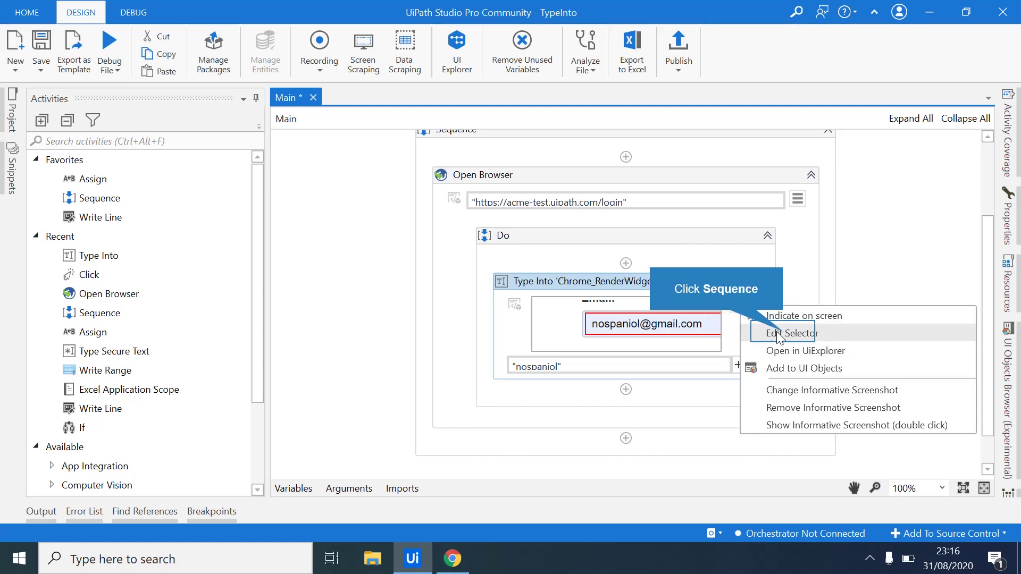
left_click(791, 334)
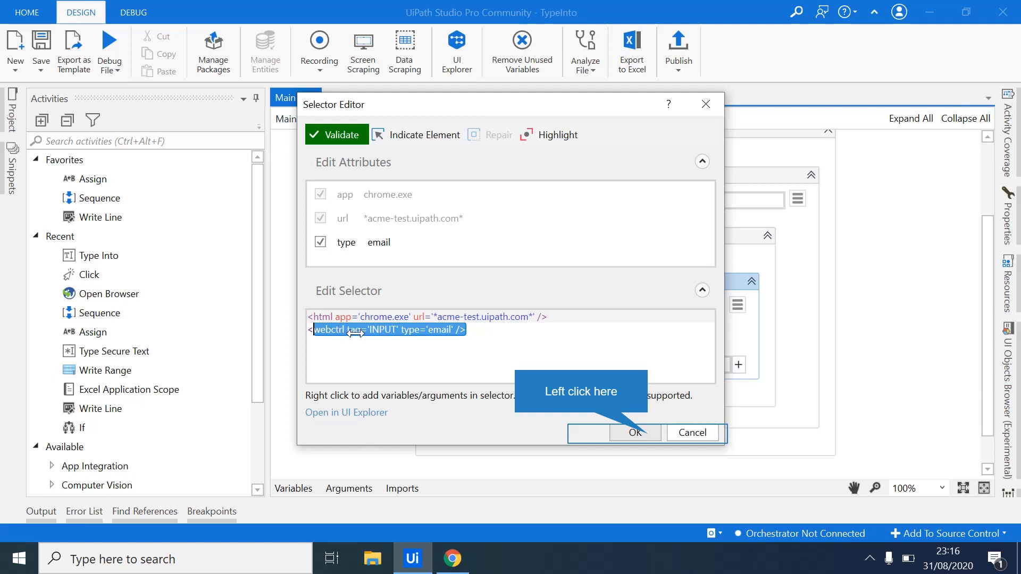
mouse_move(318, 336)
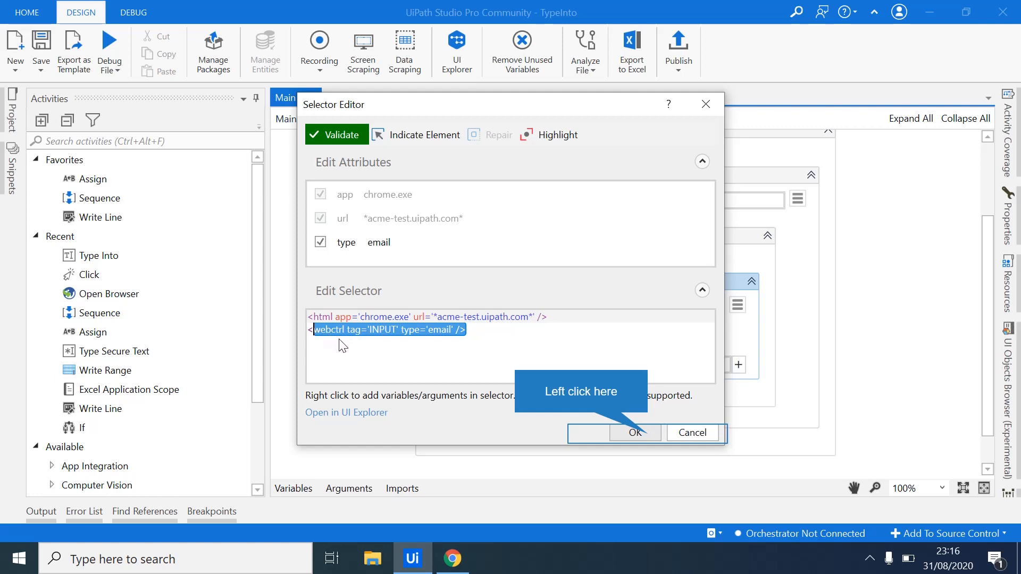
mouse_move(369, 356)
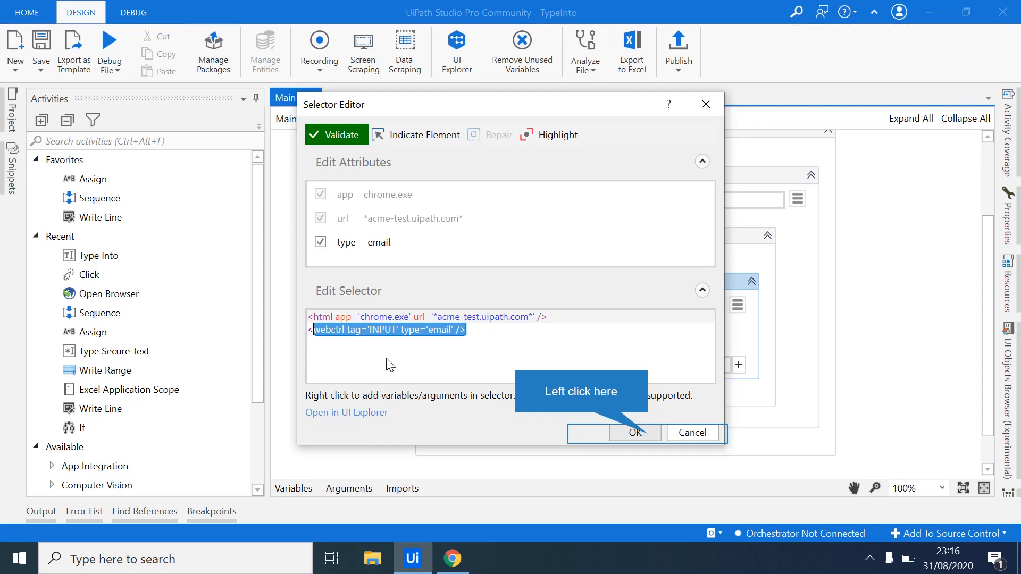
mouse_move(399, 368)
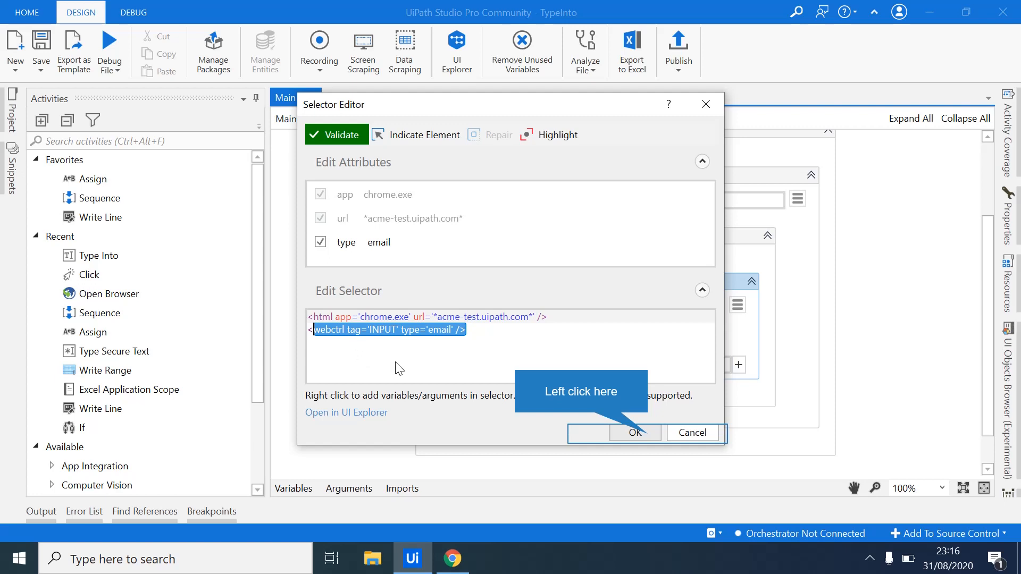
mouse_move(426, 314)
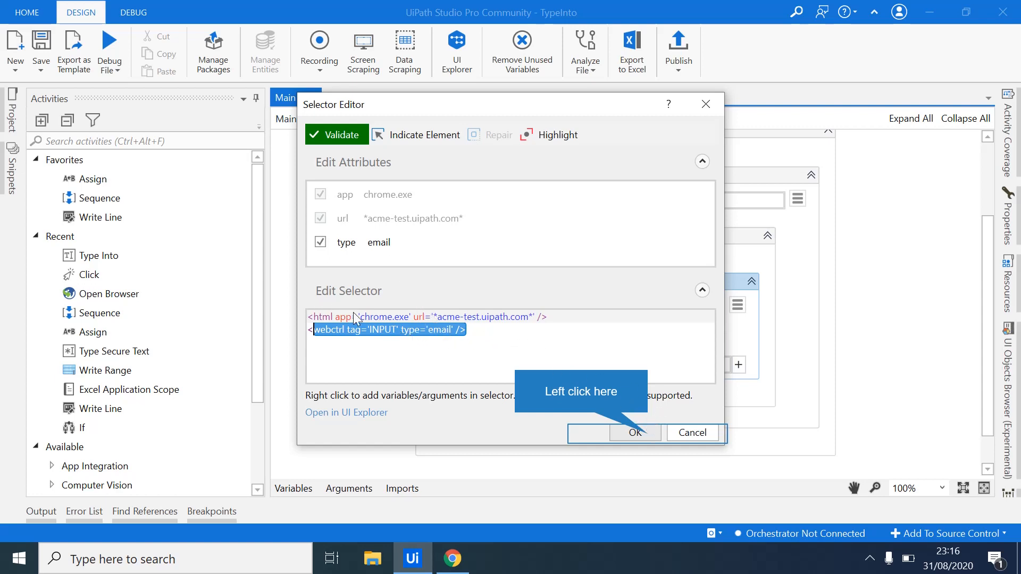
left_click(635, 433)
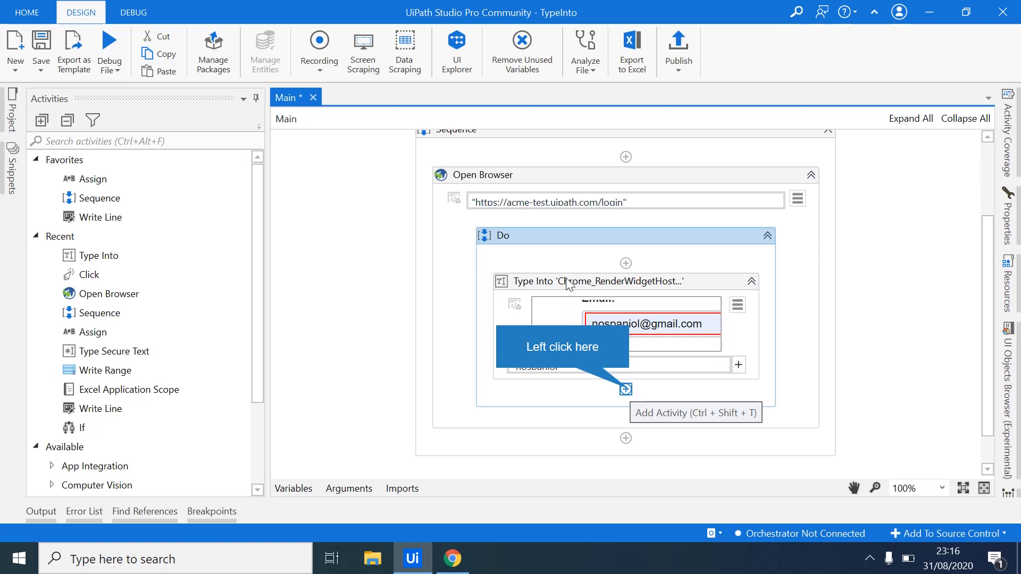
mouse_move(634, 387)
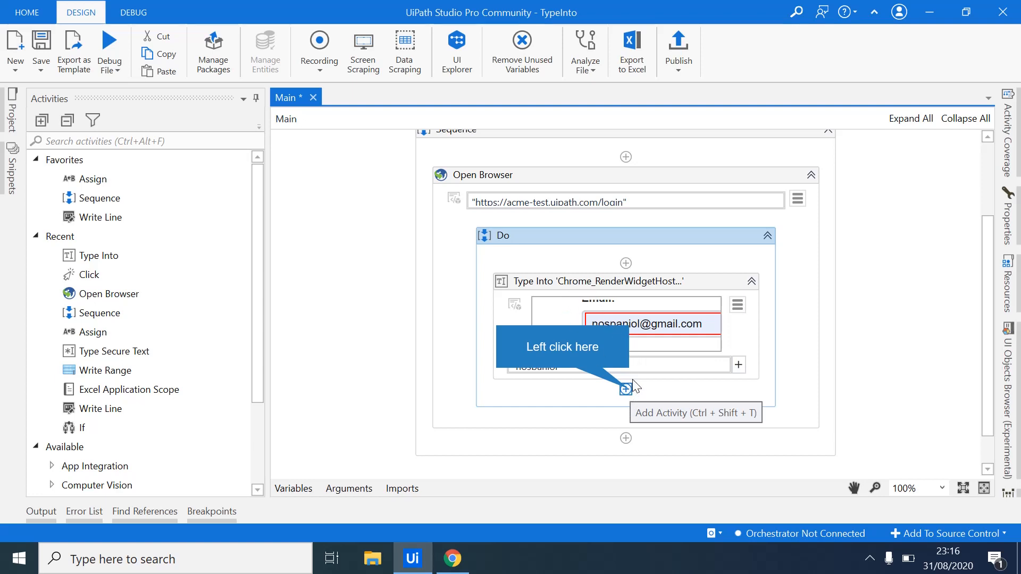
mouse_move(659, 273)
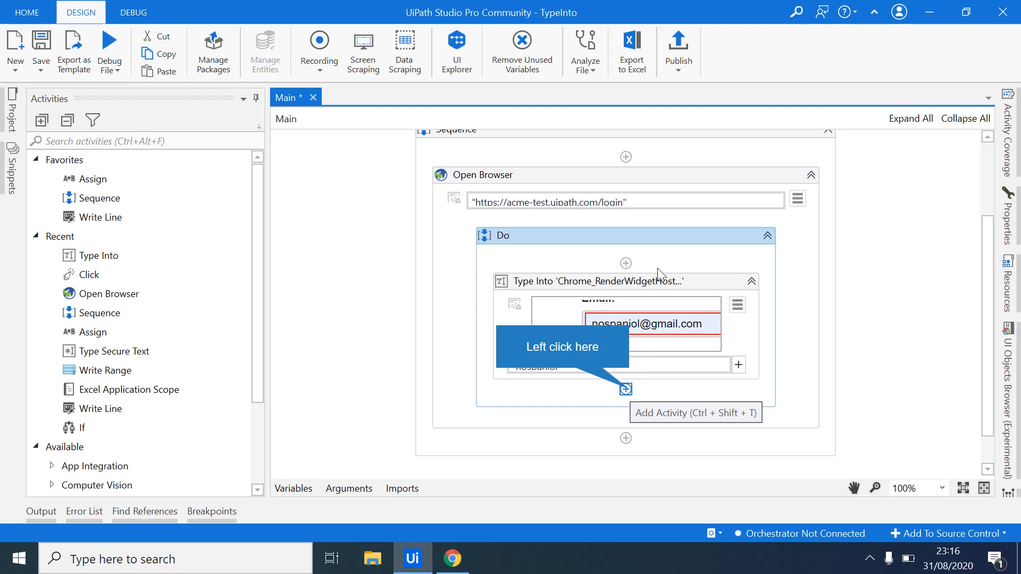
mouse_move(662, 273)
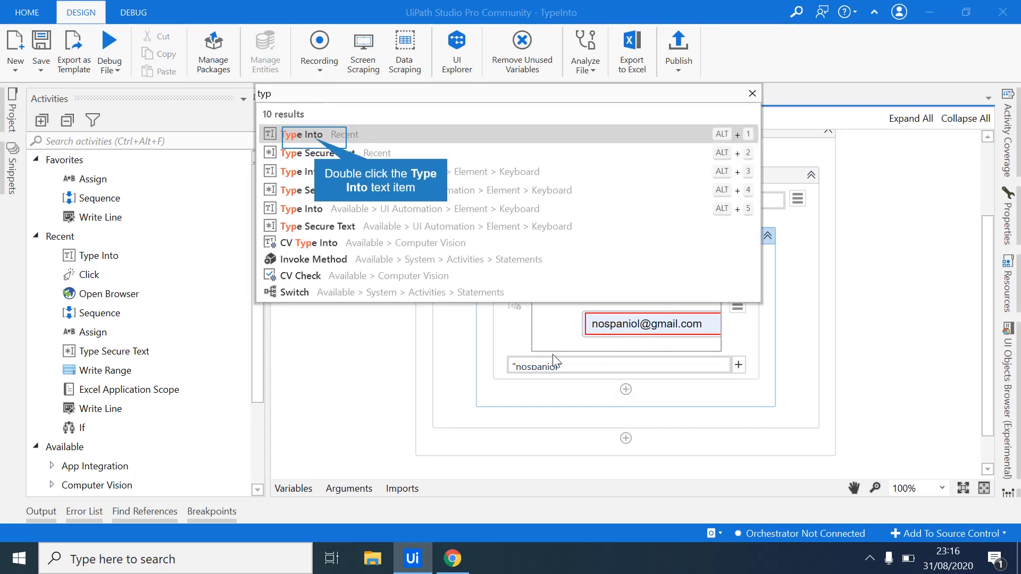
double_click(303, 135)
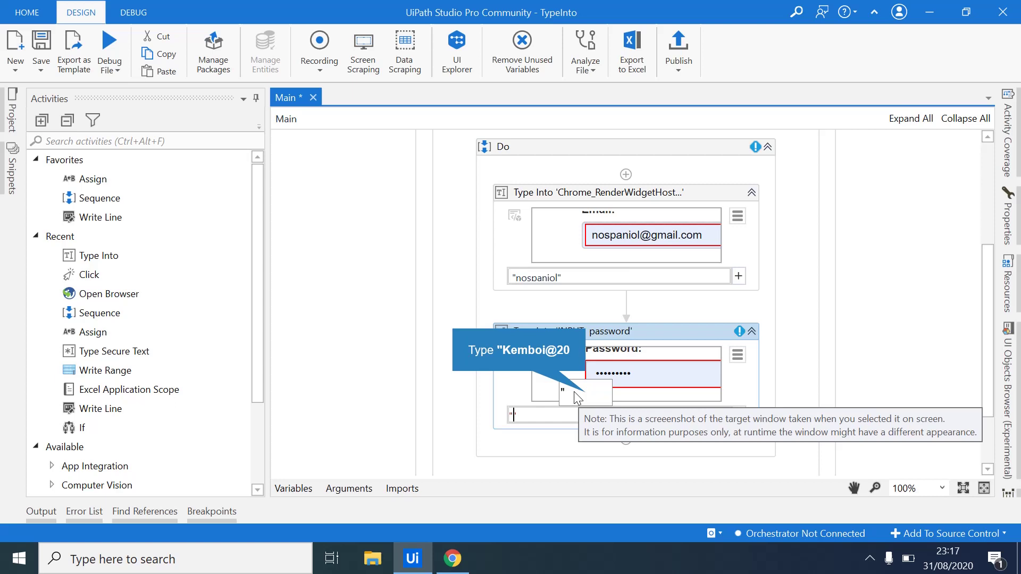
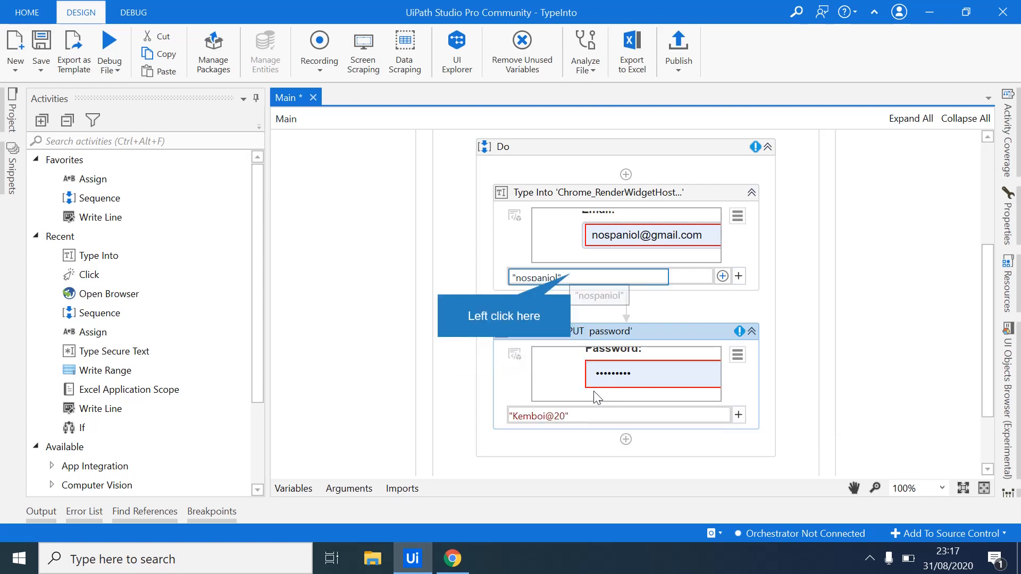
left_click(588, 277)
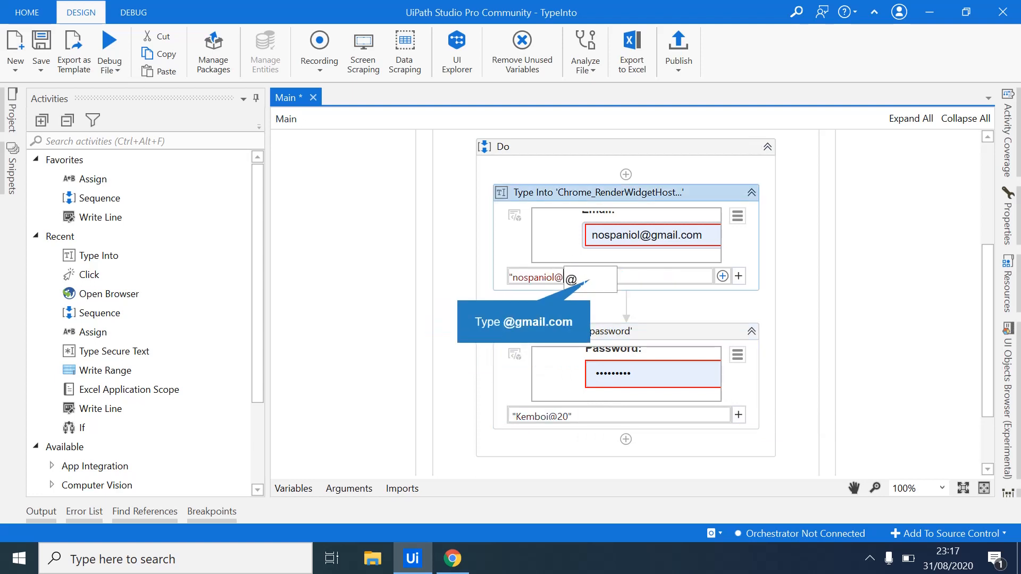
type("gmai")
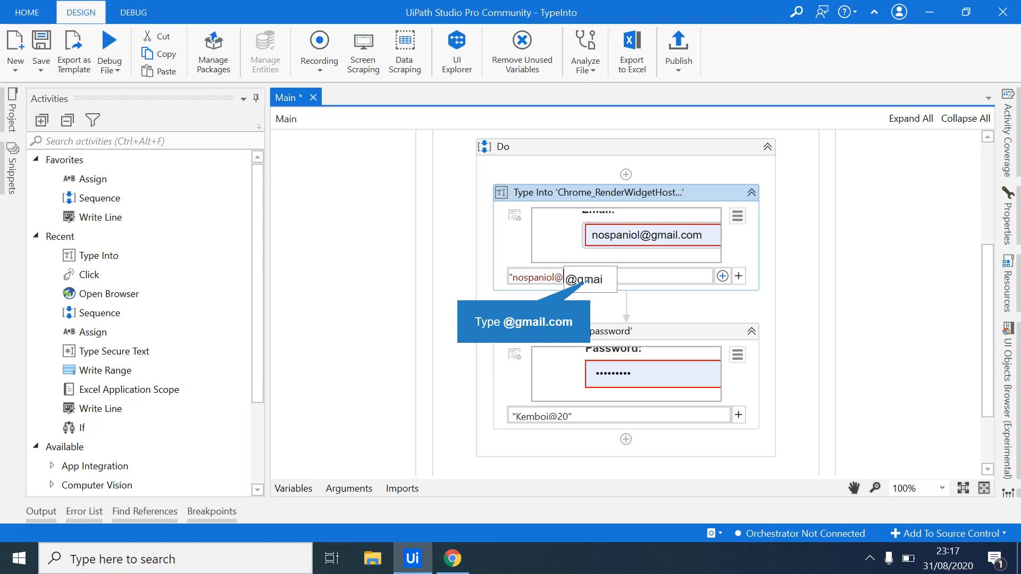
type("l.c")
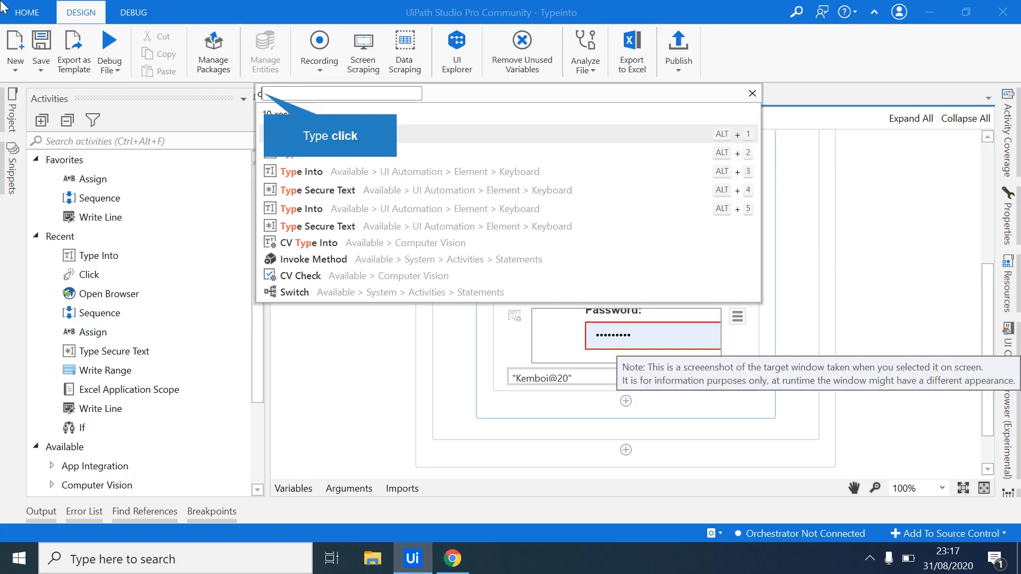
Insert a Click activity below the password step and start indicating its browser target
type("click")
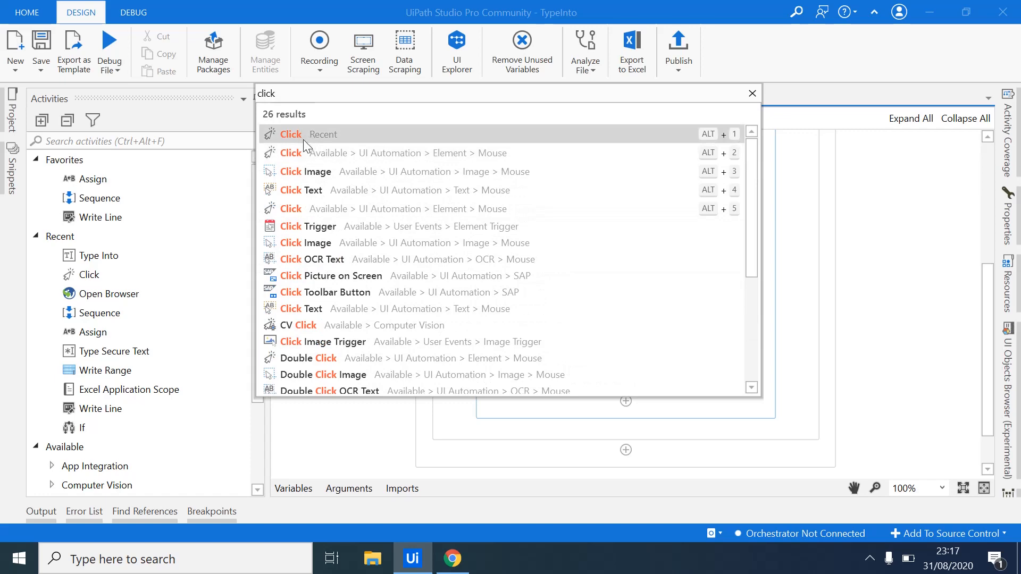
left_click(291, 134)
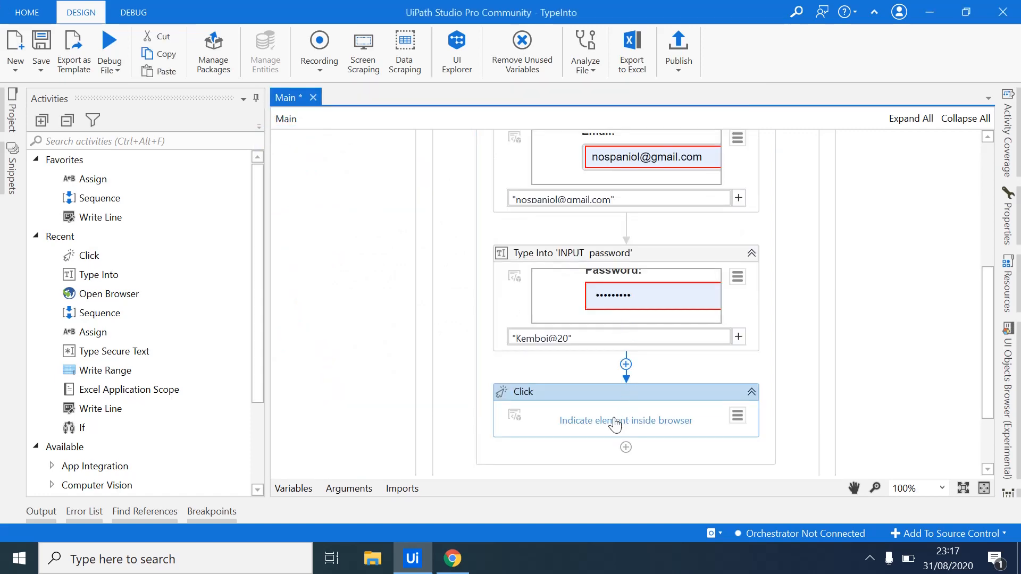
left_click(625, 420)
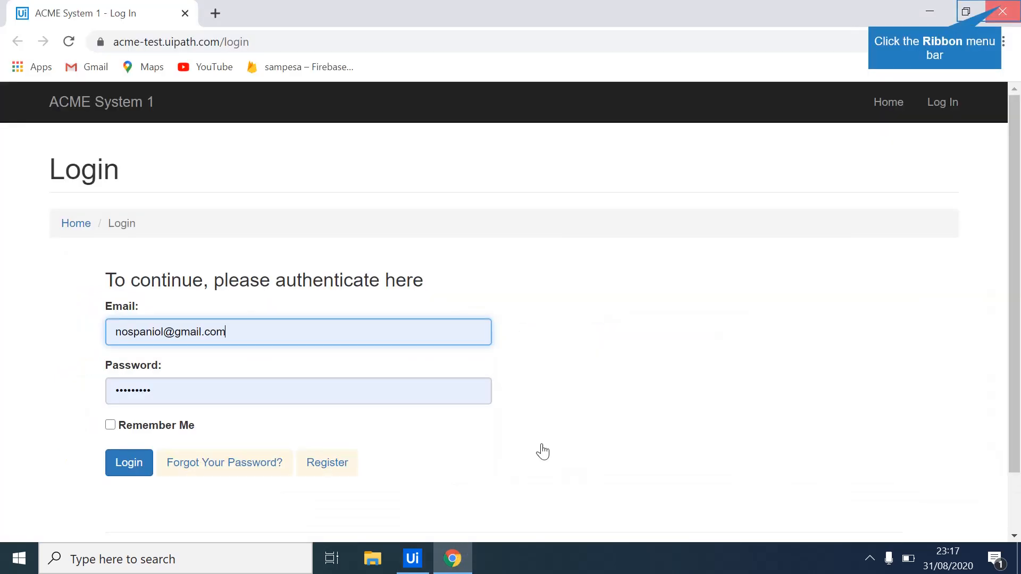
left_click(413, 558)
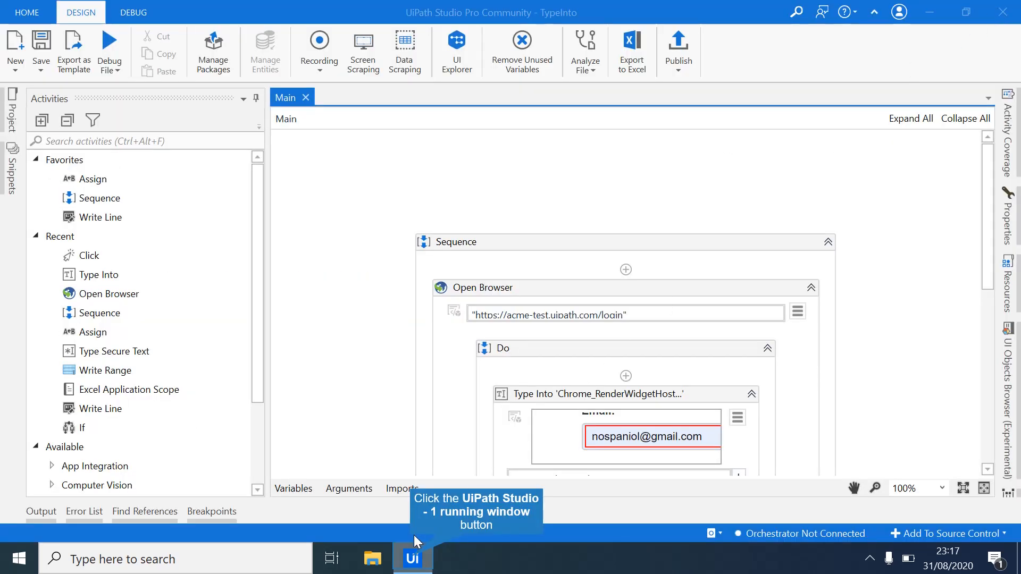
left_click(411, 559)
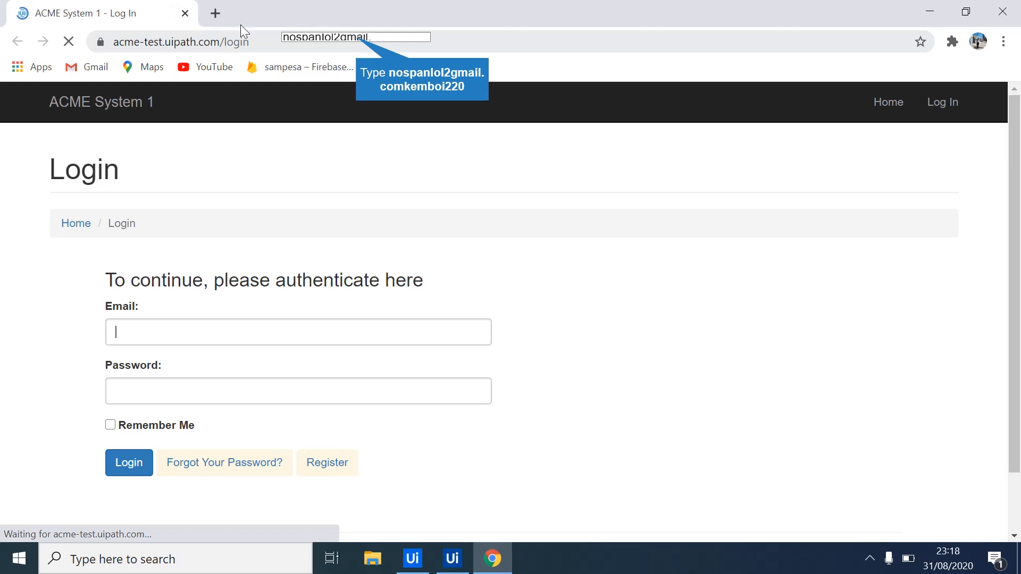
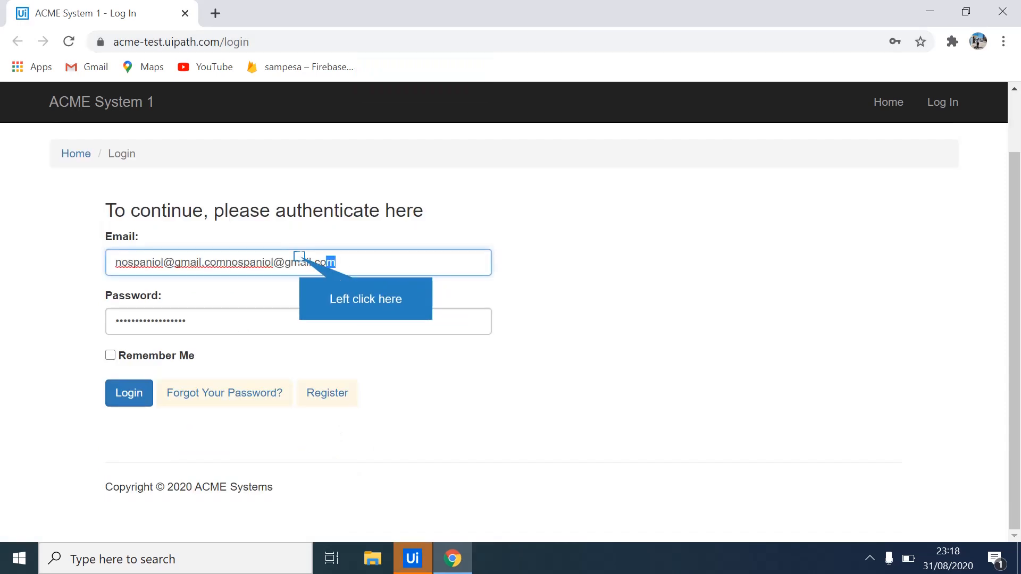
left_click(298, 262)
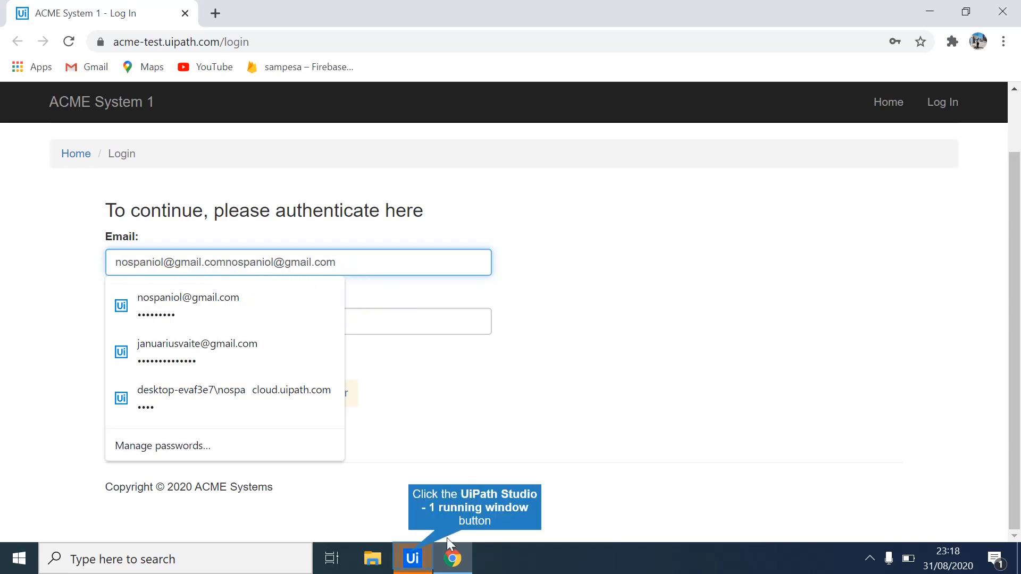
left_click(411, 558)
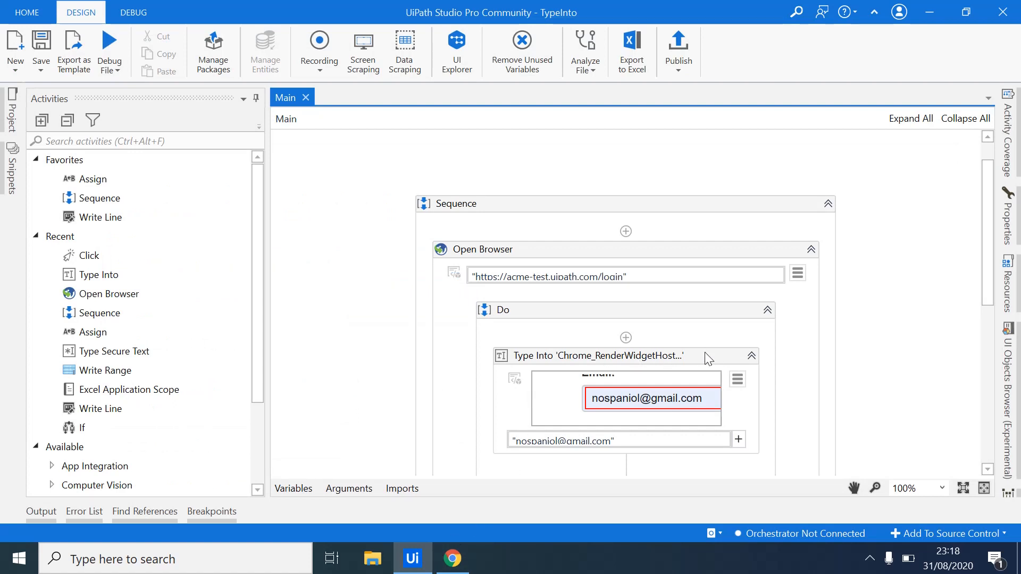
Enable EmptyField on the email Type Into activity so the field clears before typing
scroll("down", 3)
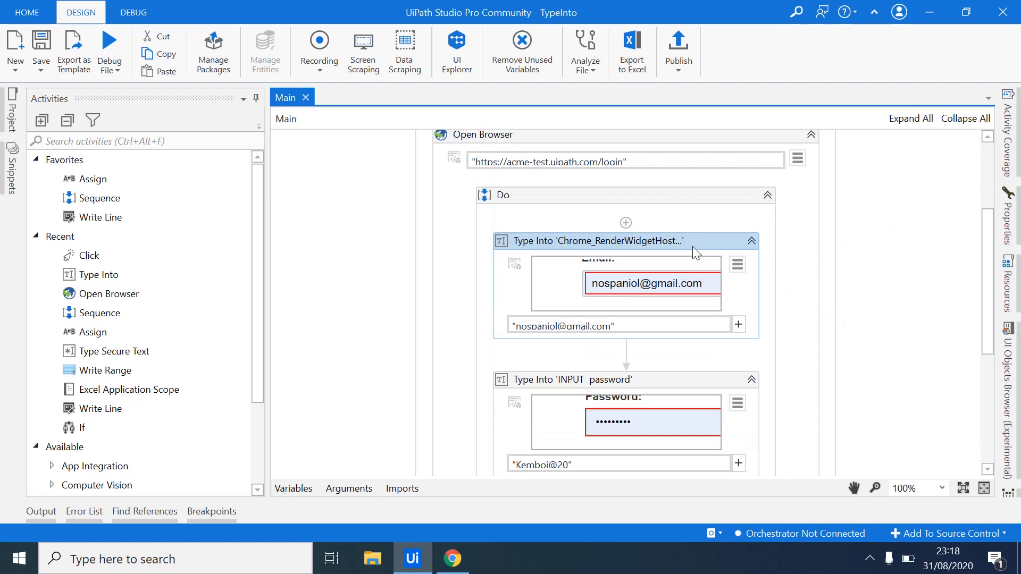
left_click(598, 241)
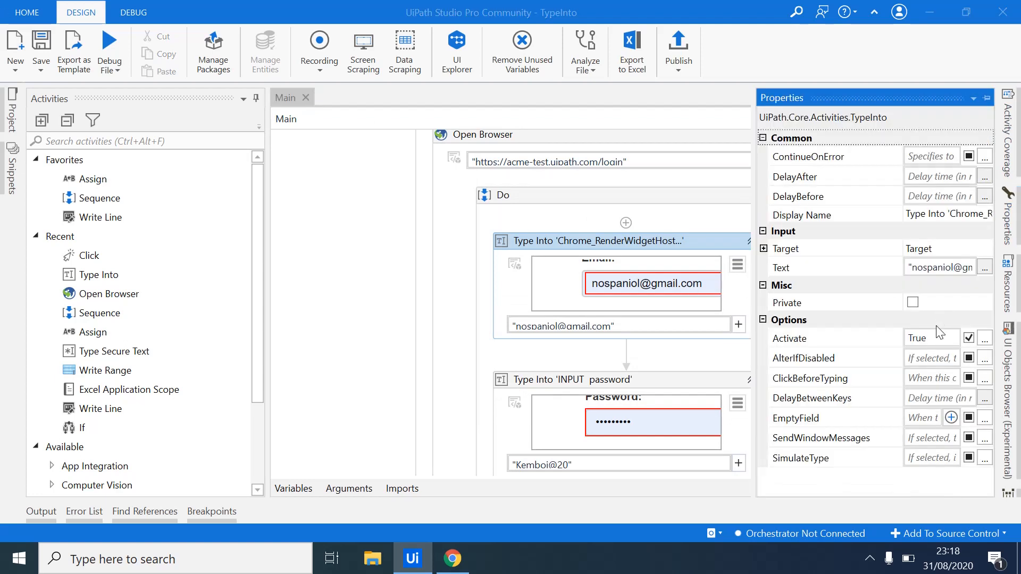
mouse_move(941, 365)
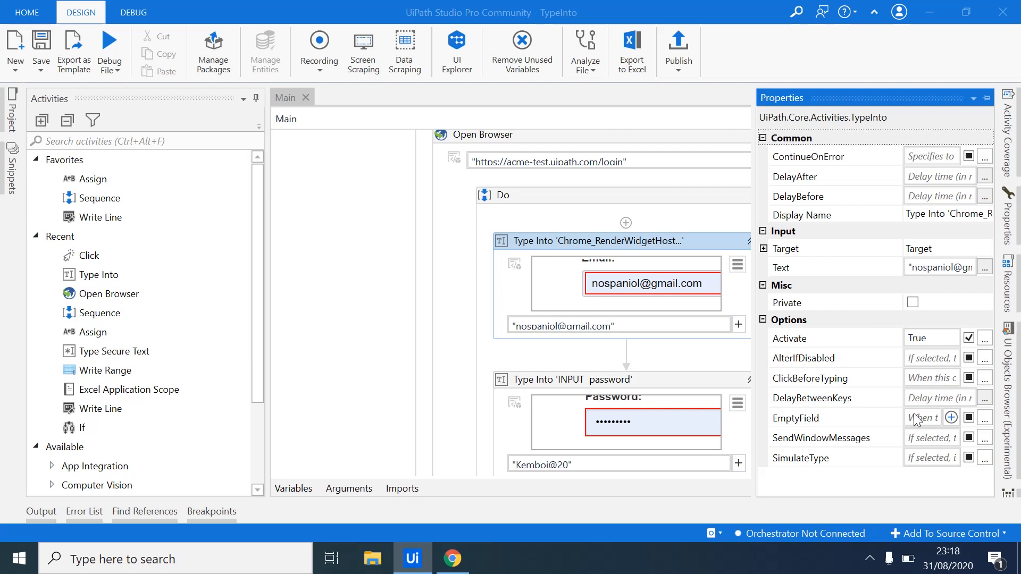
left_click(969, 417)
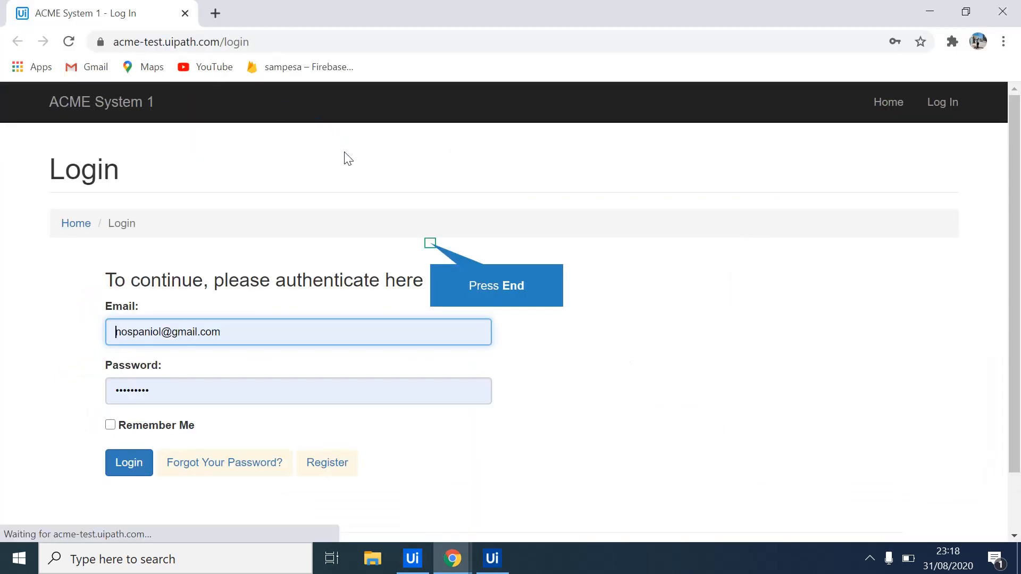
mouse_move(373, 167)
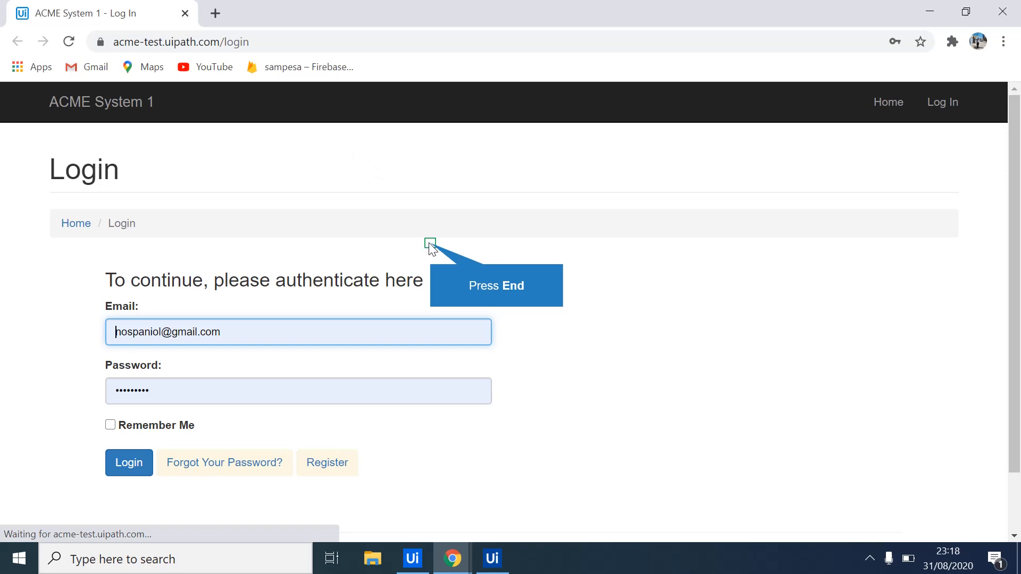
Log in to ACME System 1 to reach the Dashboard, then return to UiPath Studio
left_click(128, 463)
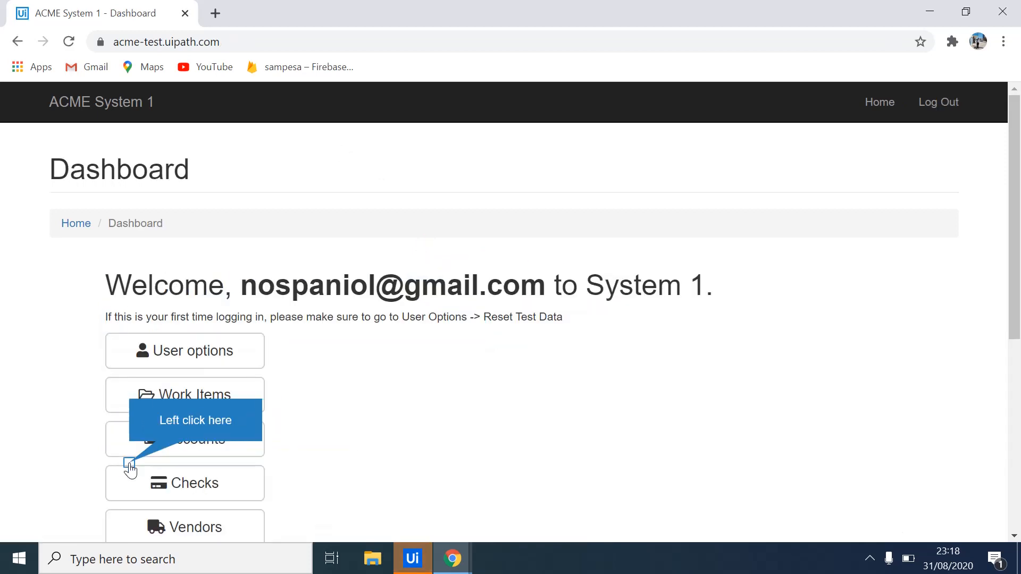
left_click(185, 438)
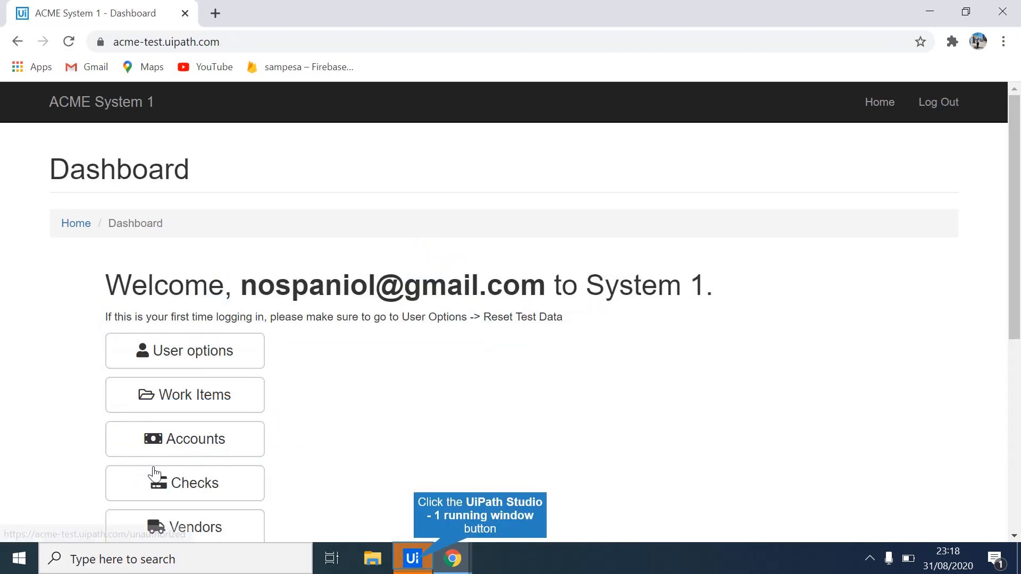
mouse_move(225, 485)
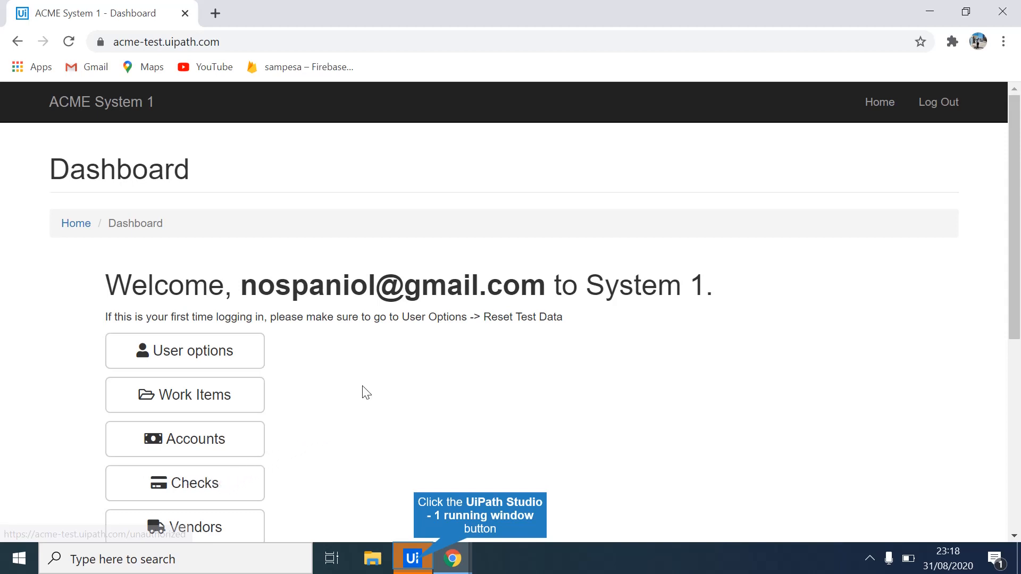
mouse_move(356, 362)
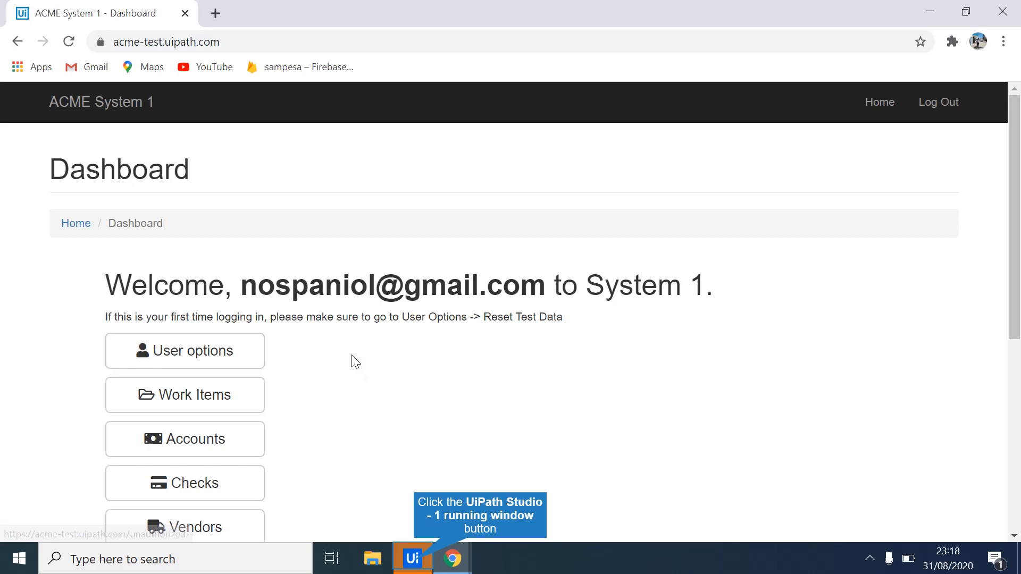
mouse_move(371, 359)
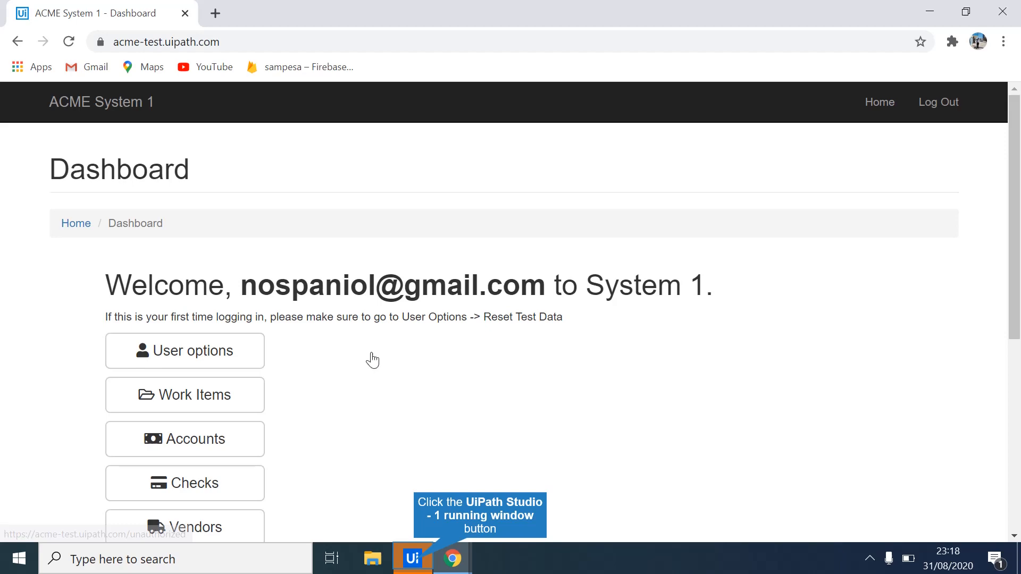
left_click(412, 558)
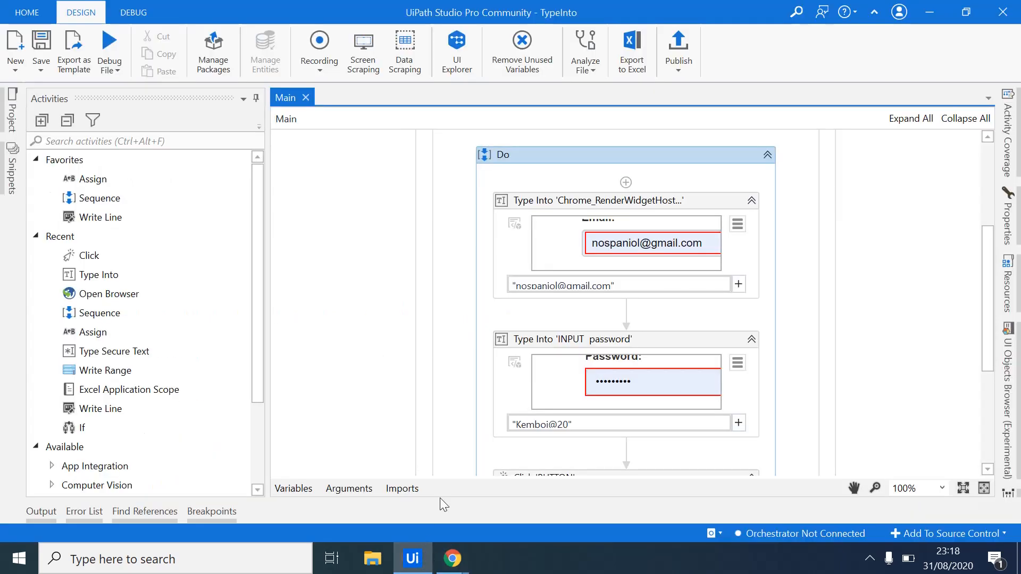
Review the email, password and Login Click activities in Main, then open the Windows Start menu
scroll("down", 3)
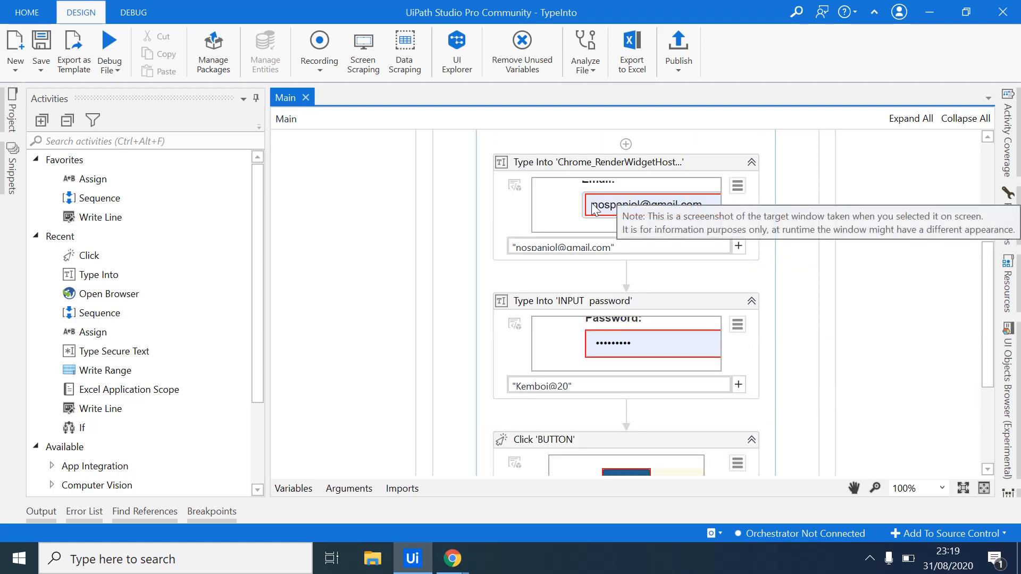
mouse_move(668, 203)
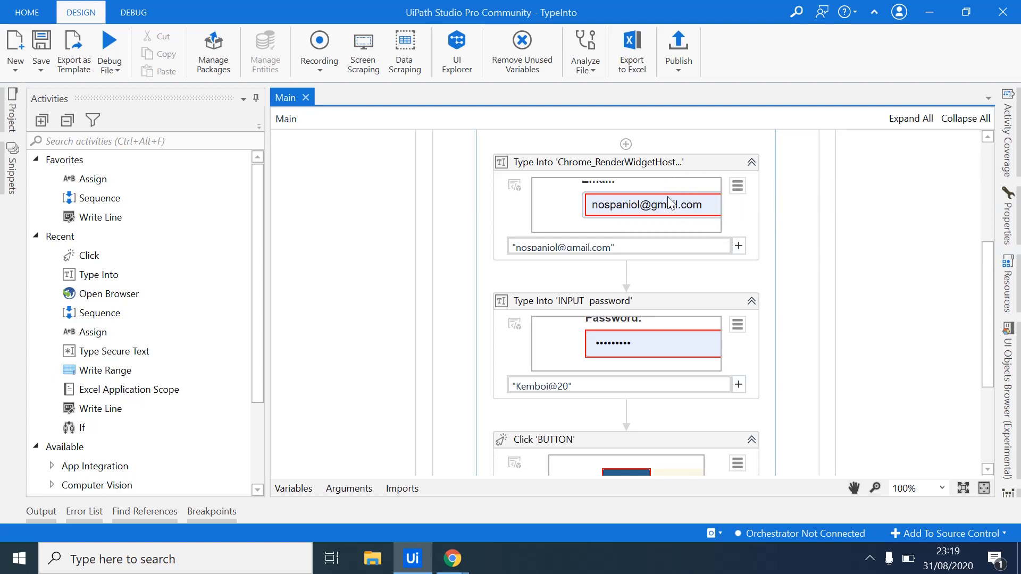
mouse_move(649, 355)
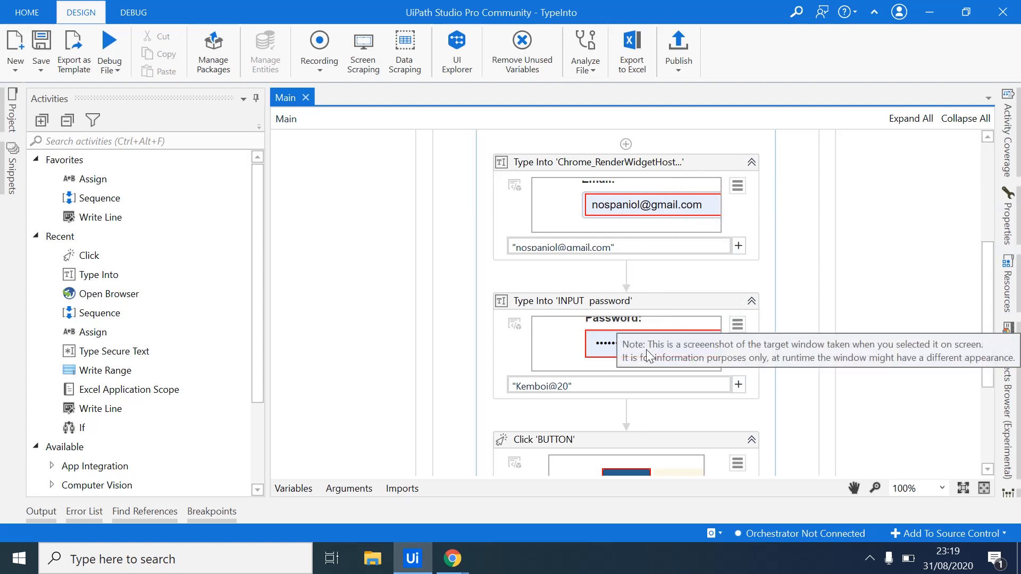
mouse_move(545, 452)
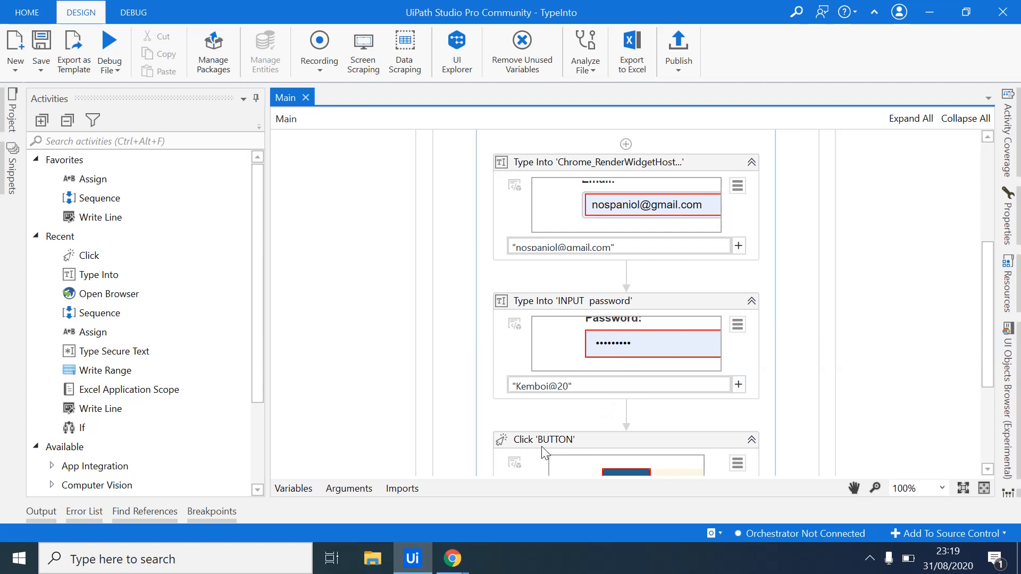
mouse_move(547, 447)
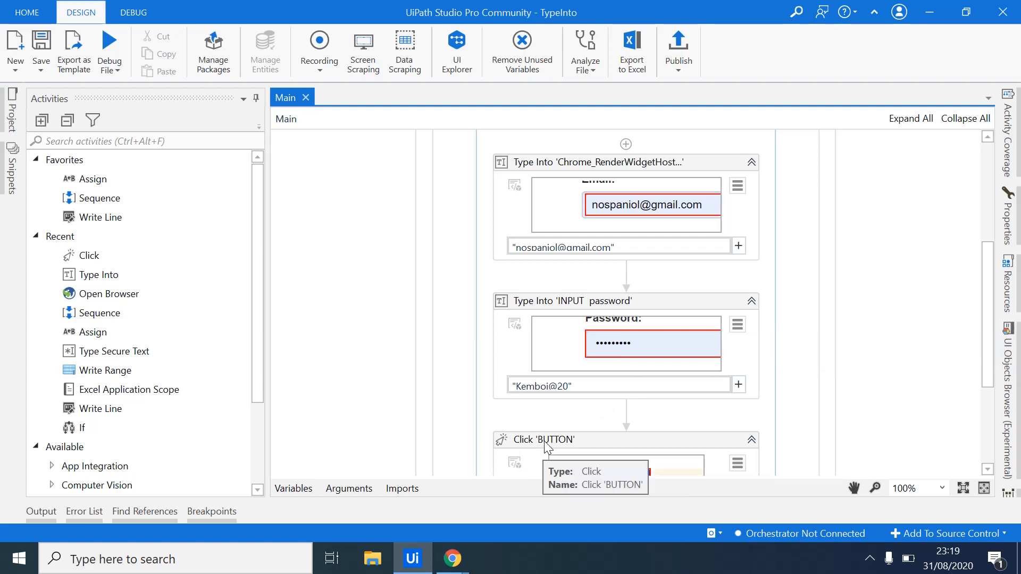
scroll("down", 3)
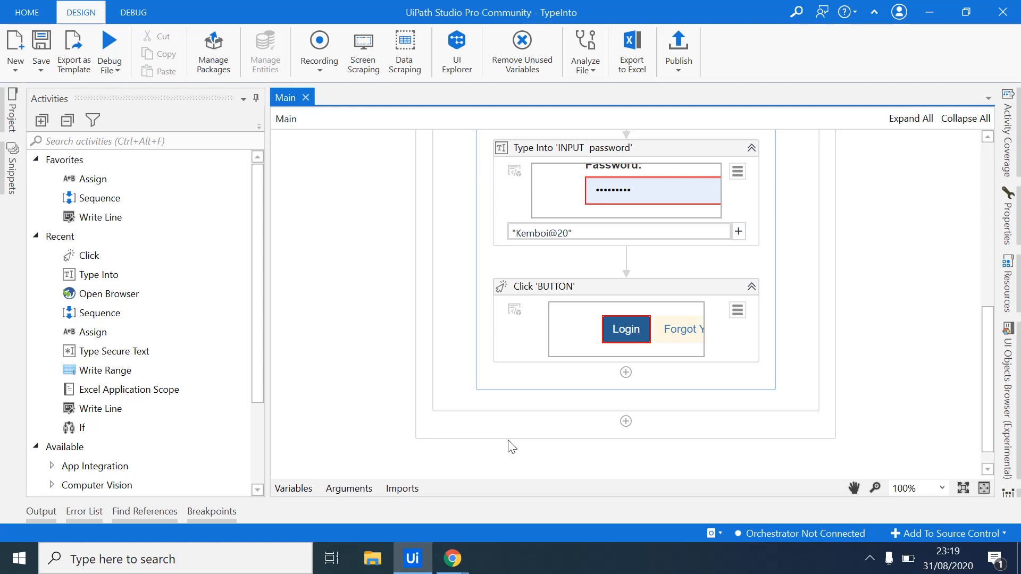
mouse_move(557, 231)
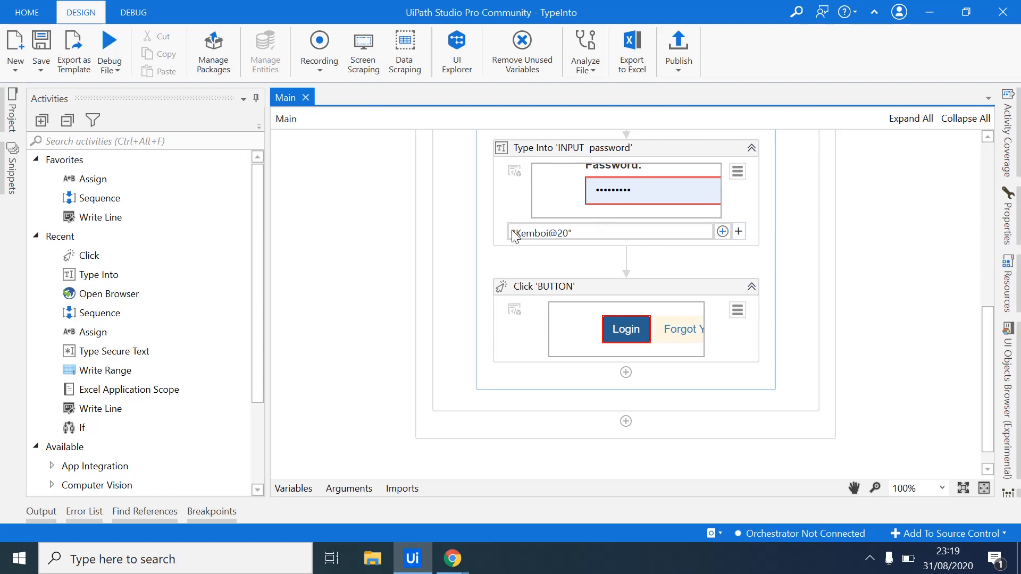
mouse_move(580, 226)
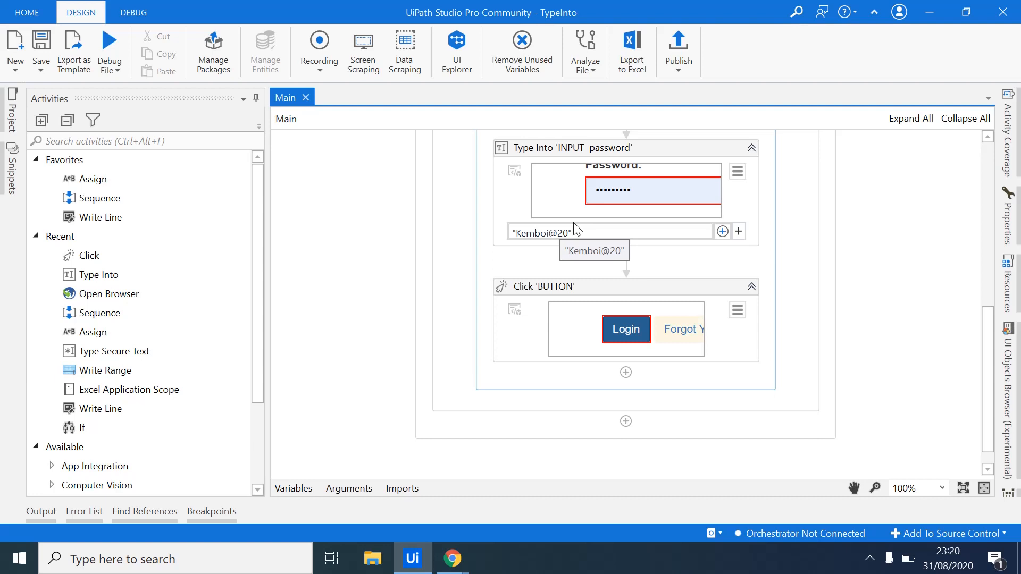
mouse_move(645, 157)
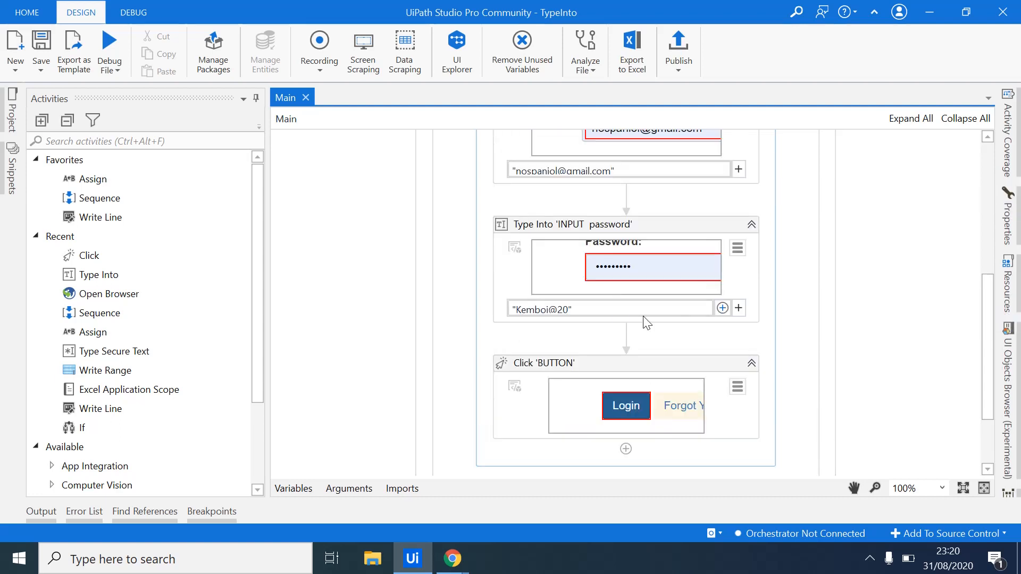
scroll("down", 3)
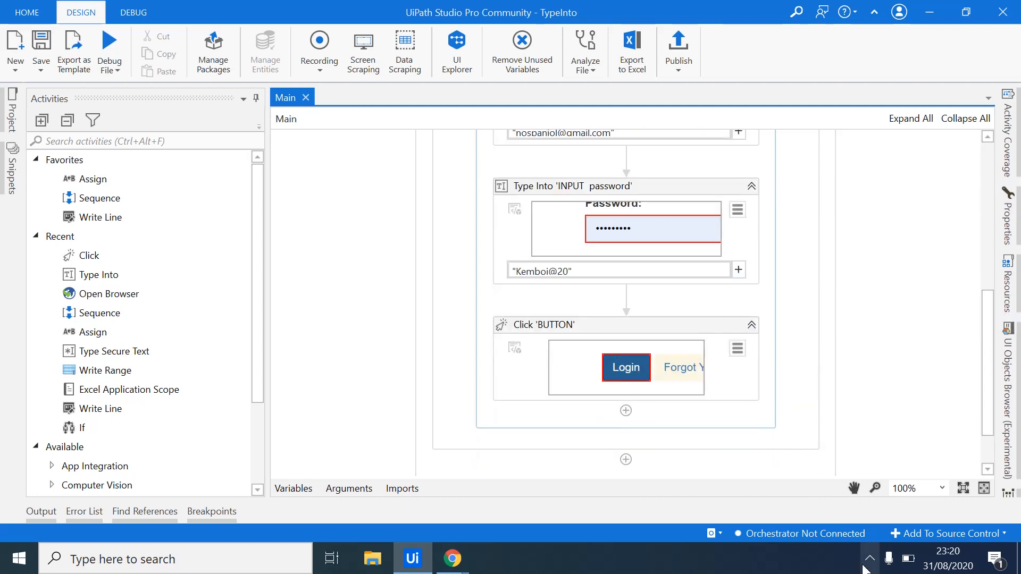
left_click(869, 558)
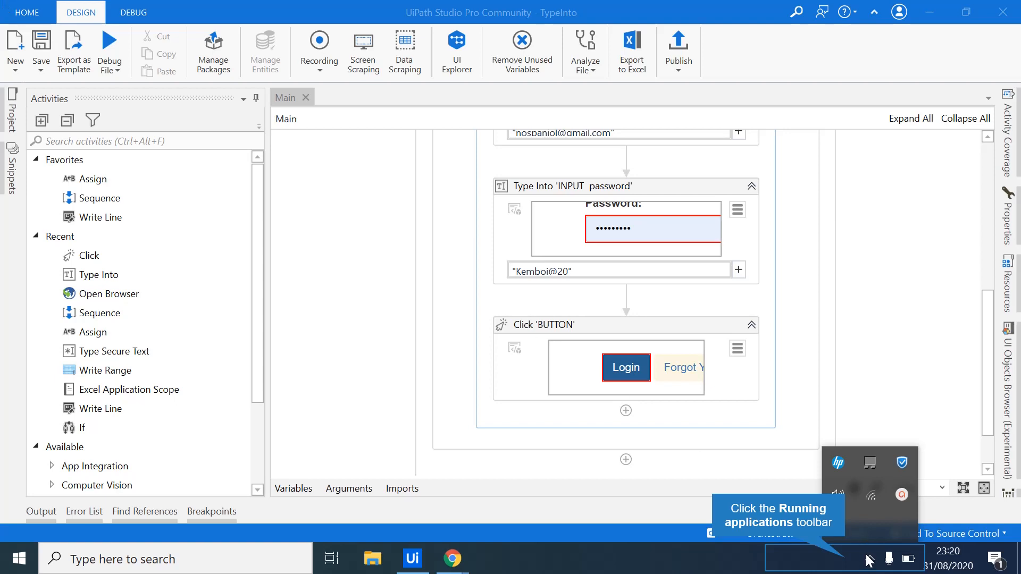
left_click(19, 556)
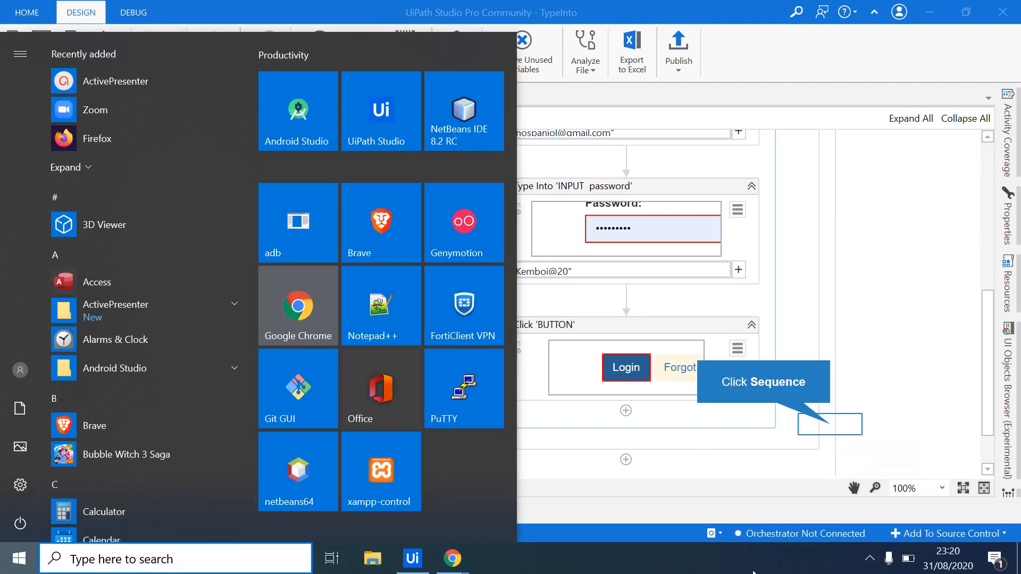